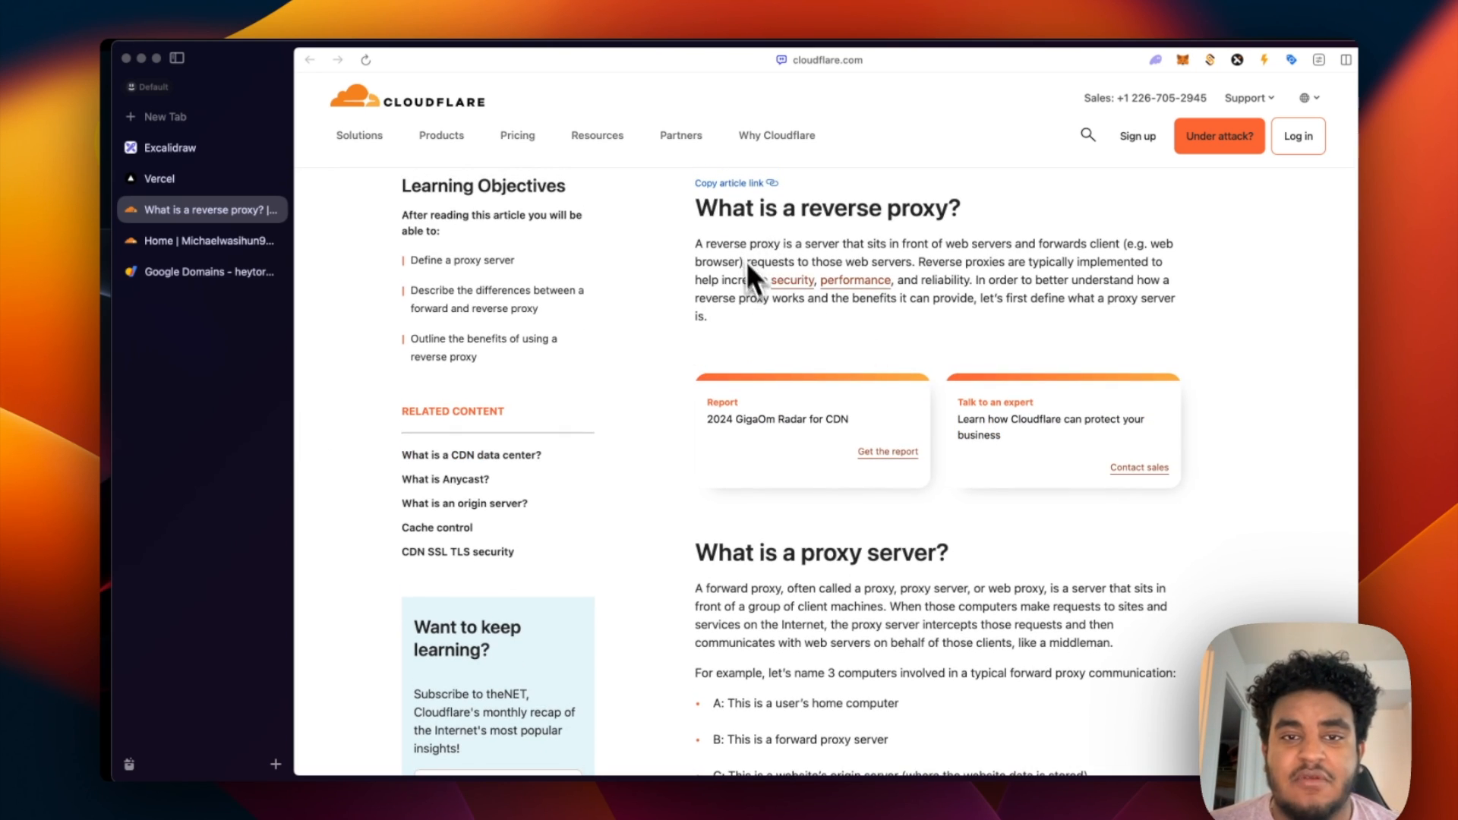
# Read down the reverse proxy article to the Reverse Proxy Flow diagram, then switch to the Excalidraw sequence diagram.
pyautogui.scroll(-3)
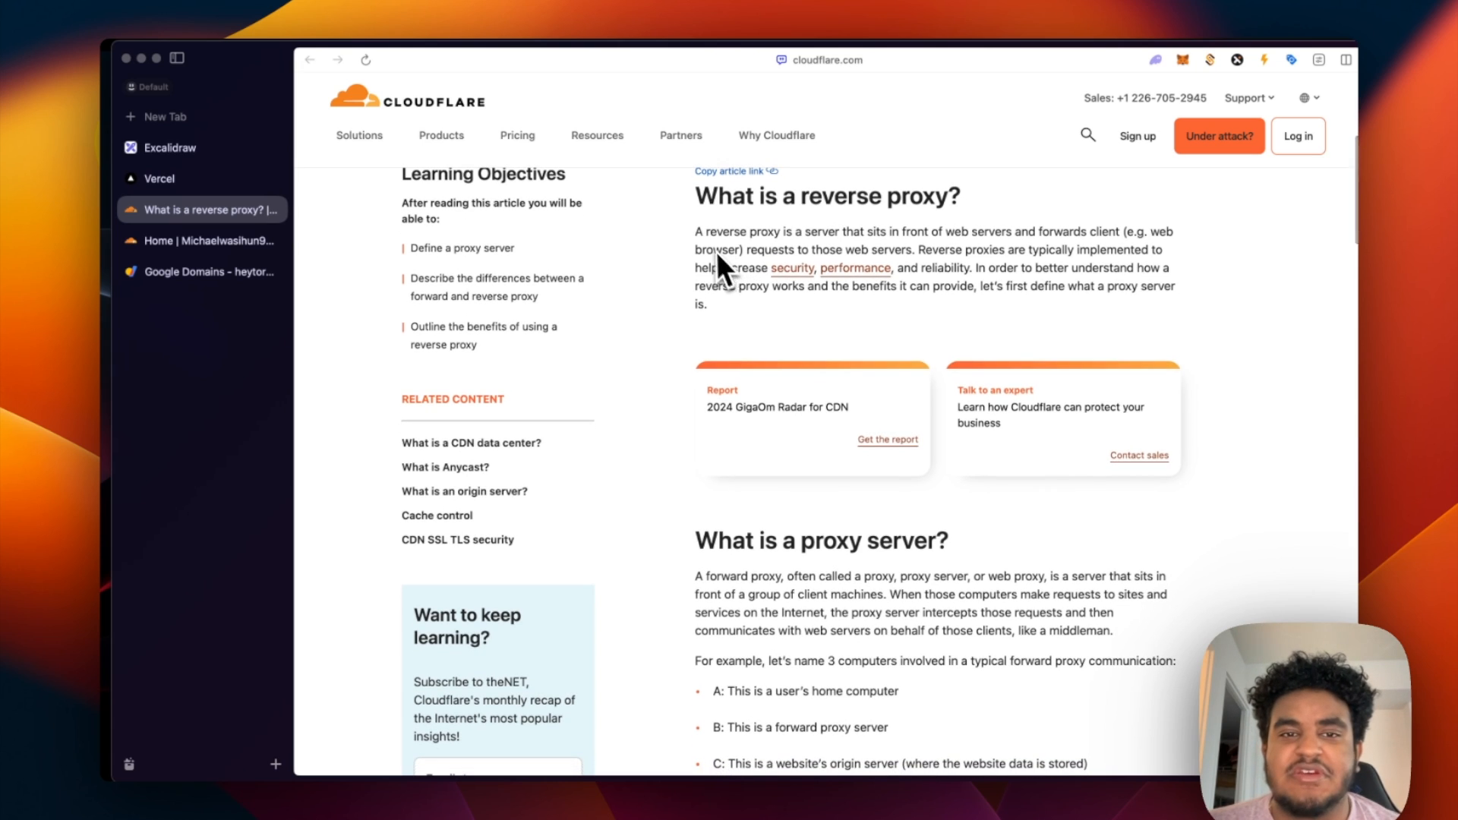
pyautogui.moveTo(850, 259)
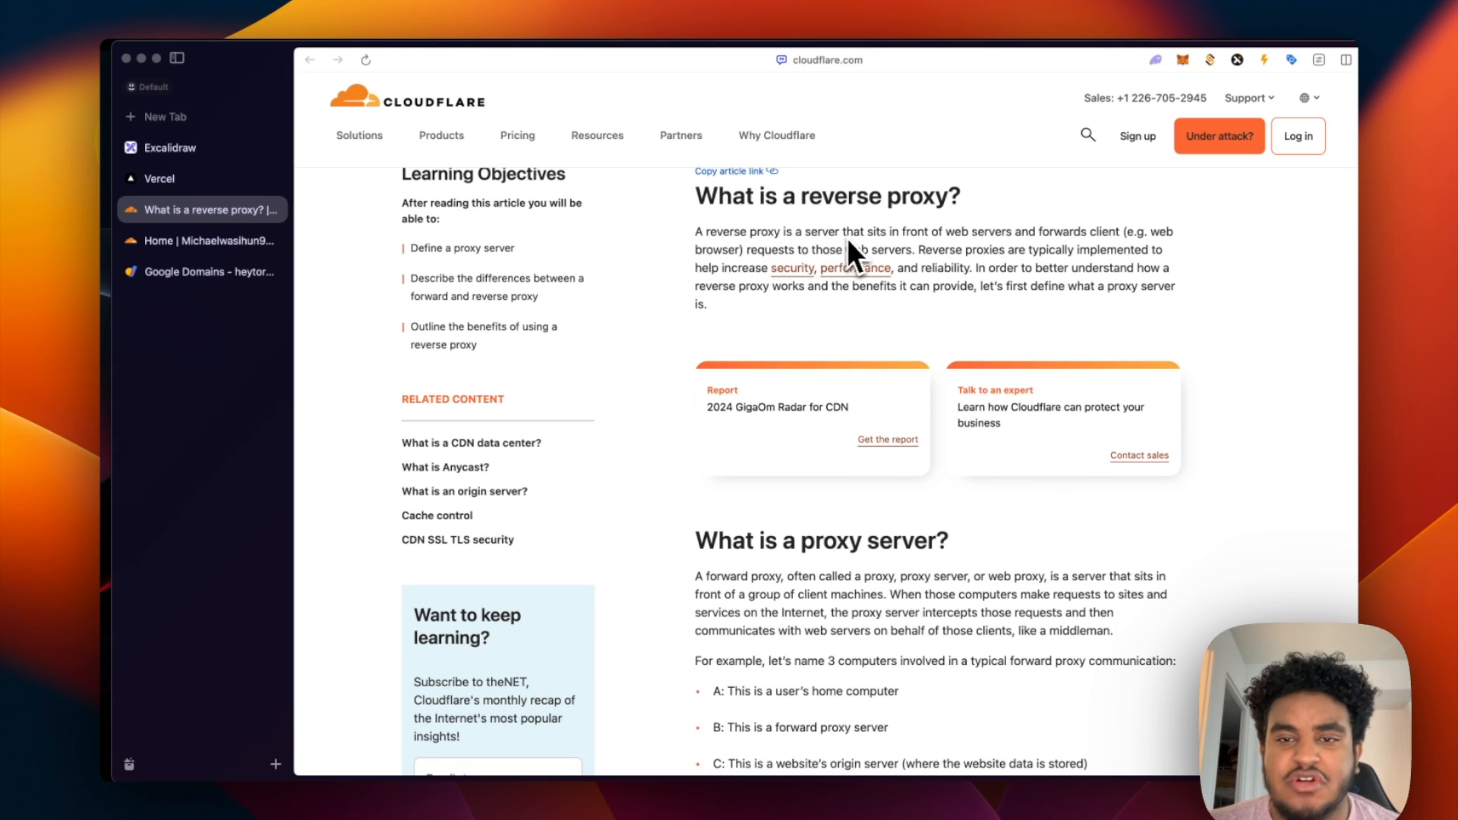
pyautogui.moveTo(1018, 258)
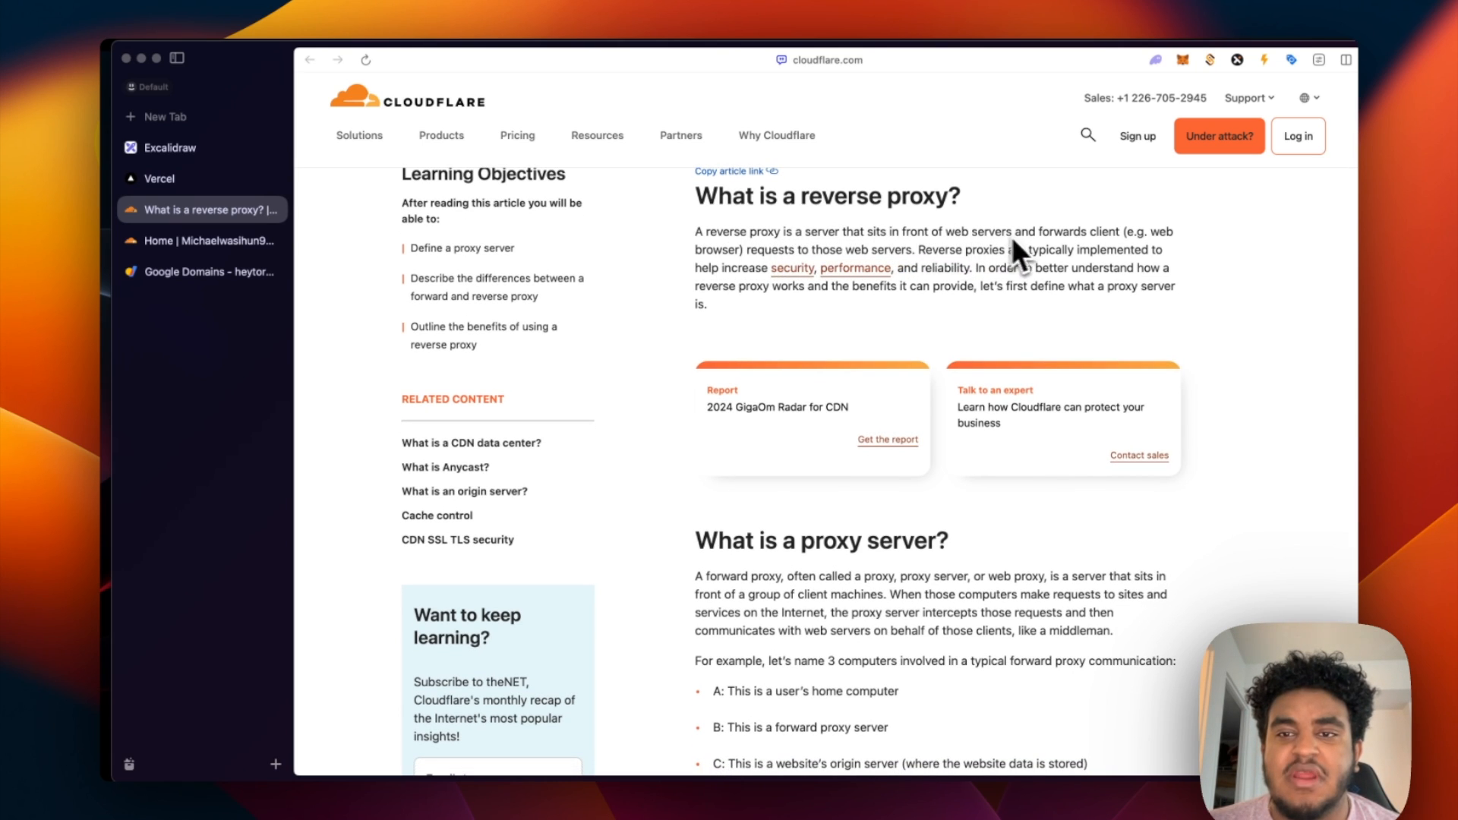
pyautogui.moveTo(780, 279)
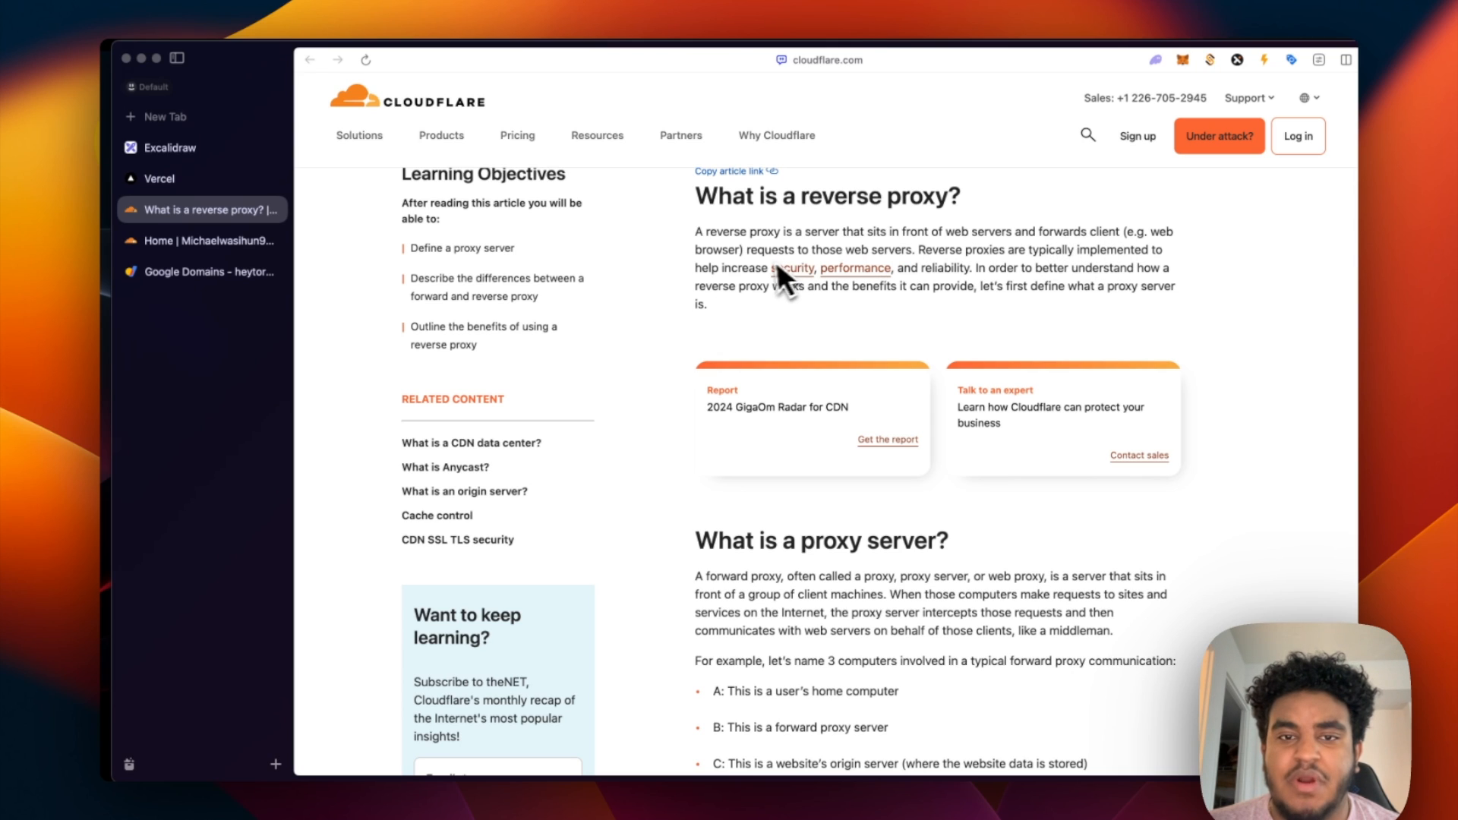
pyautogui.moveTo(948, 270)
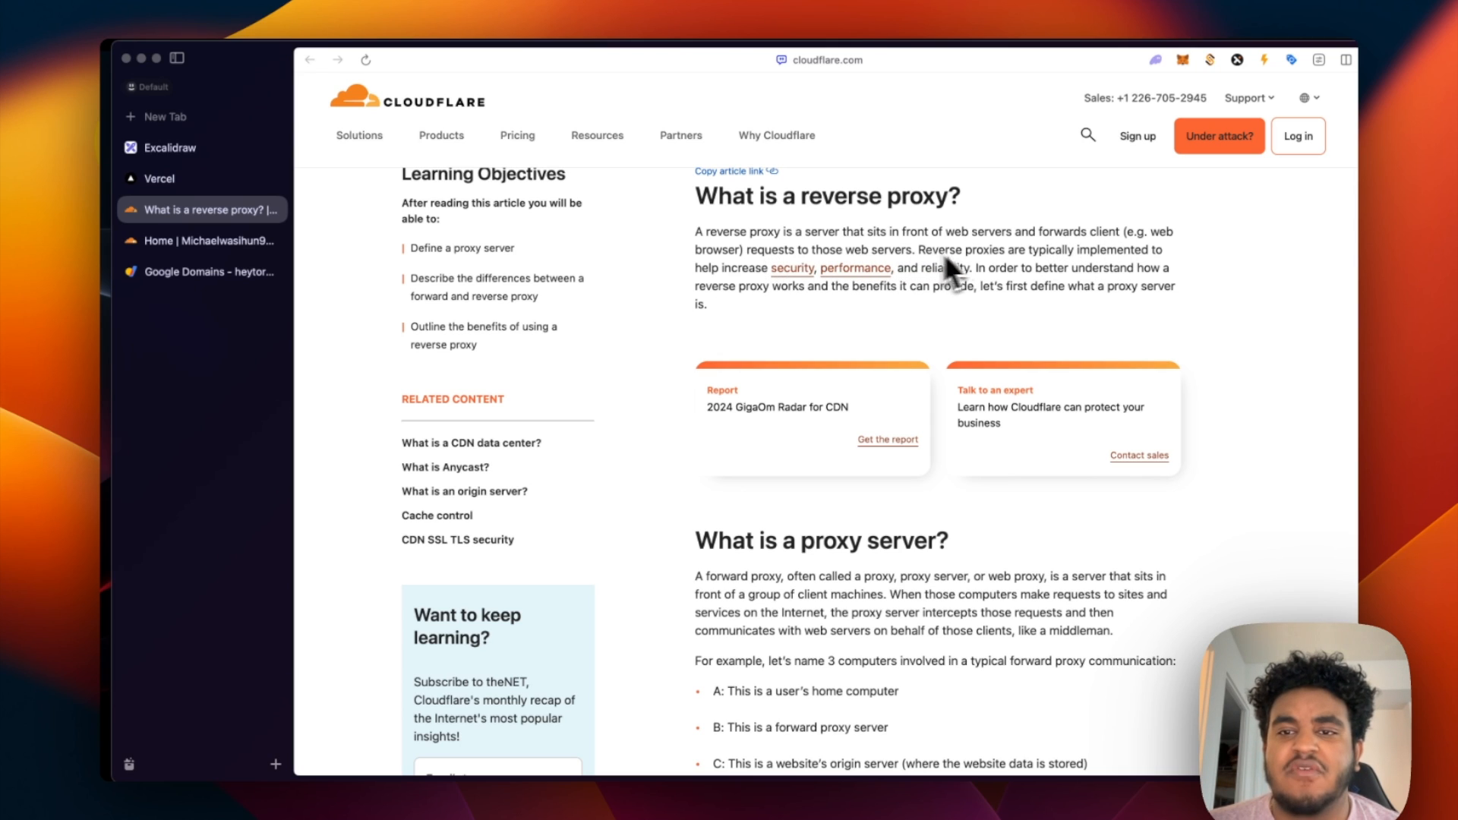
pyautogui.moveTo(711, 311)
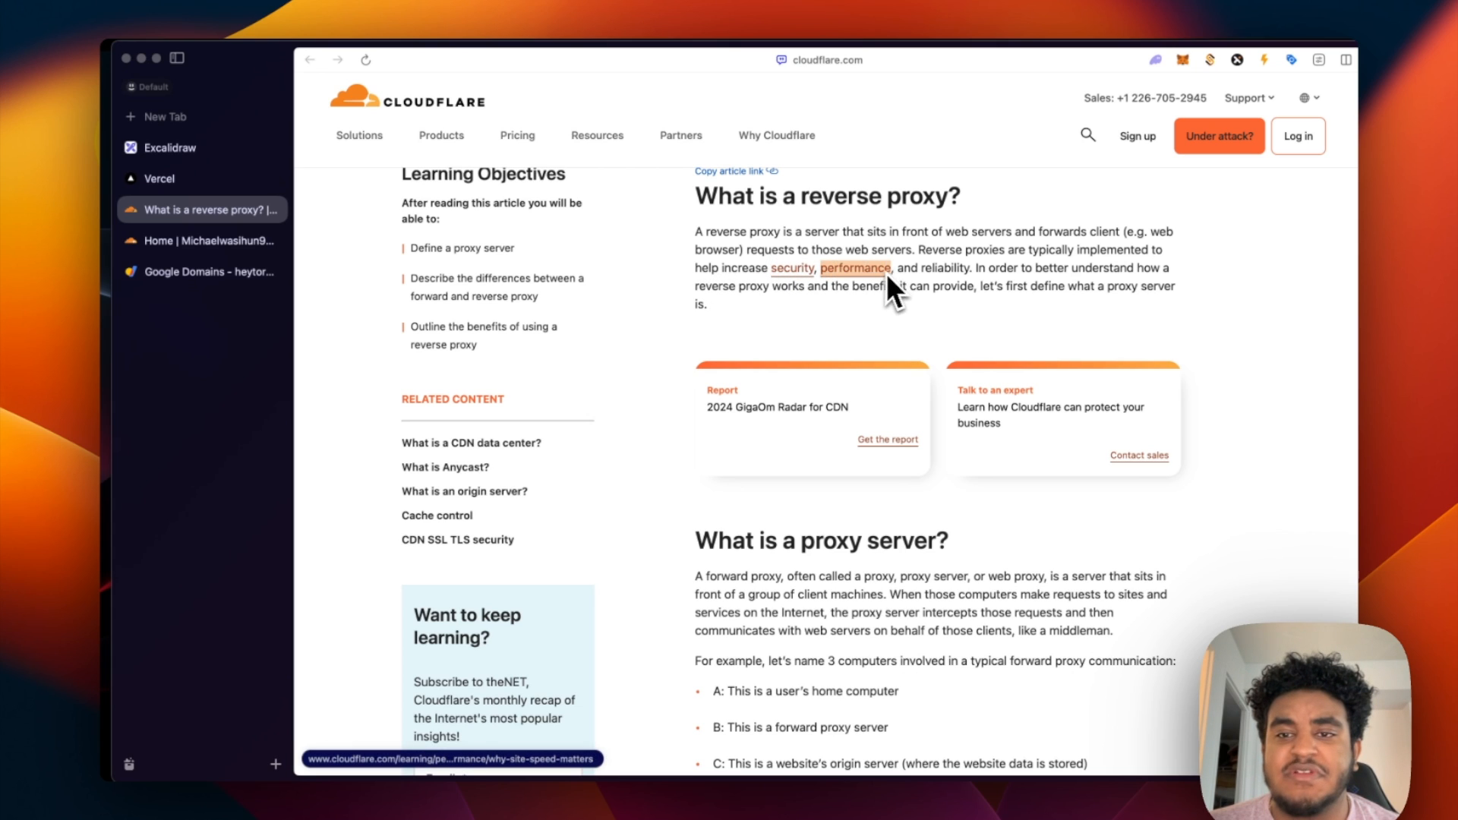
pyautogui.scroll(-3)
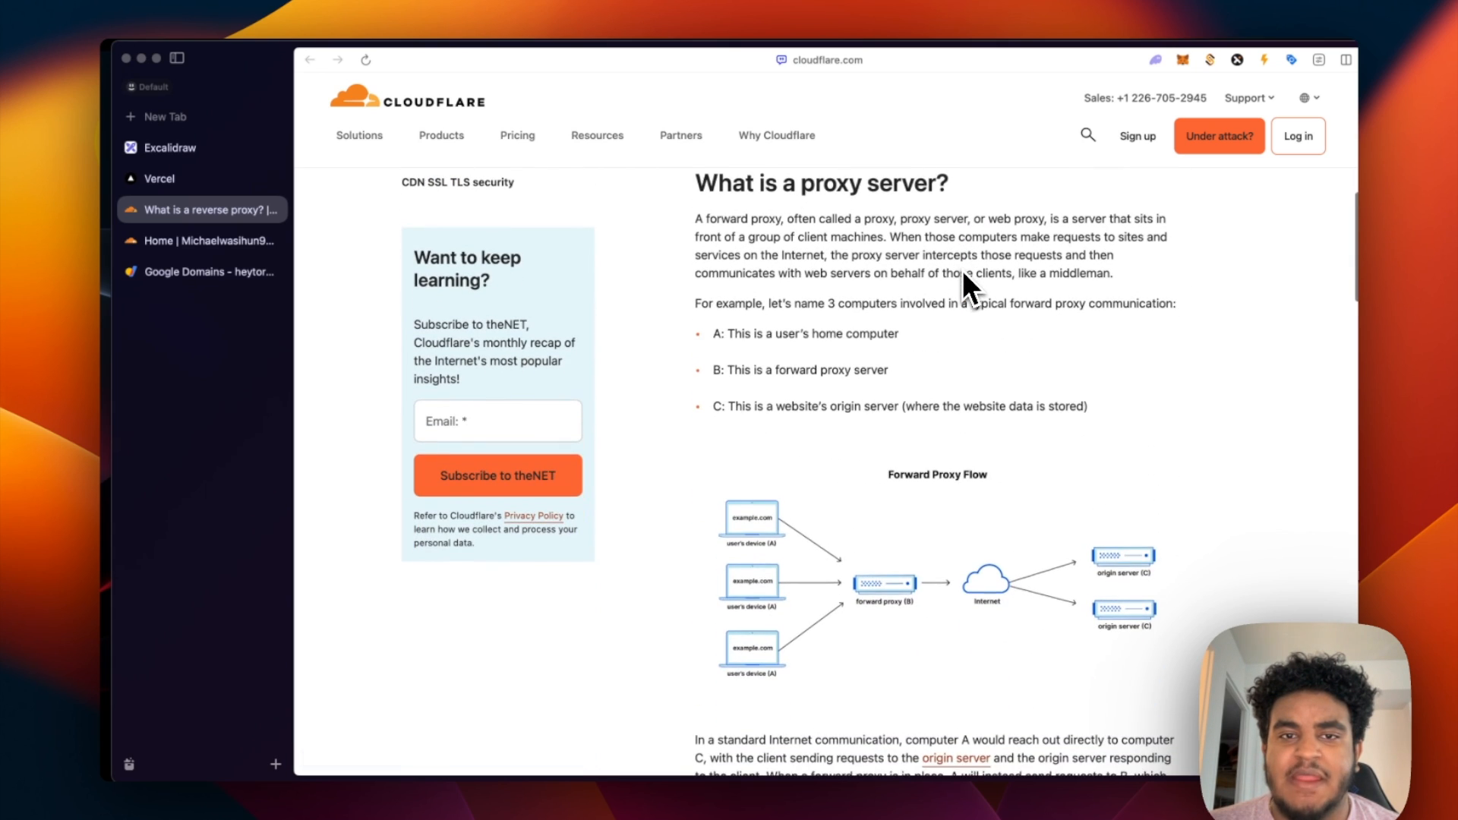
pyautogui.moveTo(925, 451)
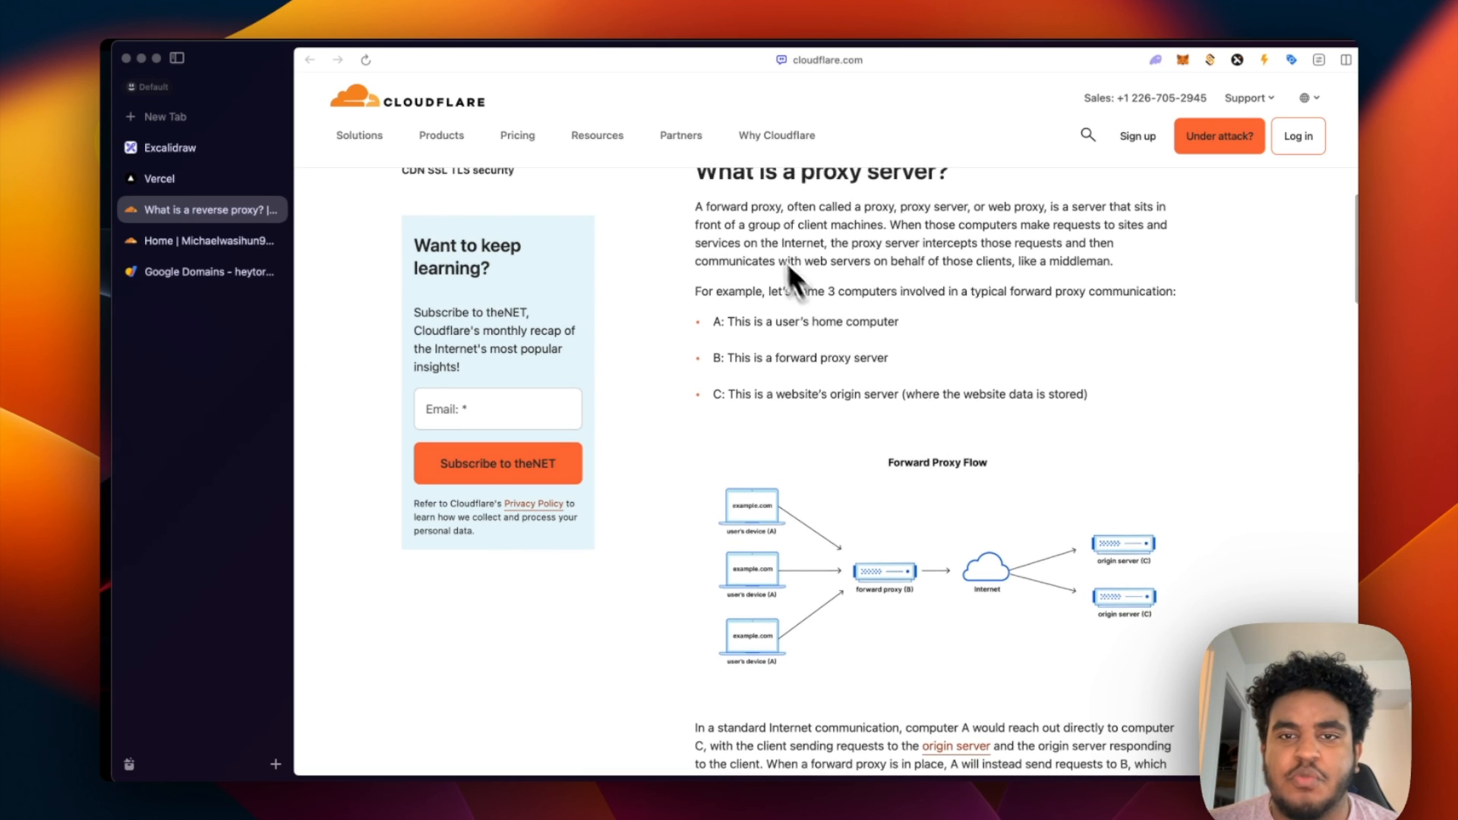
pyautogui.moveTo(959, 227)
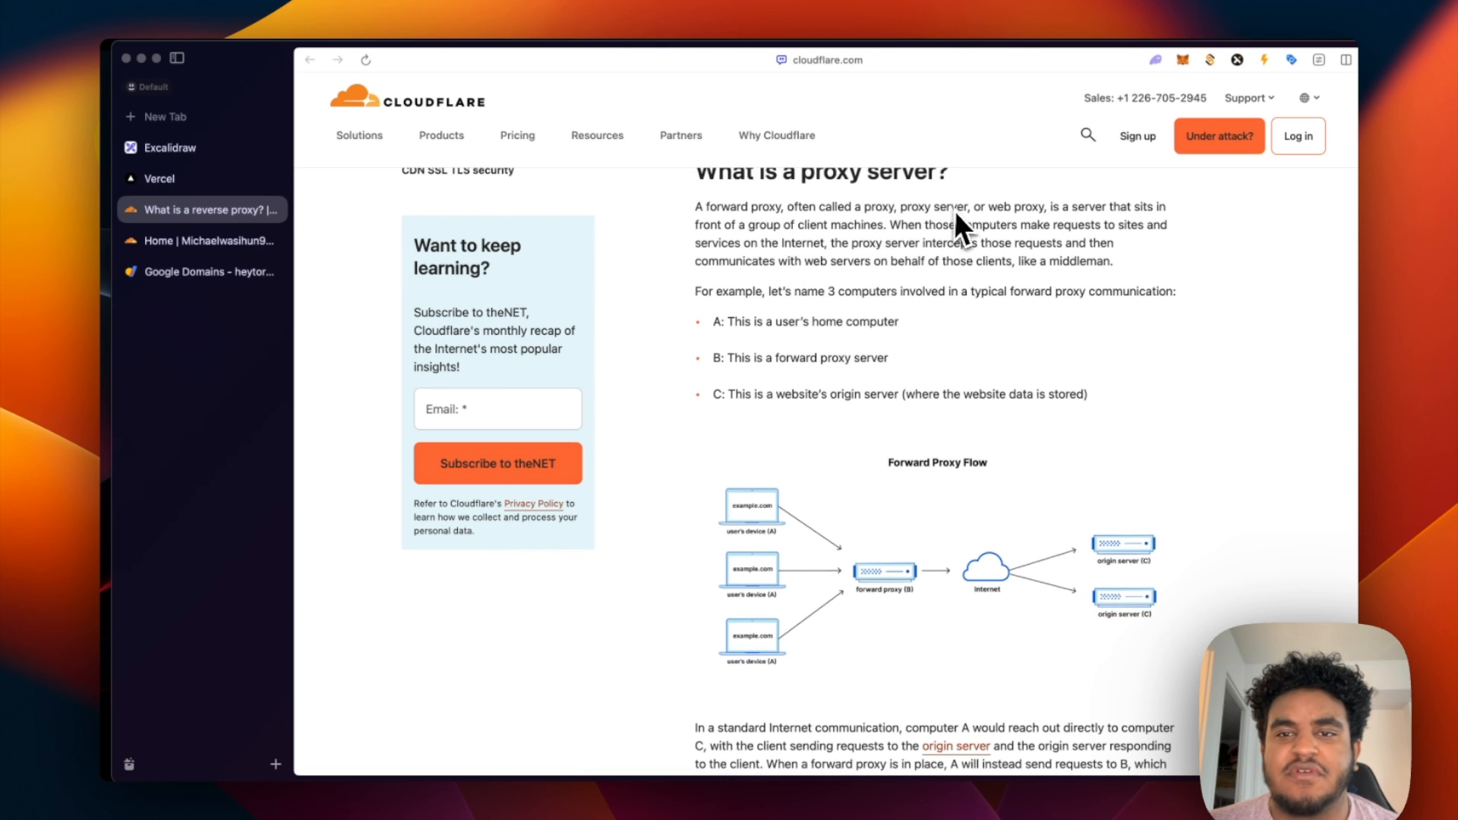
pyautogui.moveTo(1121, 235)
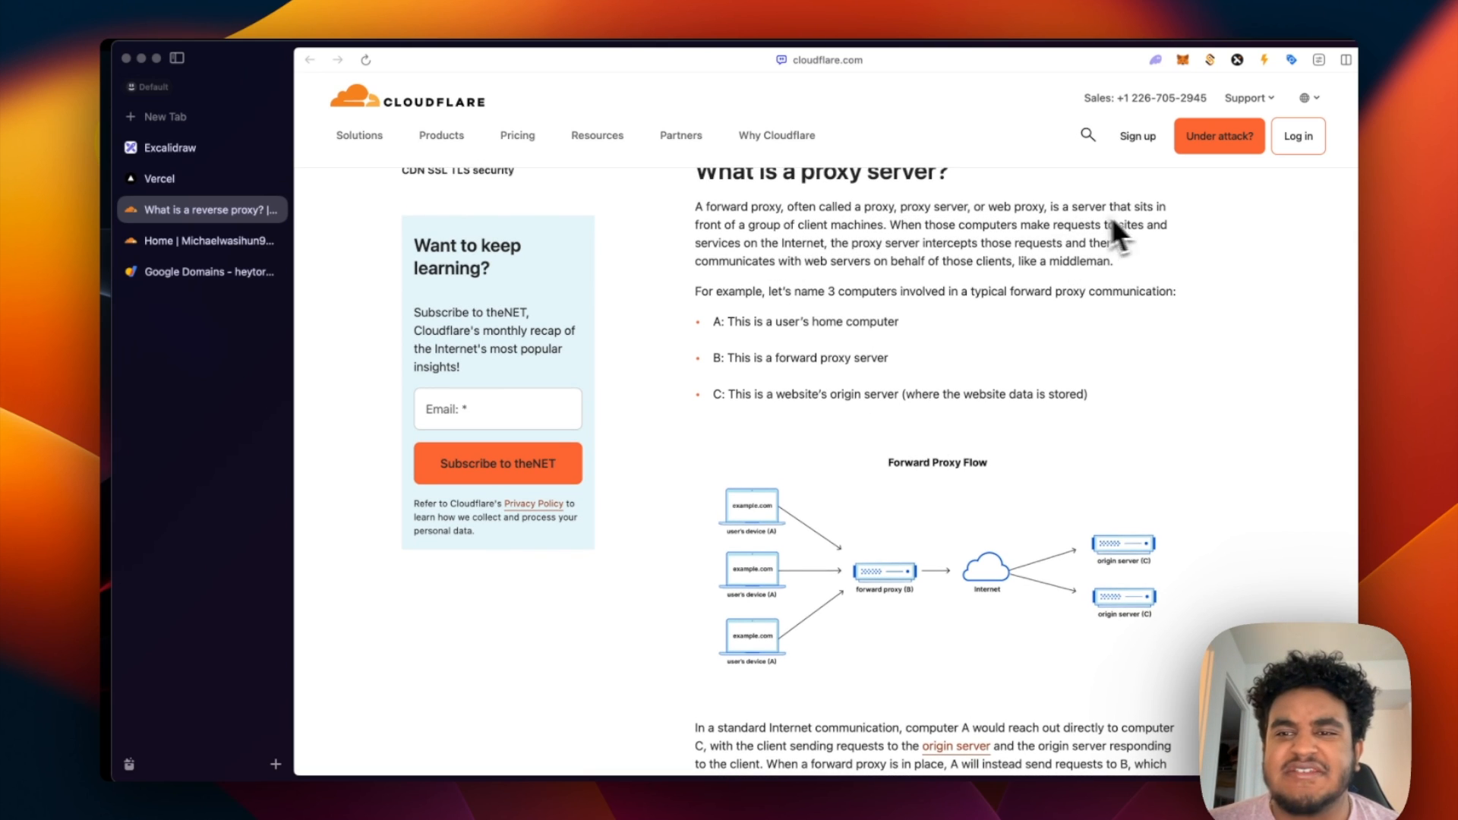
pyautogui.moveTo(855, 244)
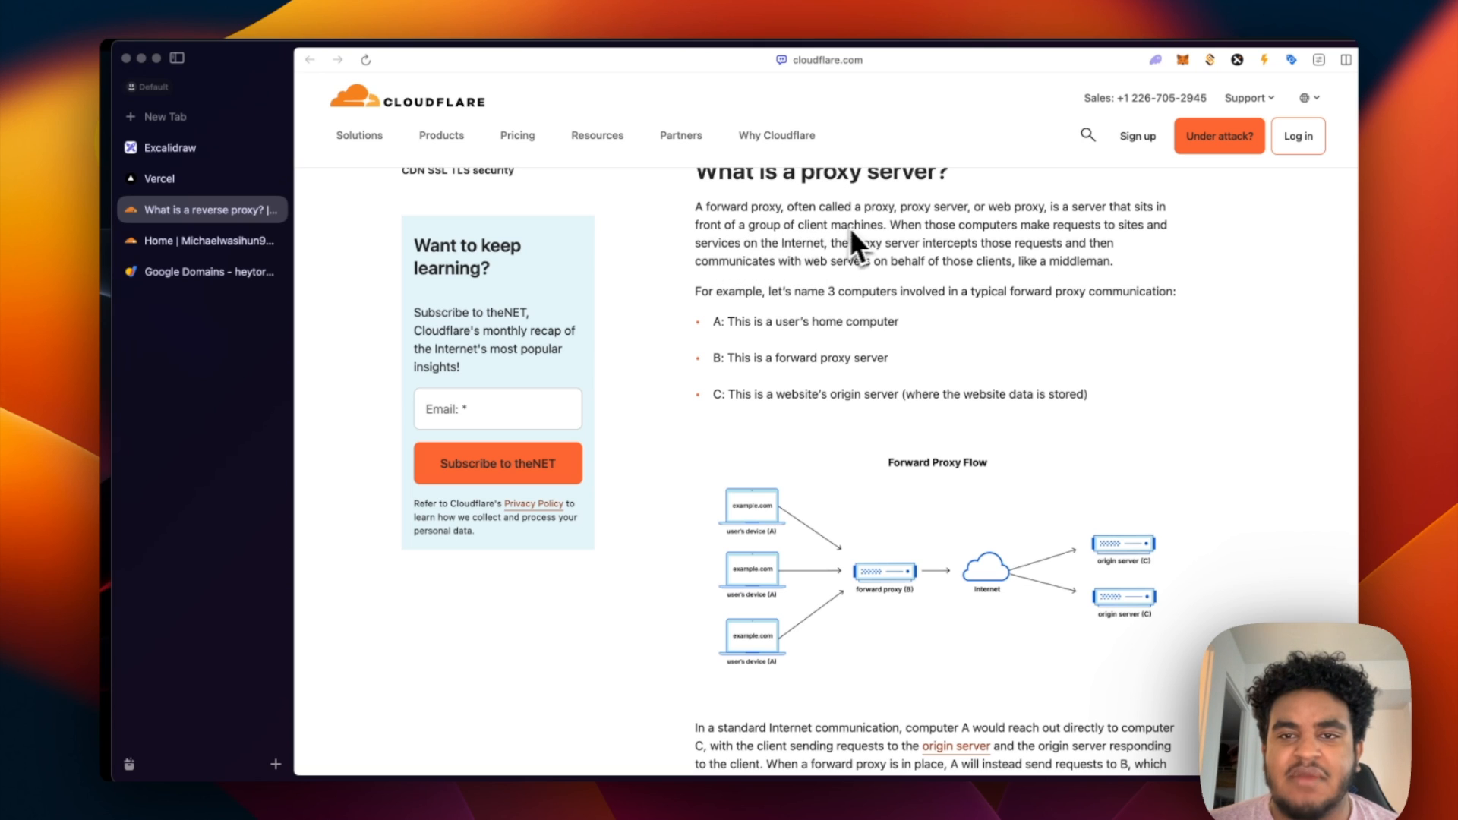
pyautogui.moveTo(1043, 243)
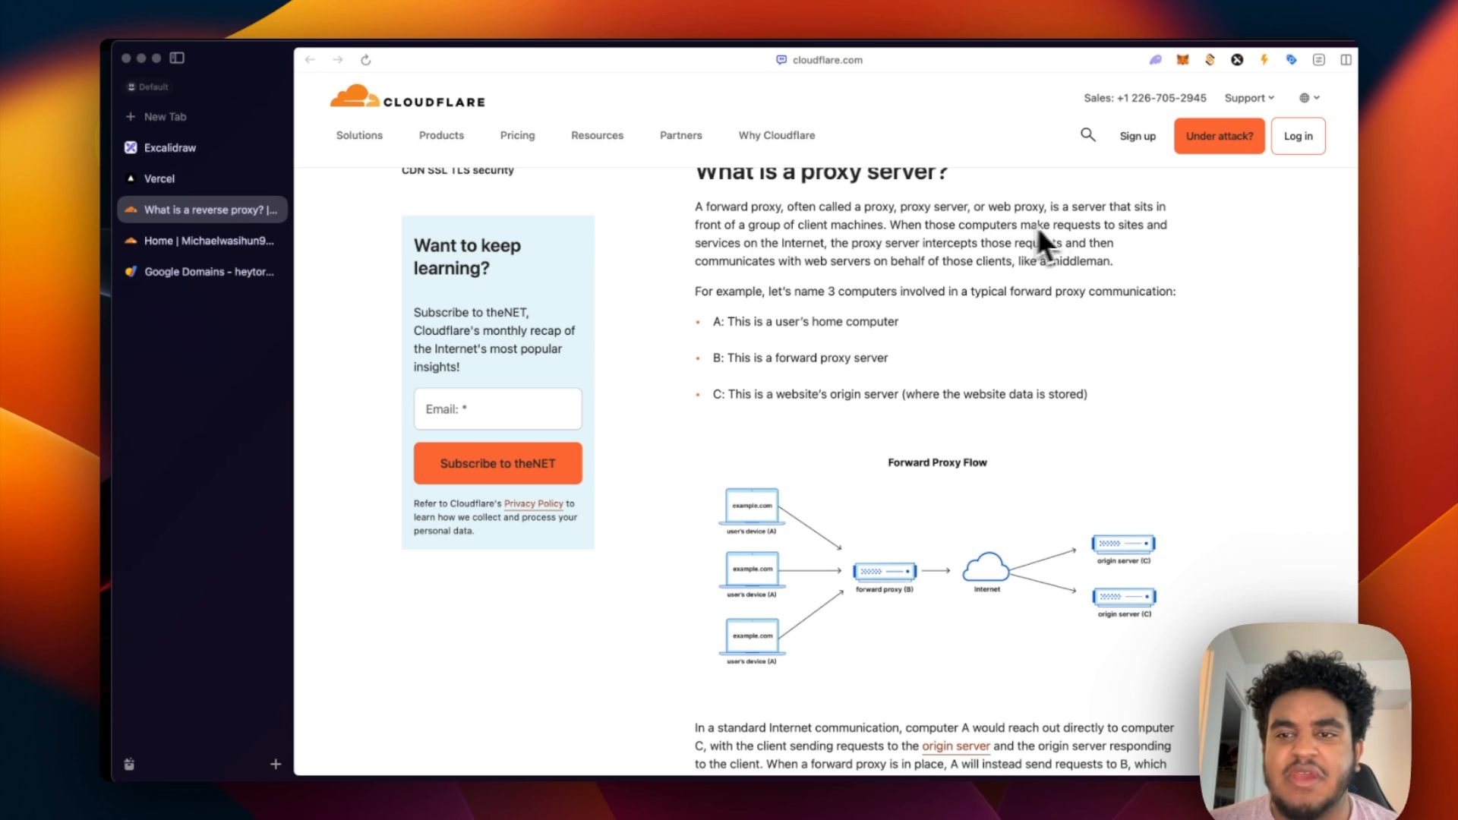
pyautogui.moveTo(814, 284)
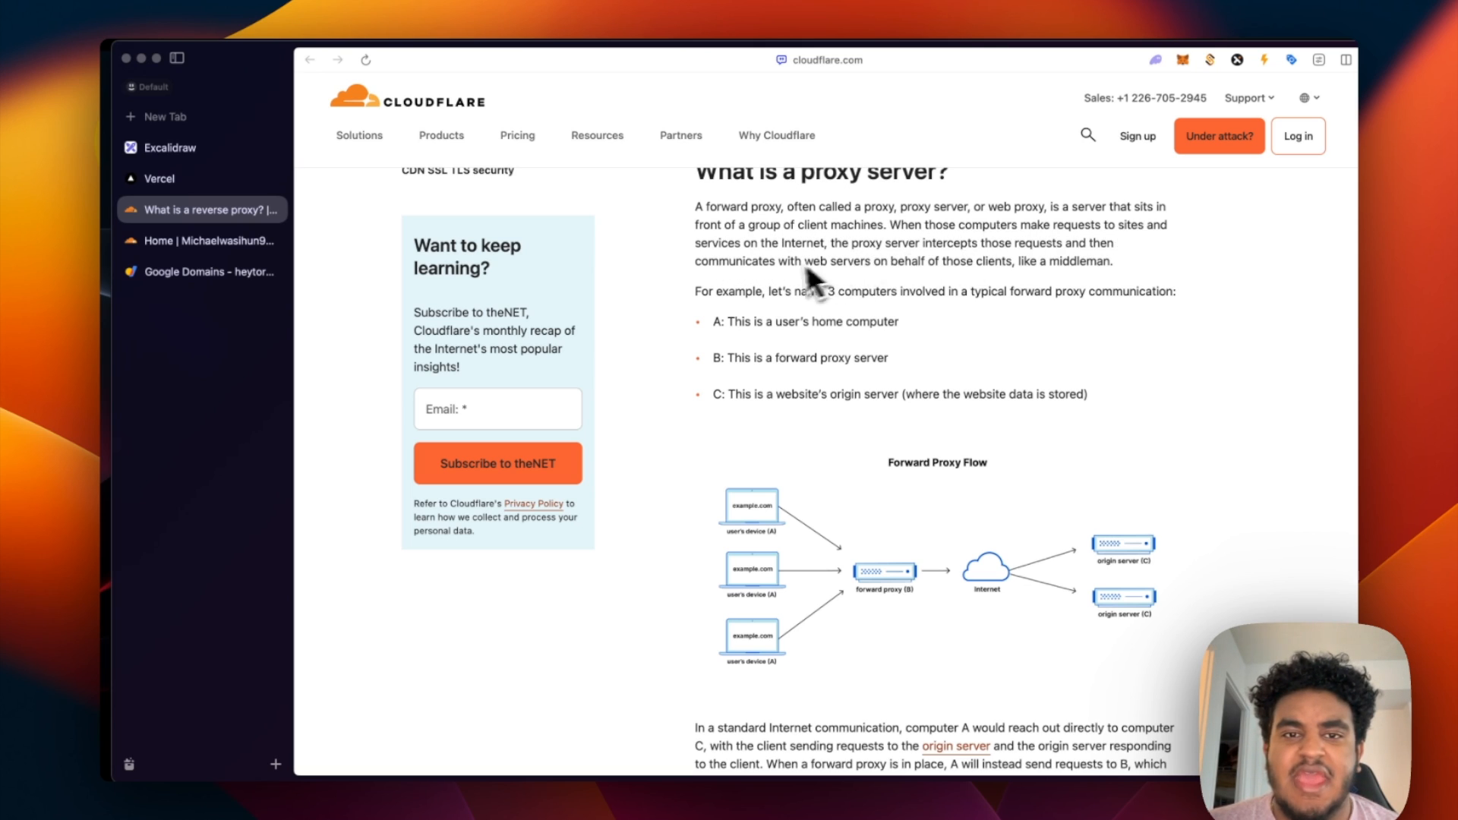
pyautogui.moveTo(875, 271)
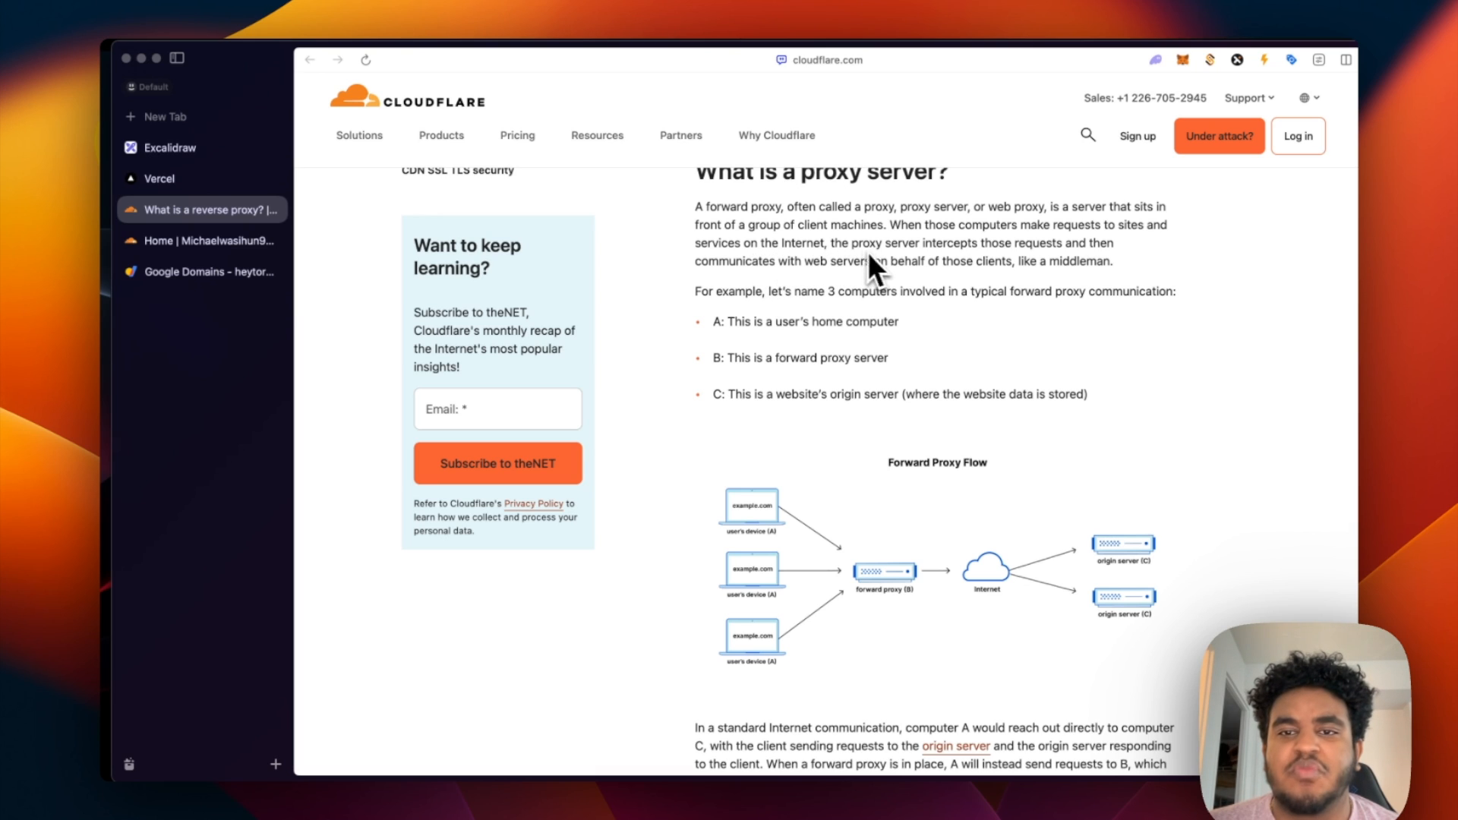
pyautogui.moveTo(1095, 266)
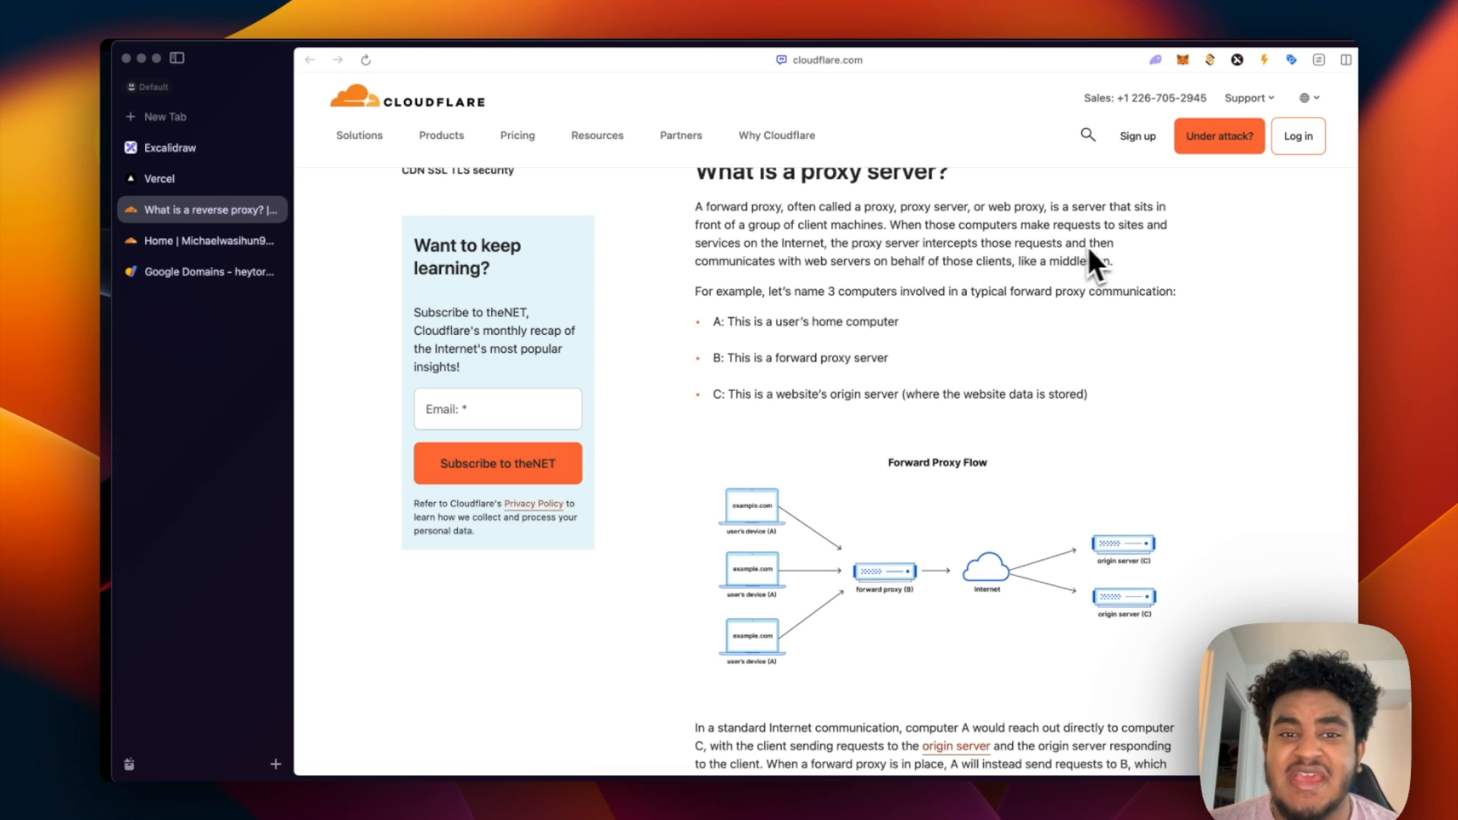
pyautogui.moveTo(929, 293)
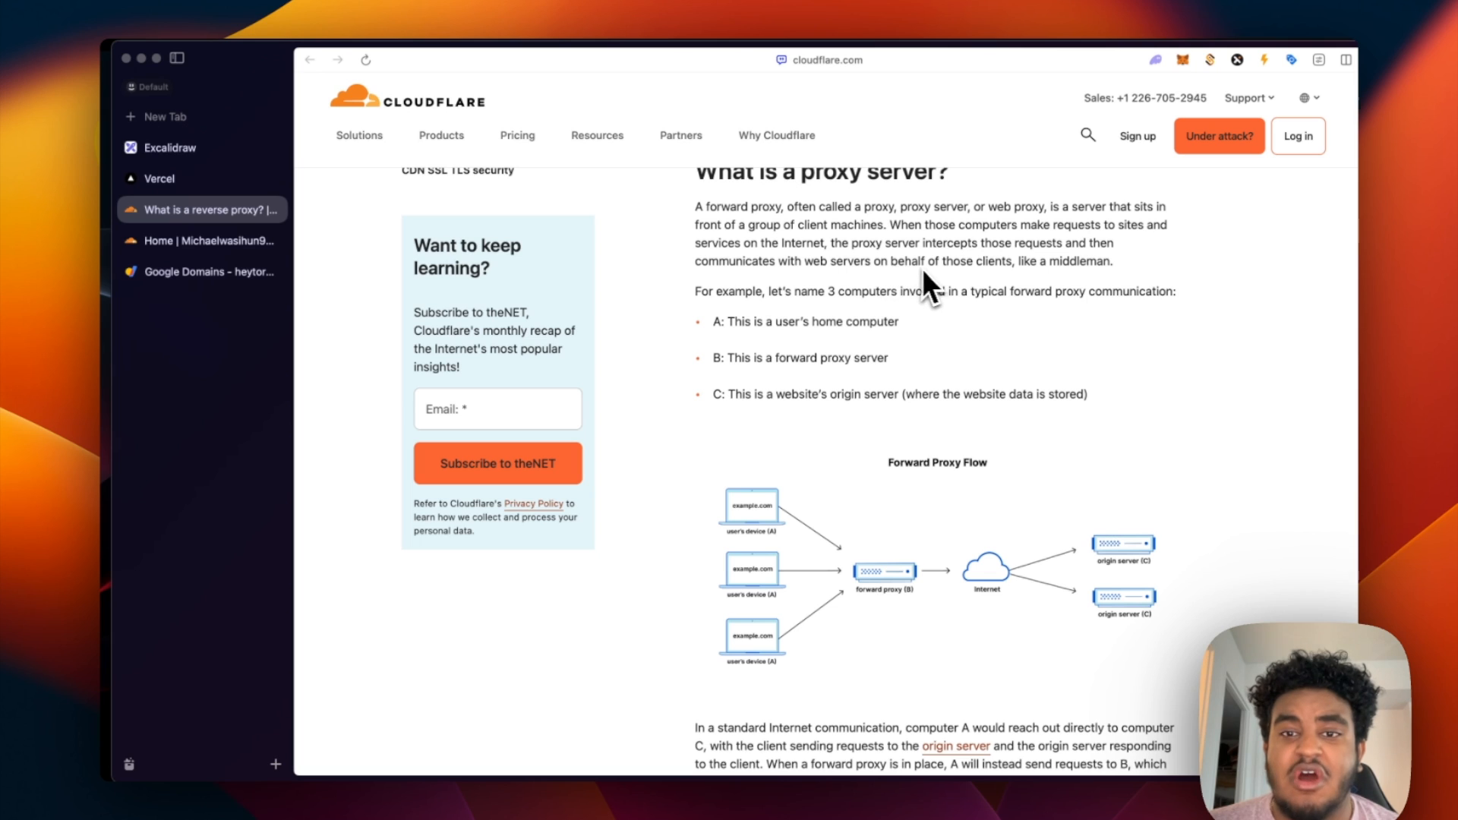
pyautogui.scroll(-3)
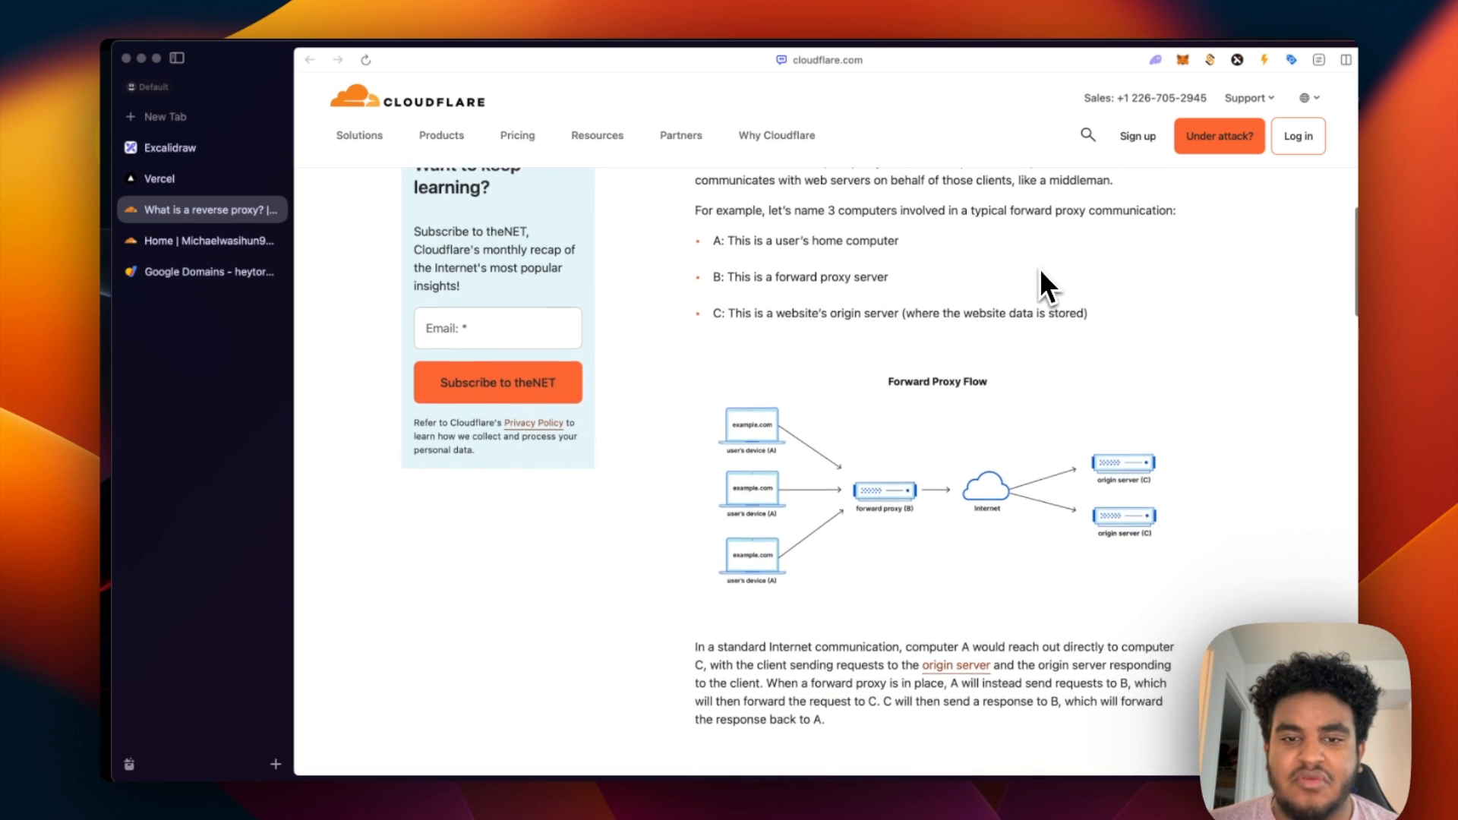
pyautogui.scroll(-3)
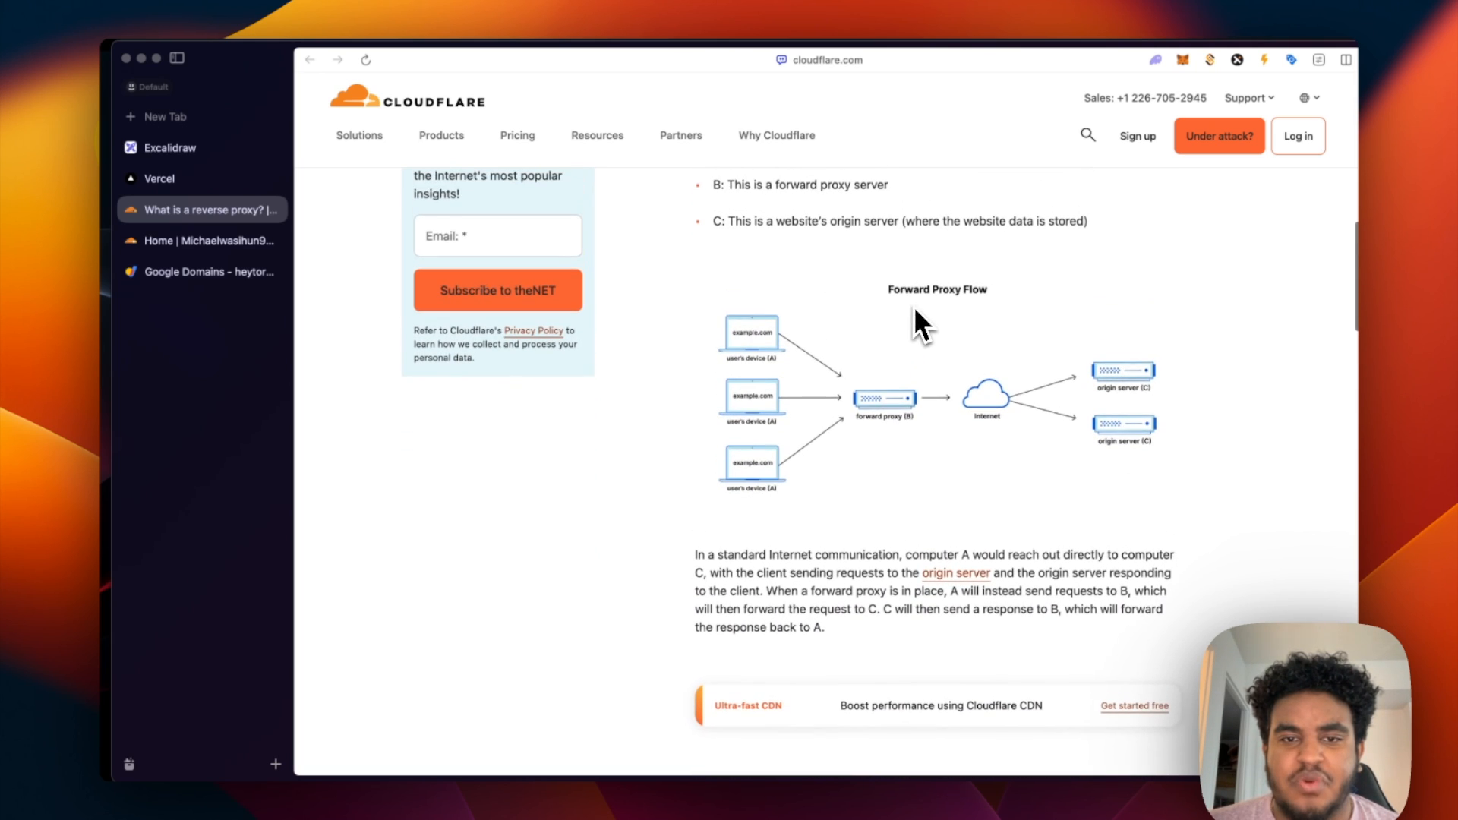
pyautogui.moveTo(749, 401)
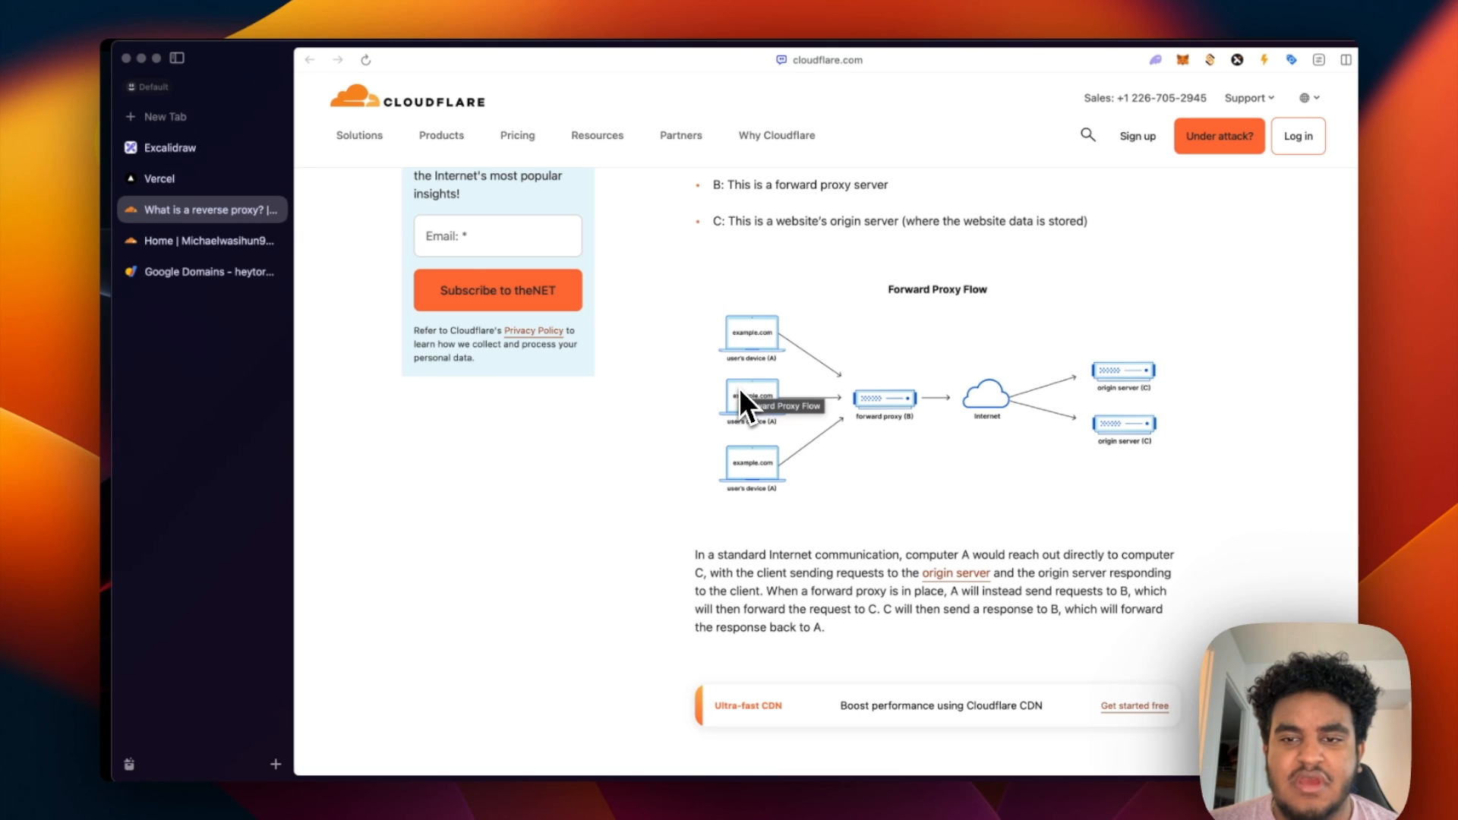
pyautogui.moveTo(1018, 424)
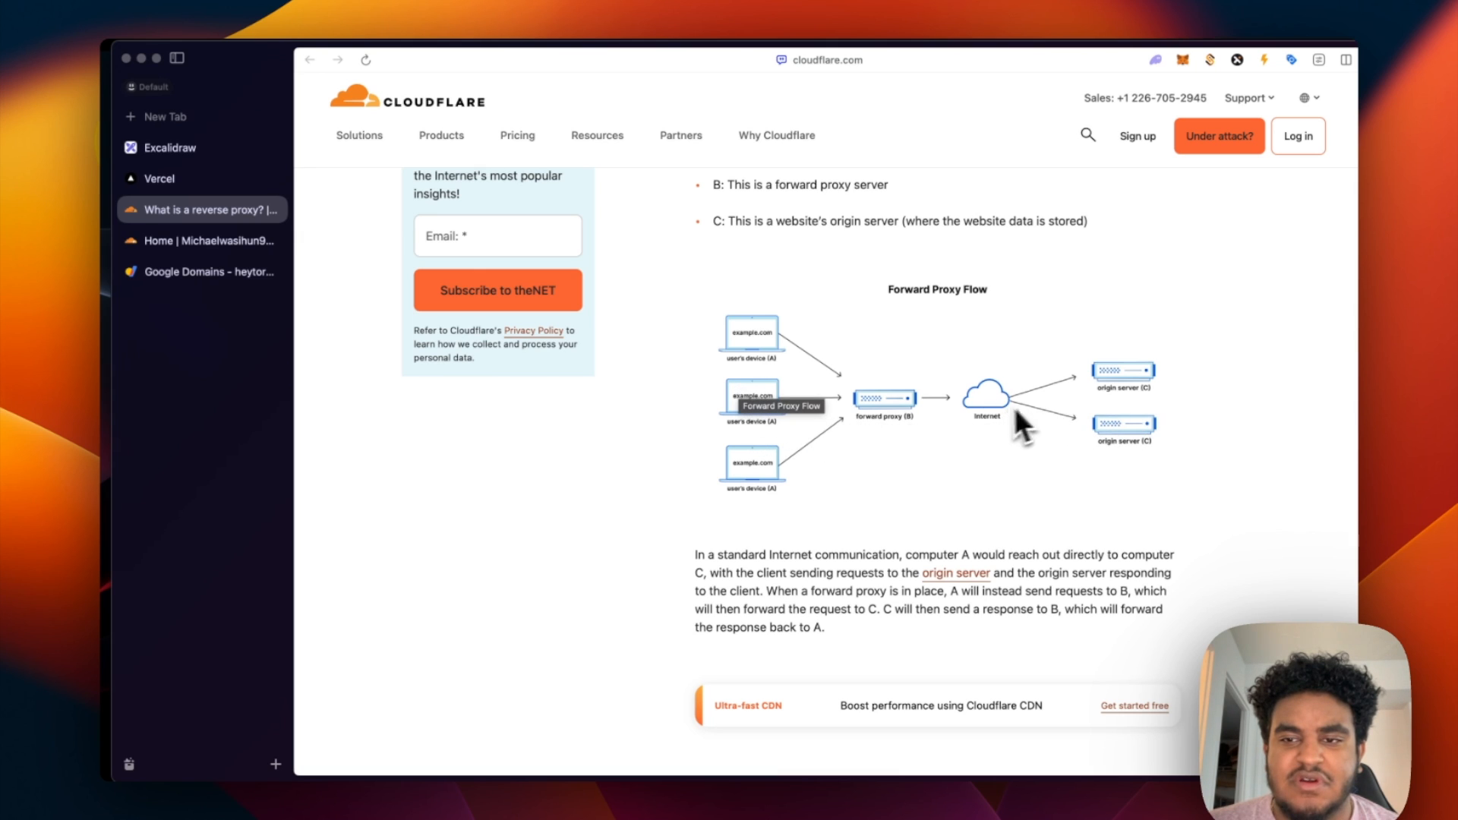
pyautogui.moveTo(1132, 412)
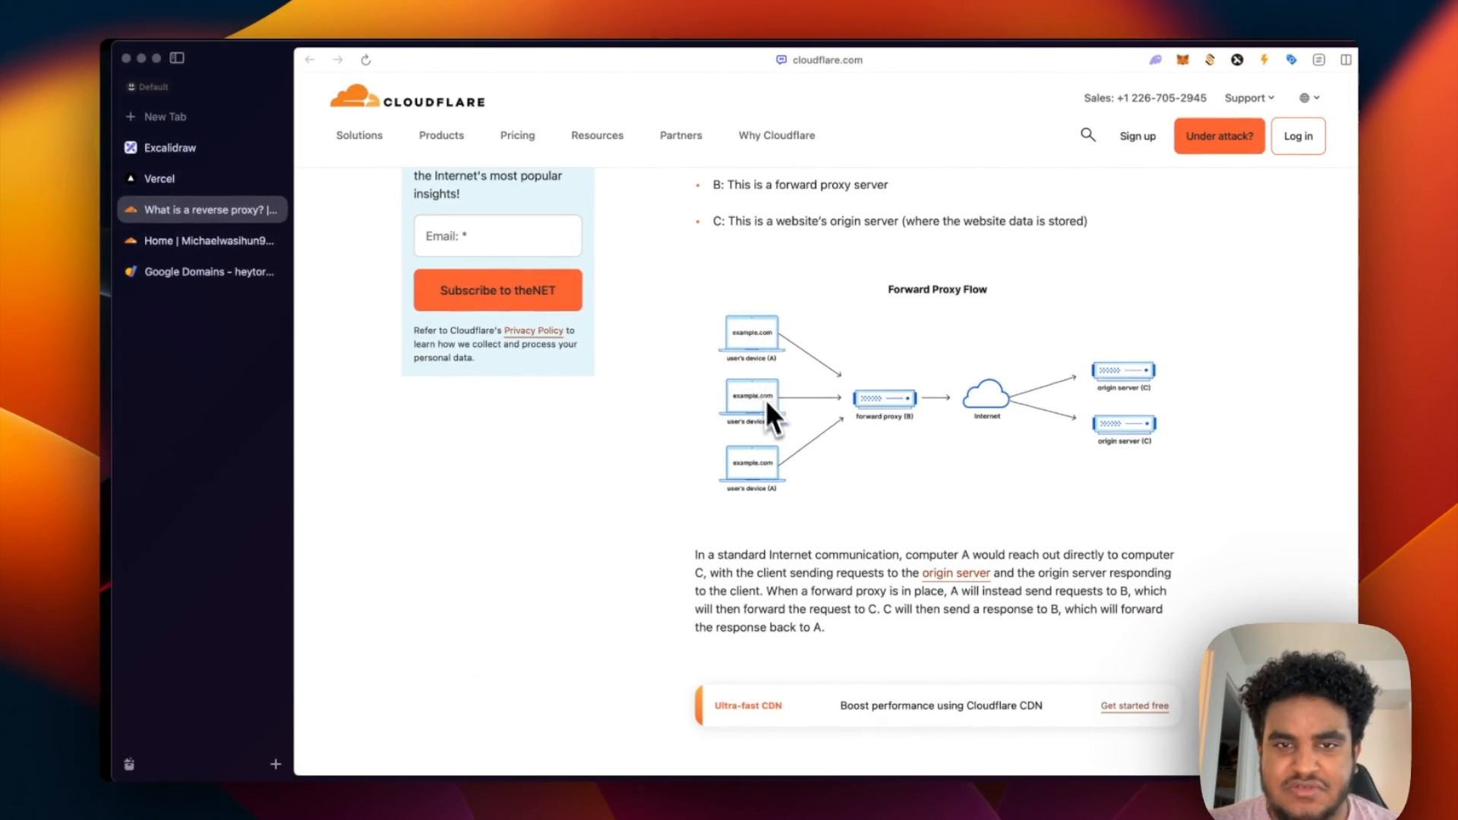
pyautogui.scroll(-3)
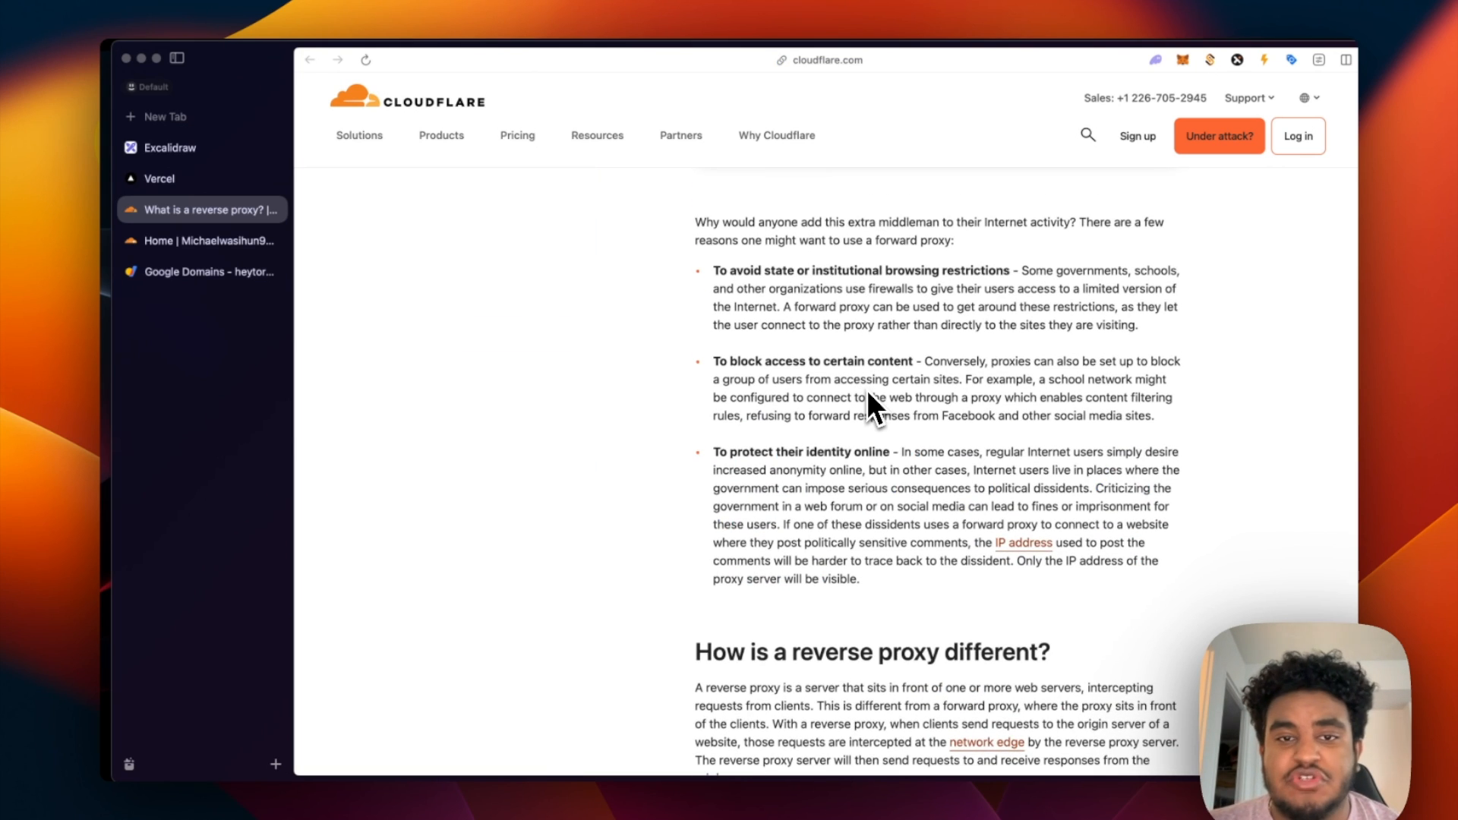
pyautogui.moveTo(802, 296)
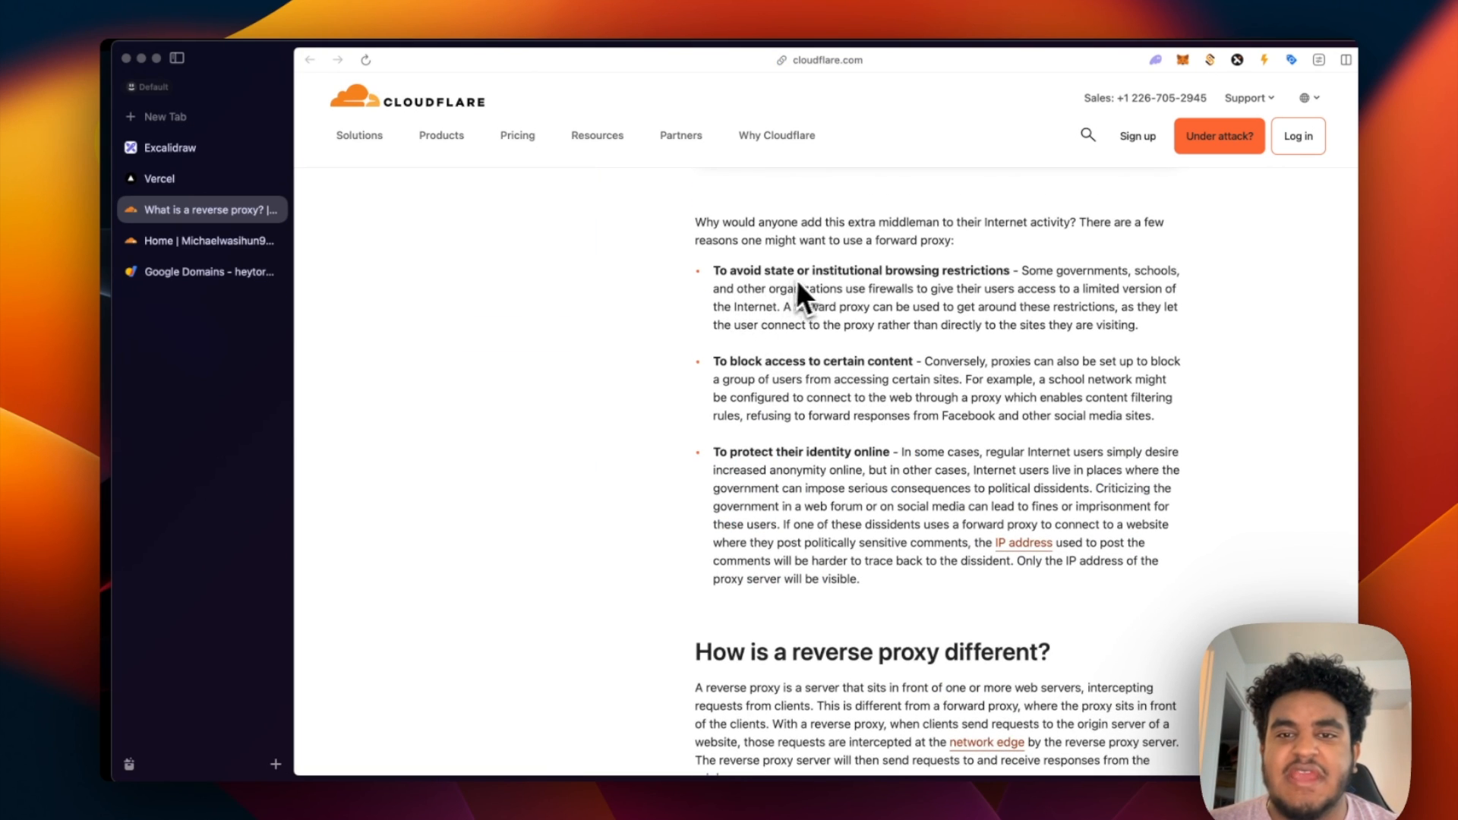
pyautogui.moveTo(1008, 287)
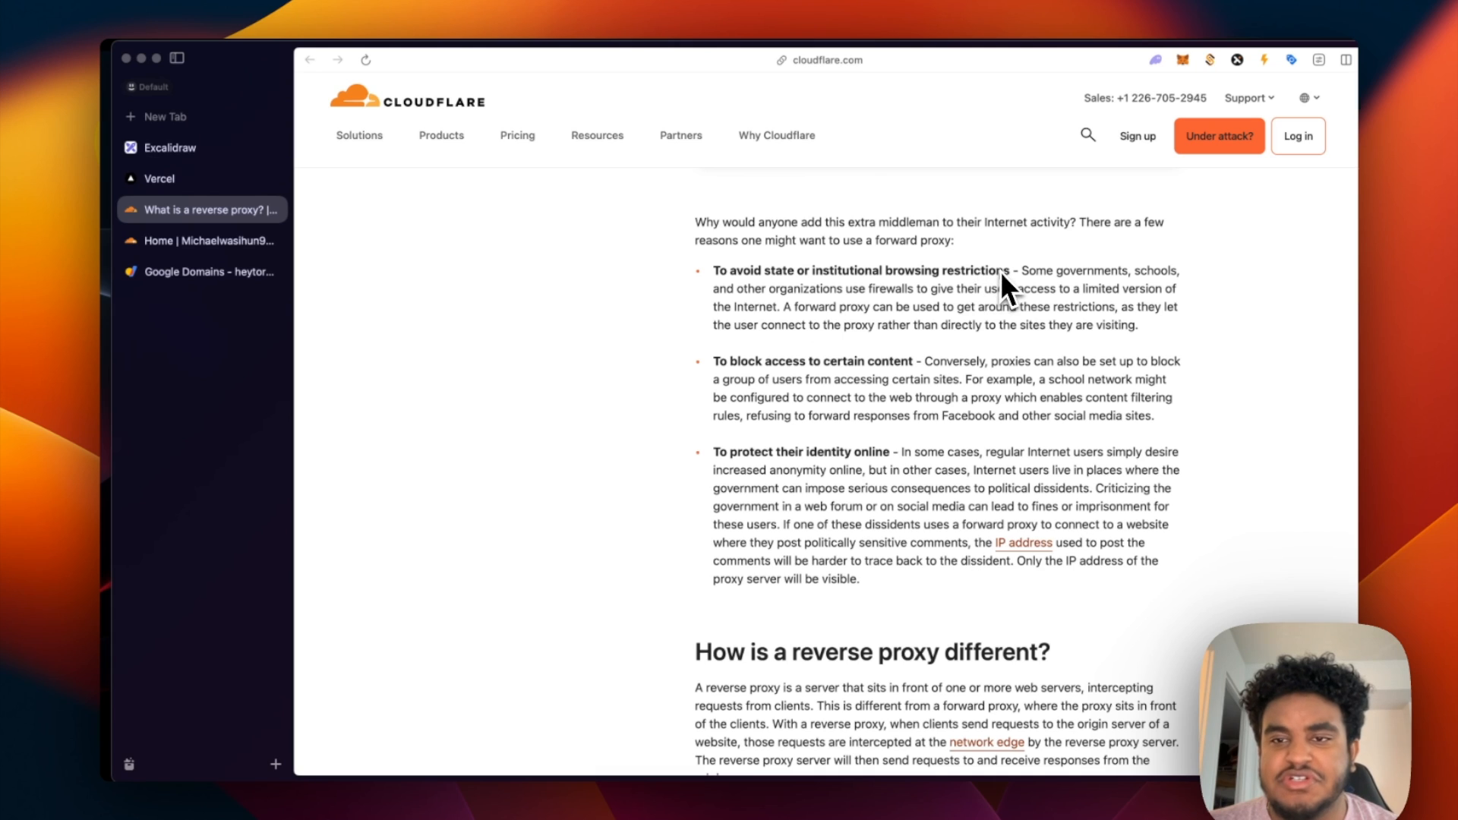
pyautogui.moveTo(819, 316)
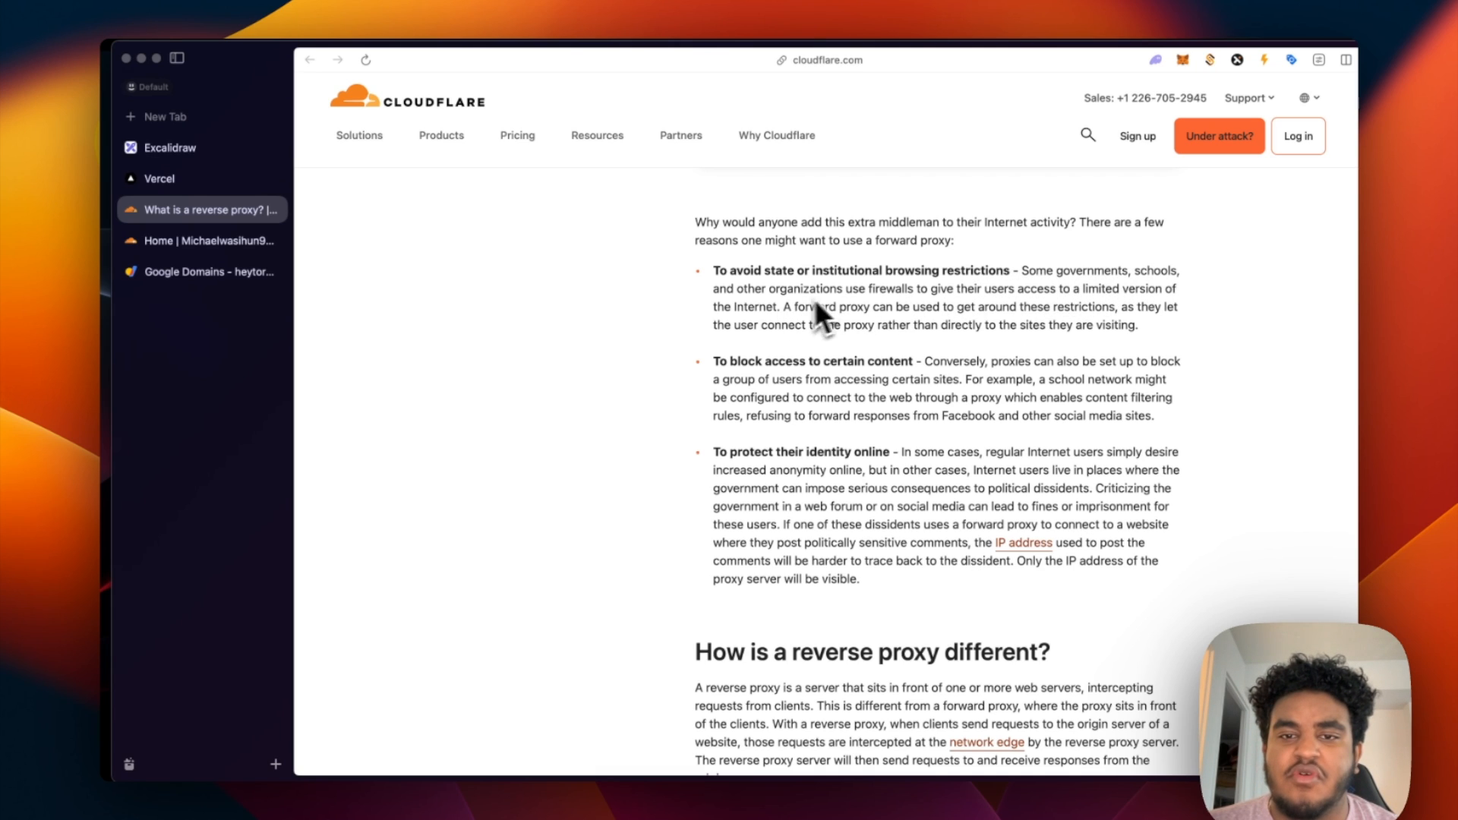
pyautogui.moveTo(1051, 307)
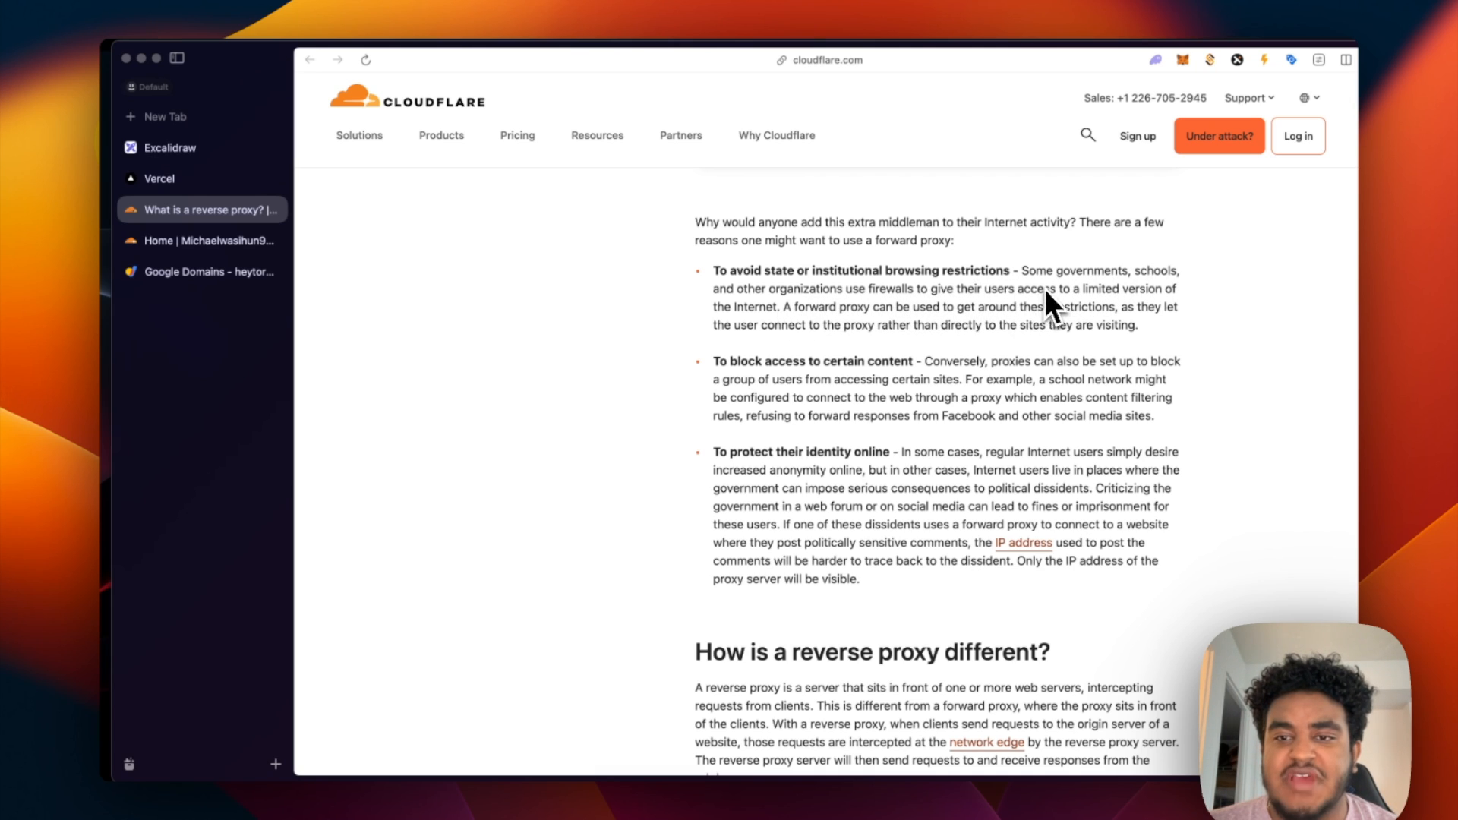
pyautogui.moveTo(780, 333)
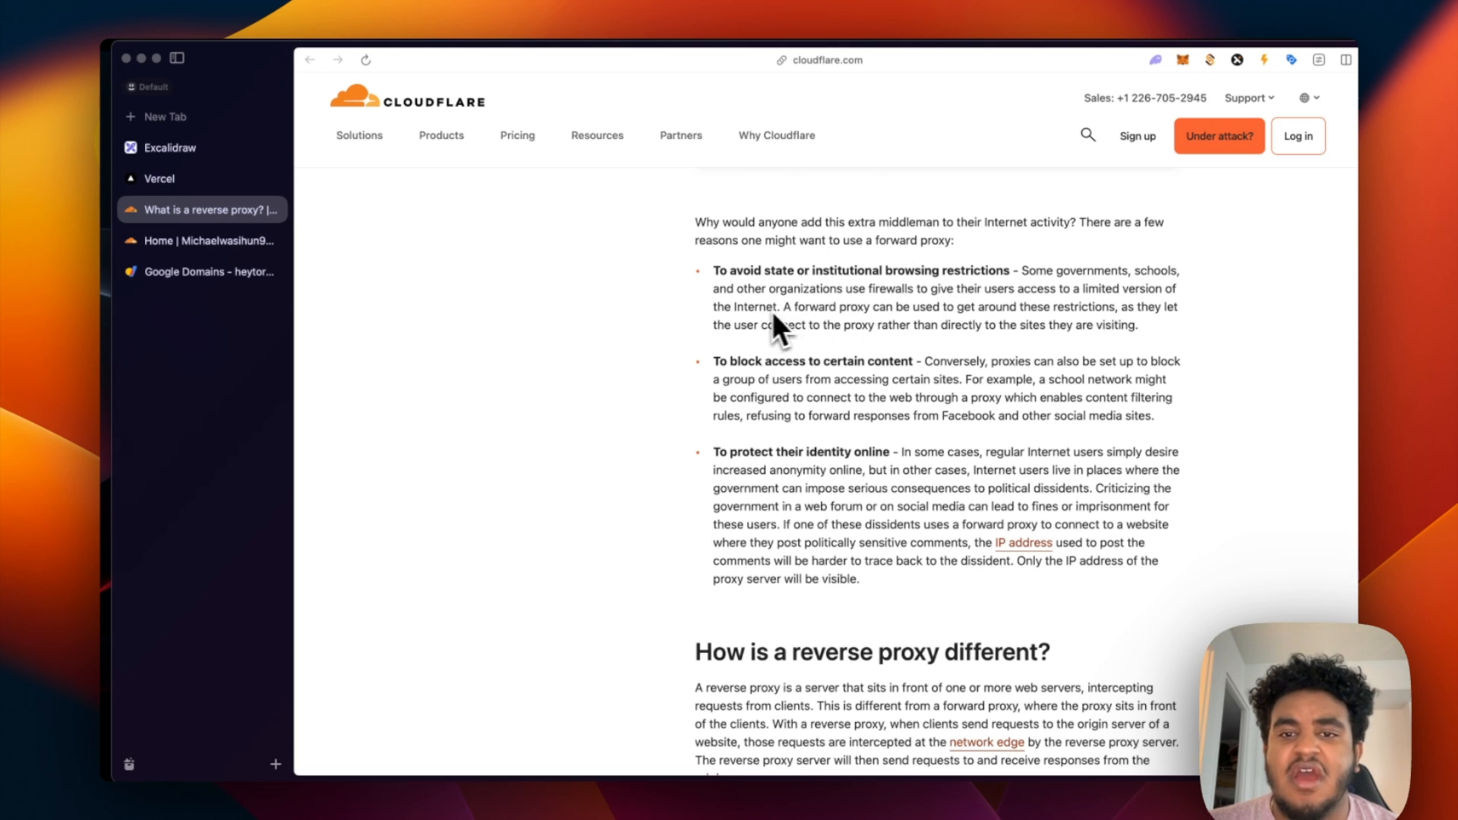
pyautogui.moveTo(1022, 328)
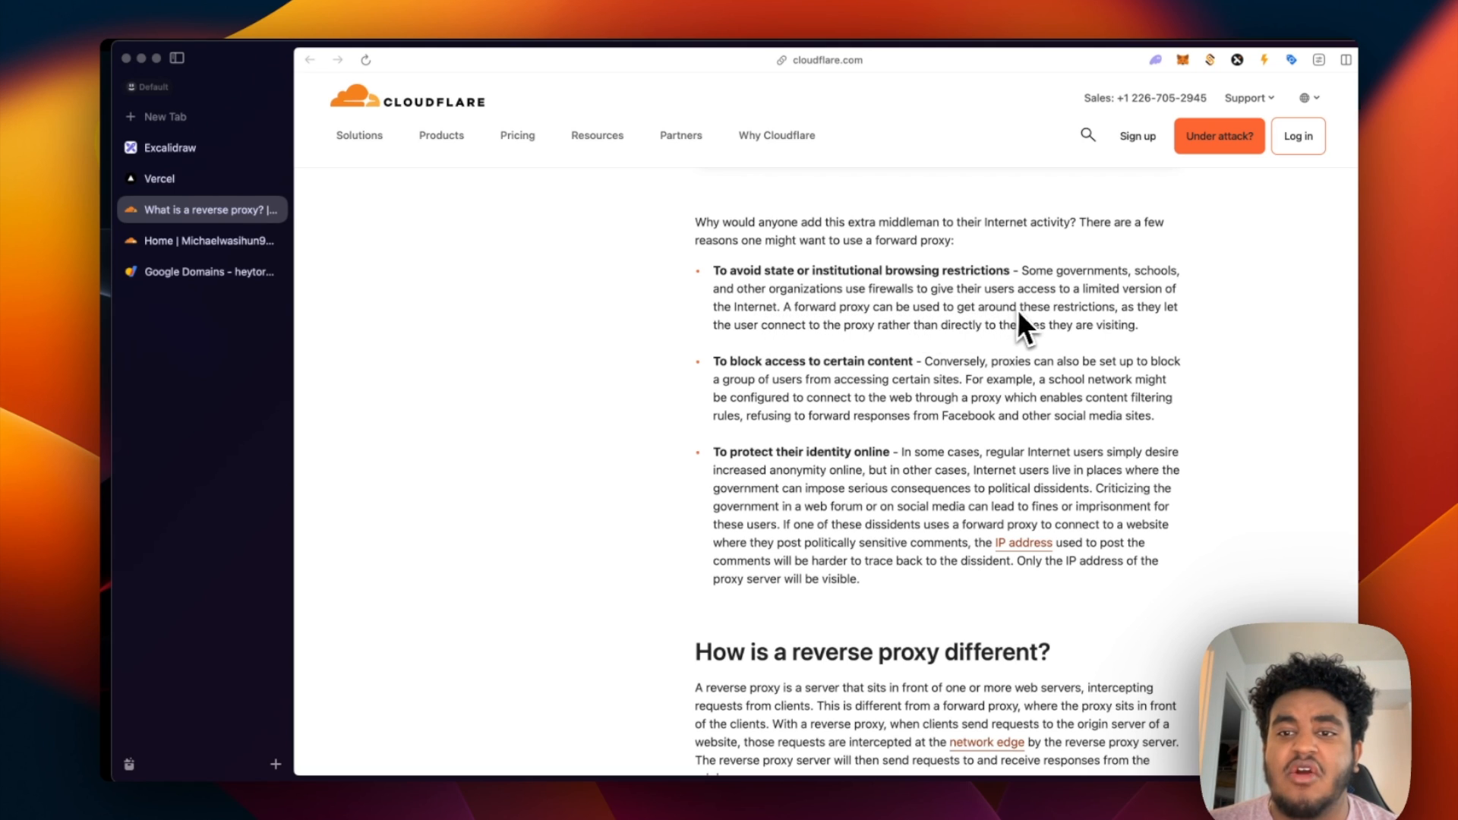
pyautogui.moveTo(786, 359)
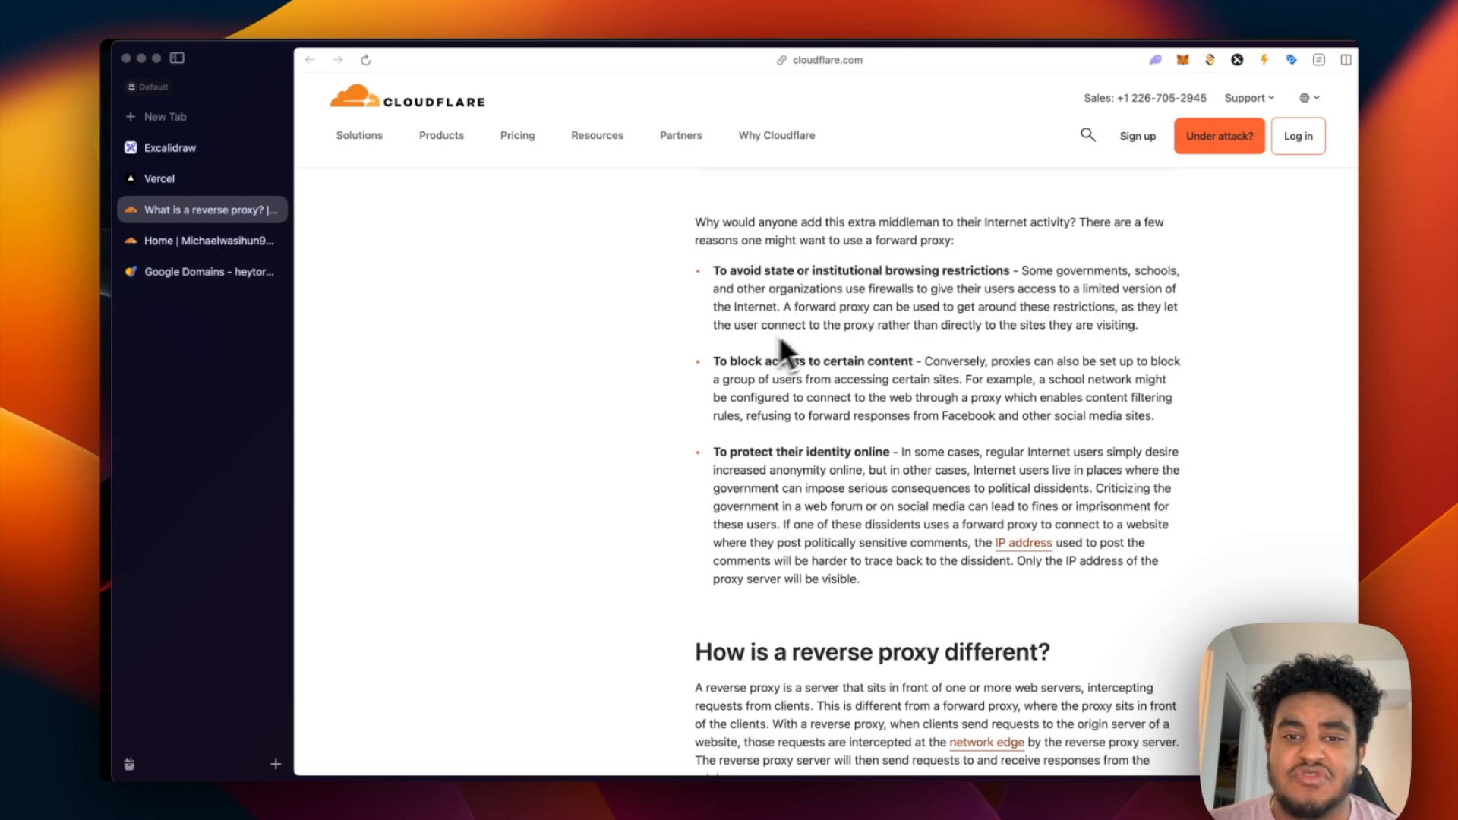
pyautogui.moveTo(1013, 339)
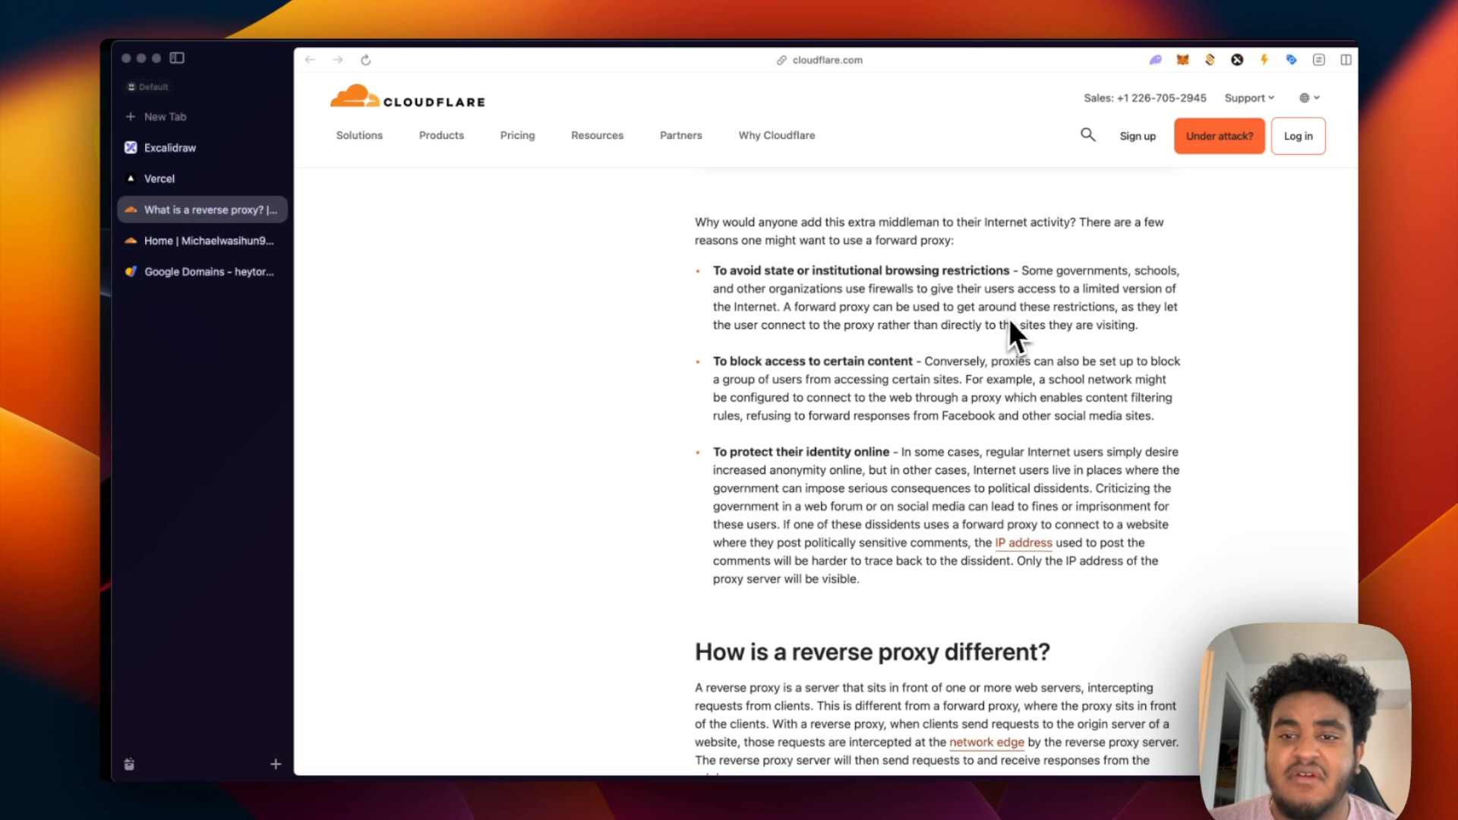
pyautogui.scroll(-3)
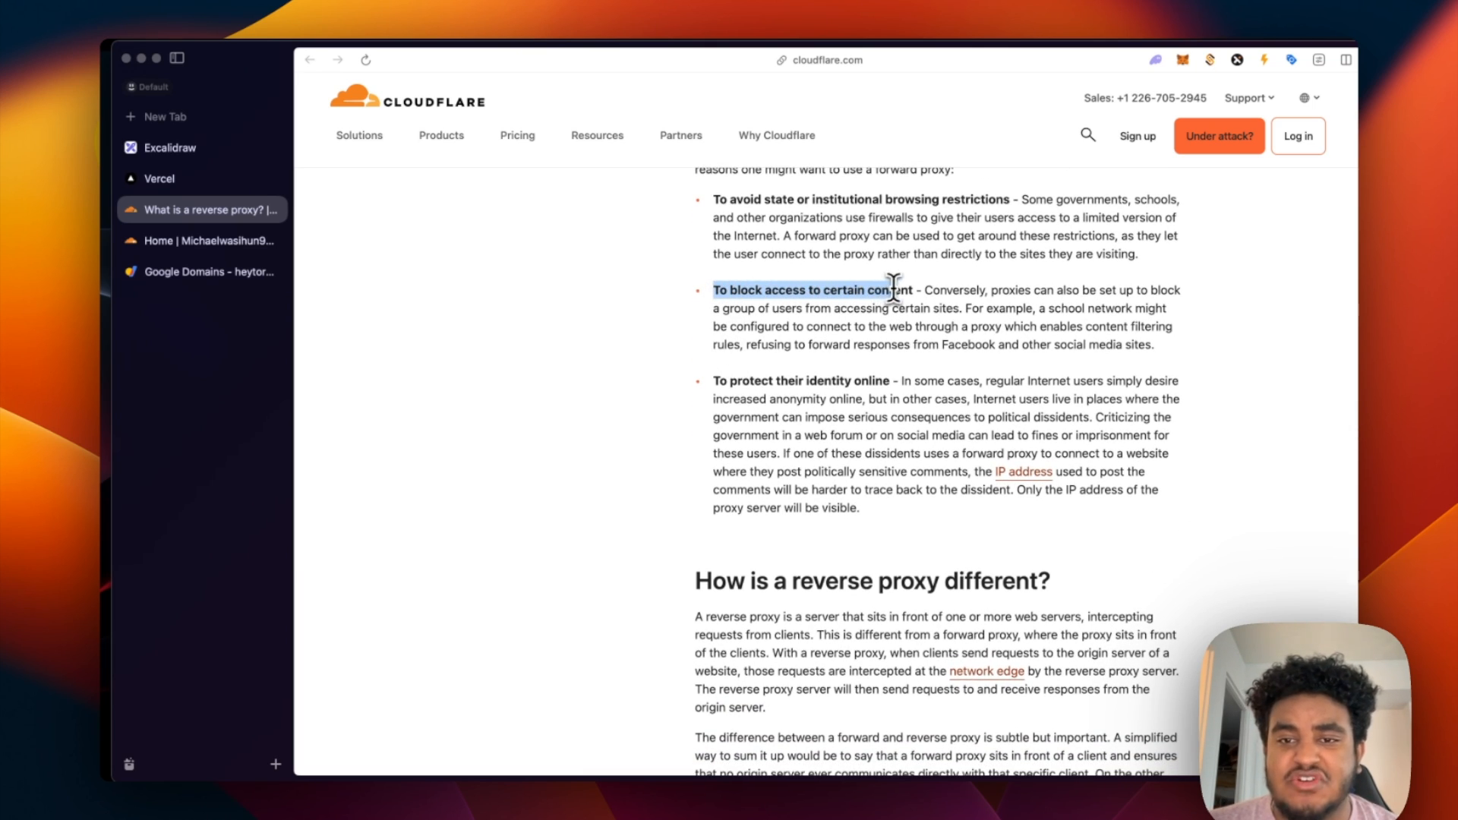
pyautogui.scroll(-3)
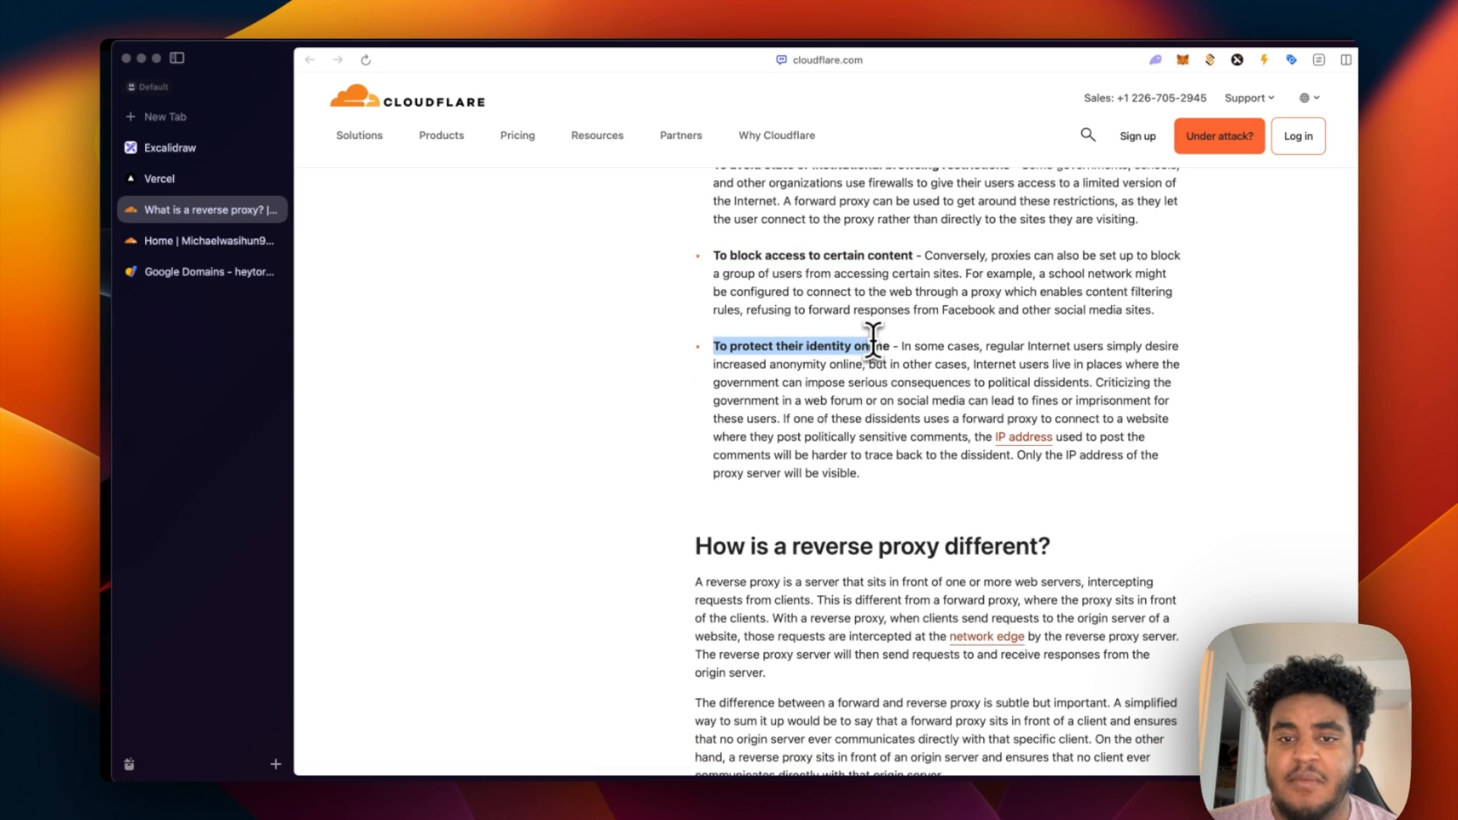
pyautogui.scroll(-3)
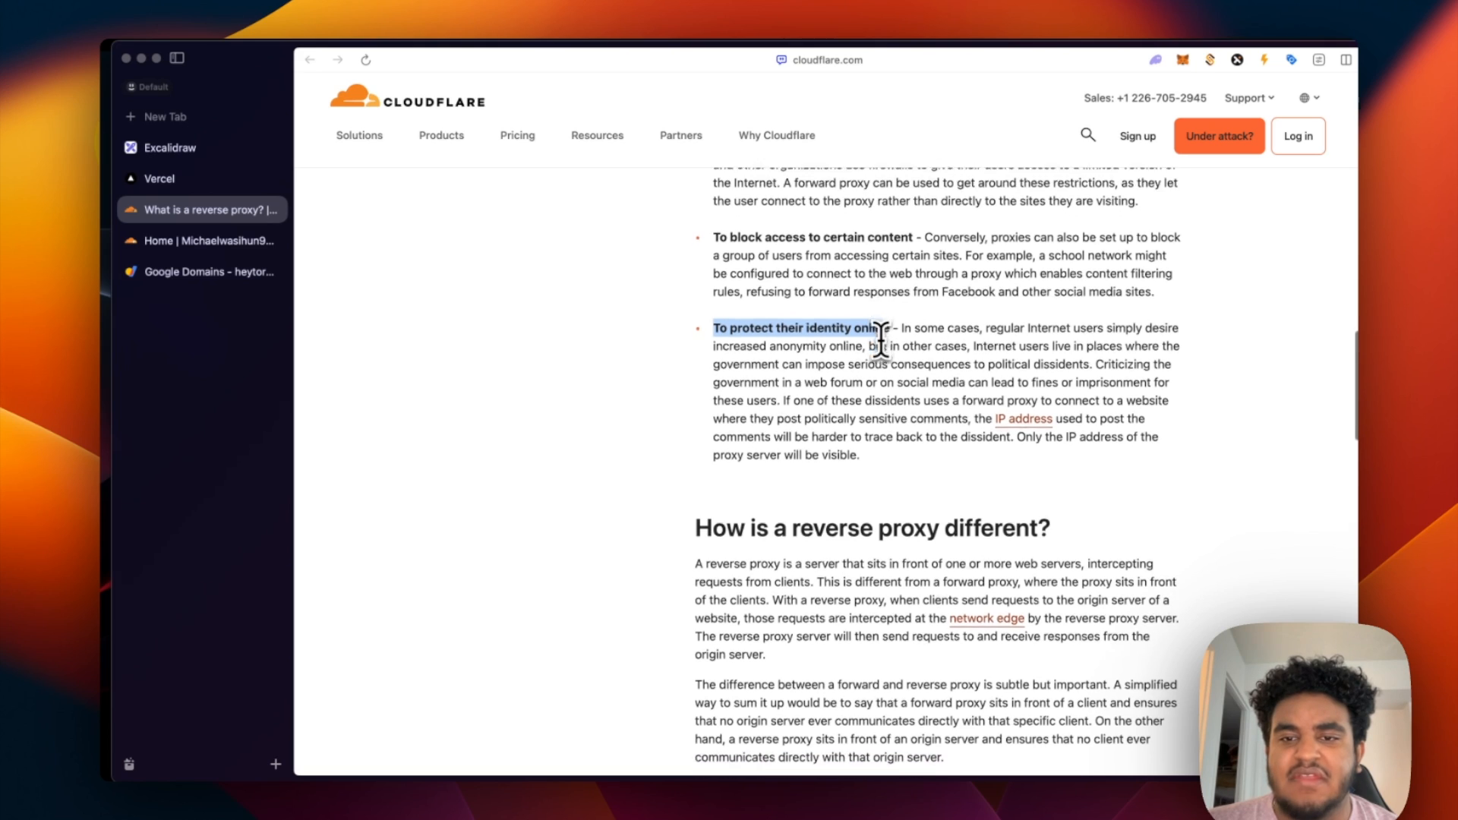
pyautogui.scroll(-3)
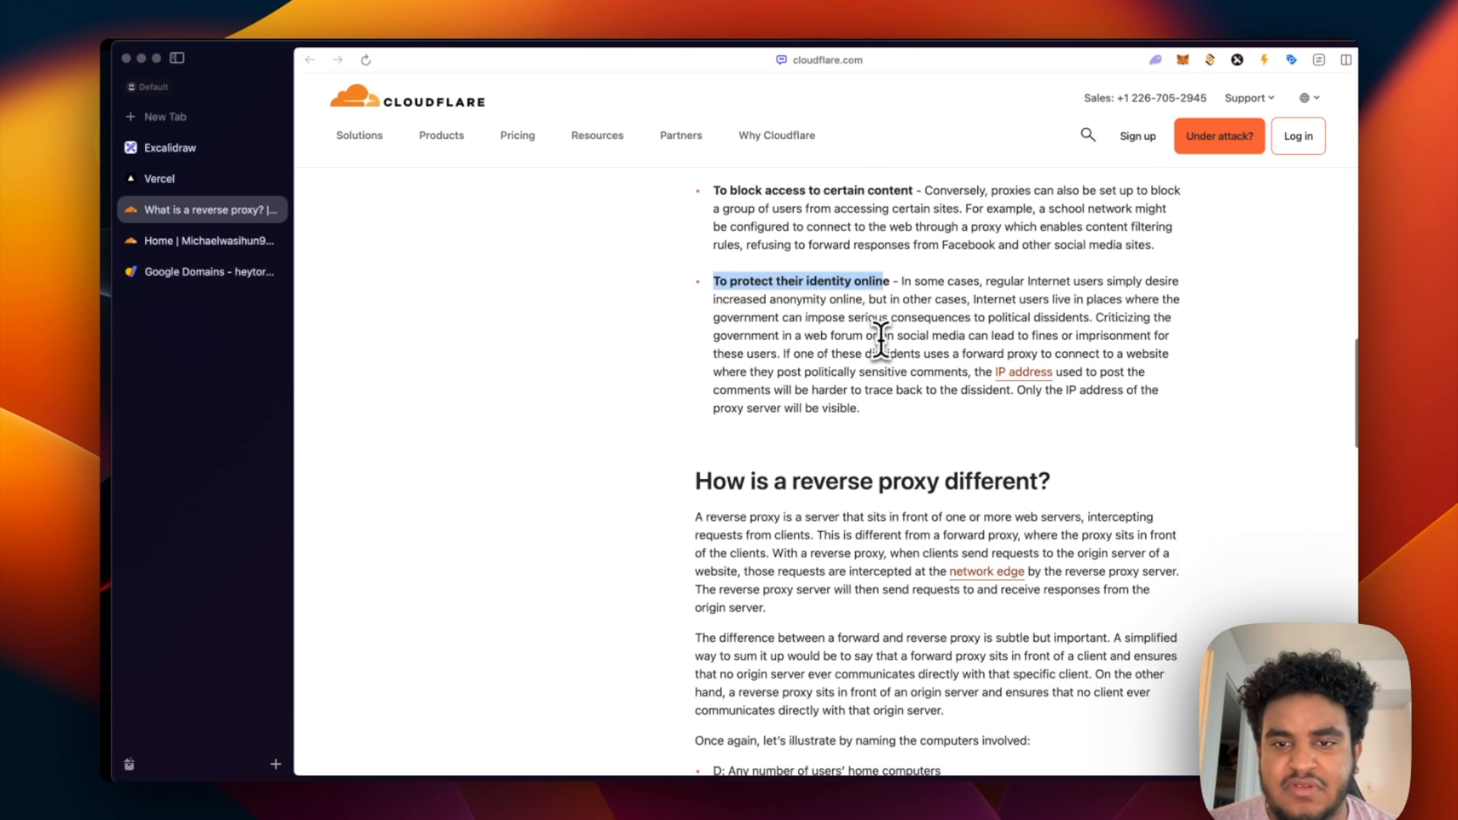
pyautogui.scroll(3)
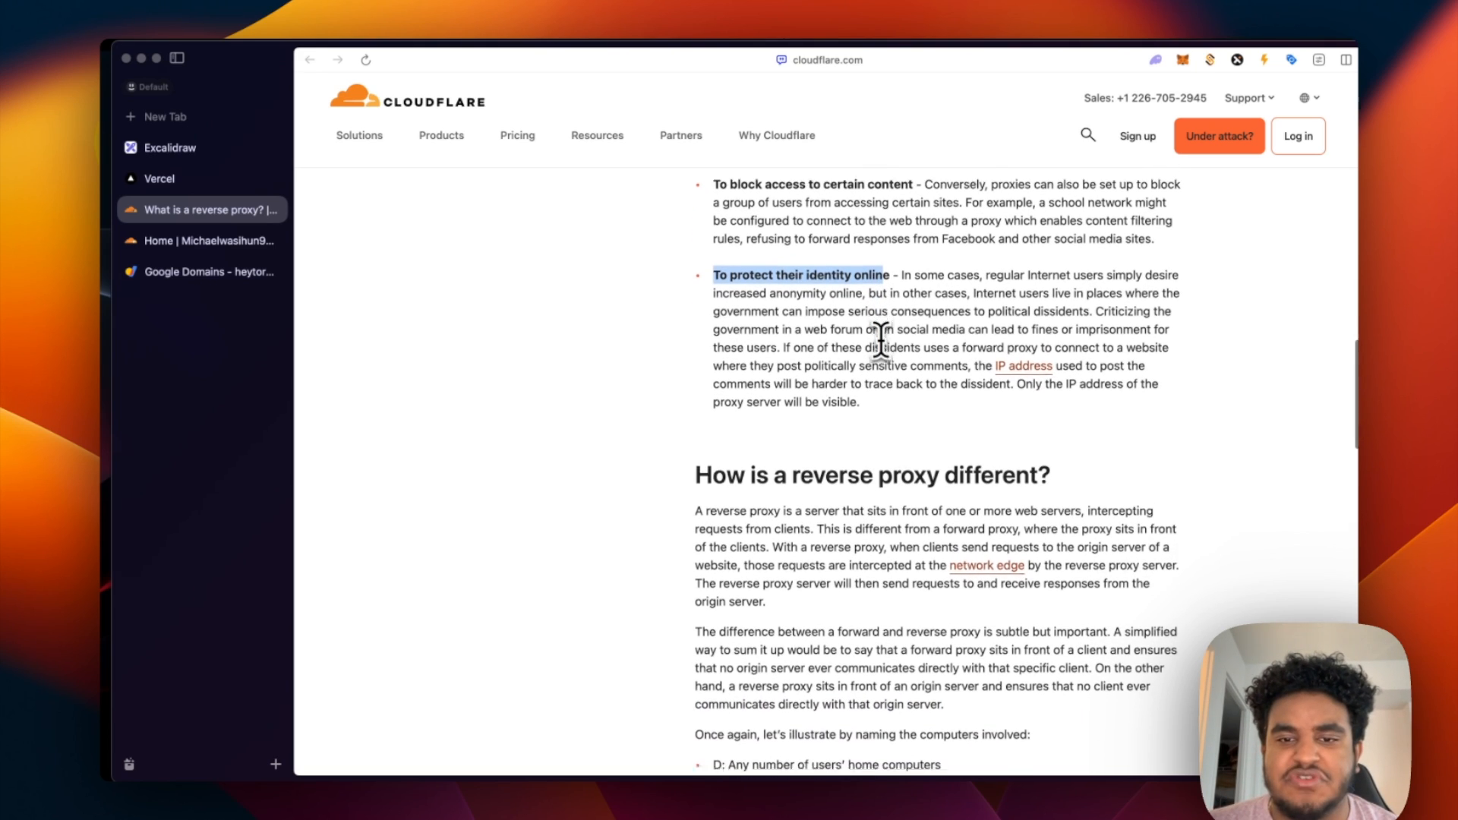
pyautogui.scroll(-3)
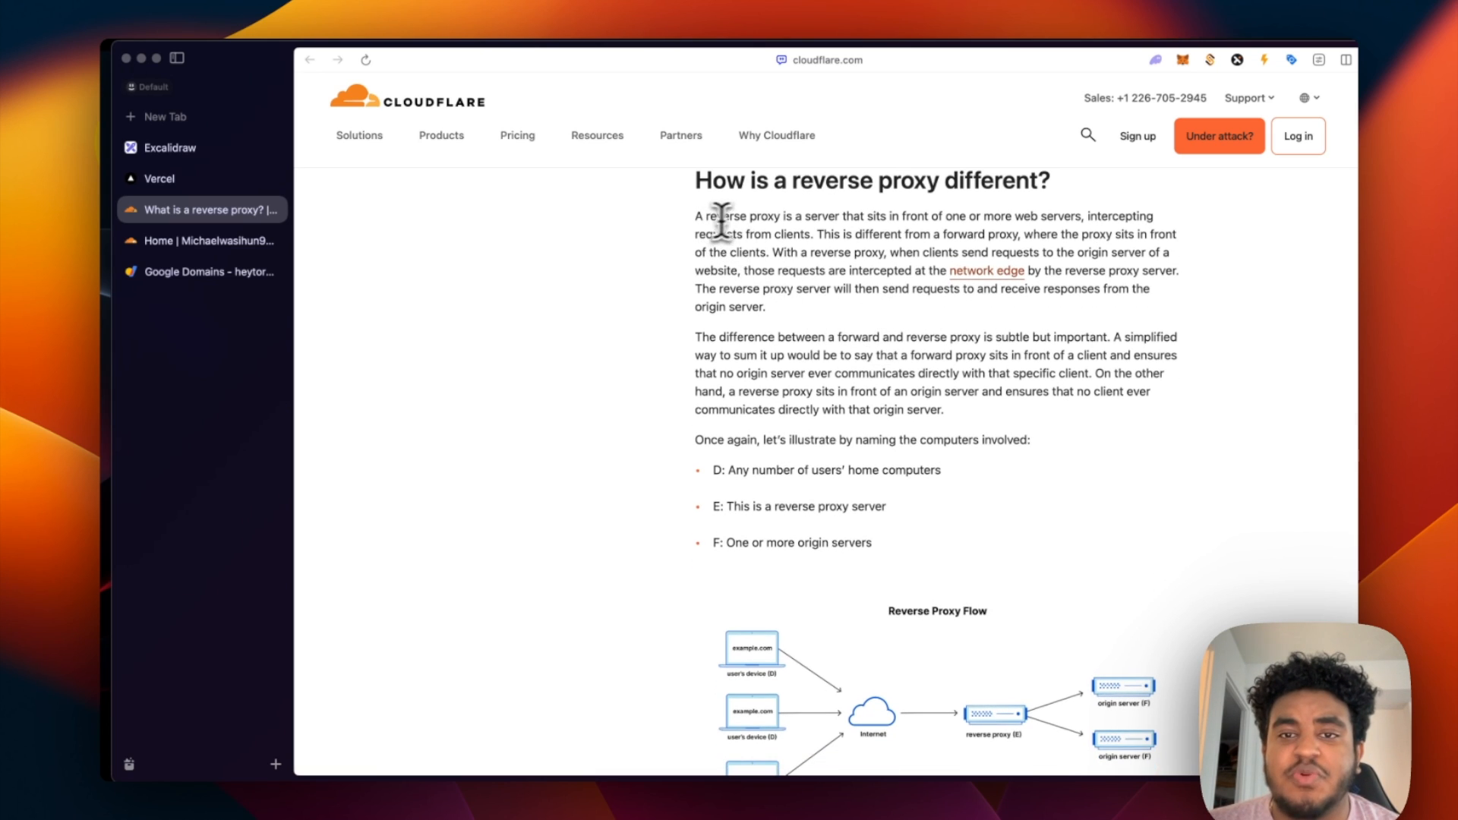
pyautogui.scroll(-3)
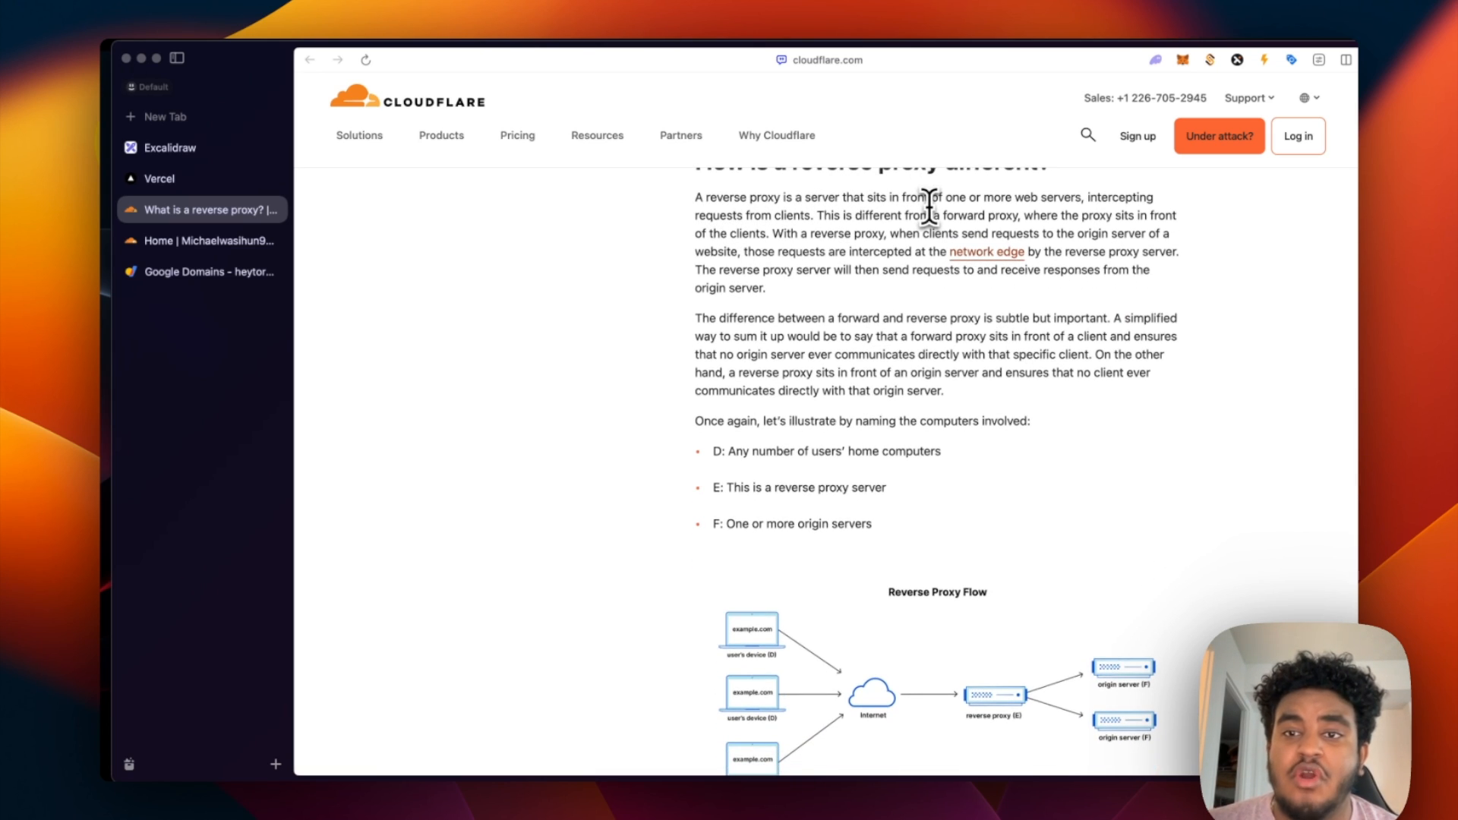
pyautogui.moveTo(715, 234)
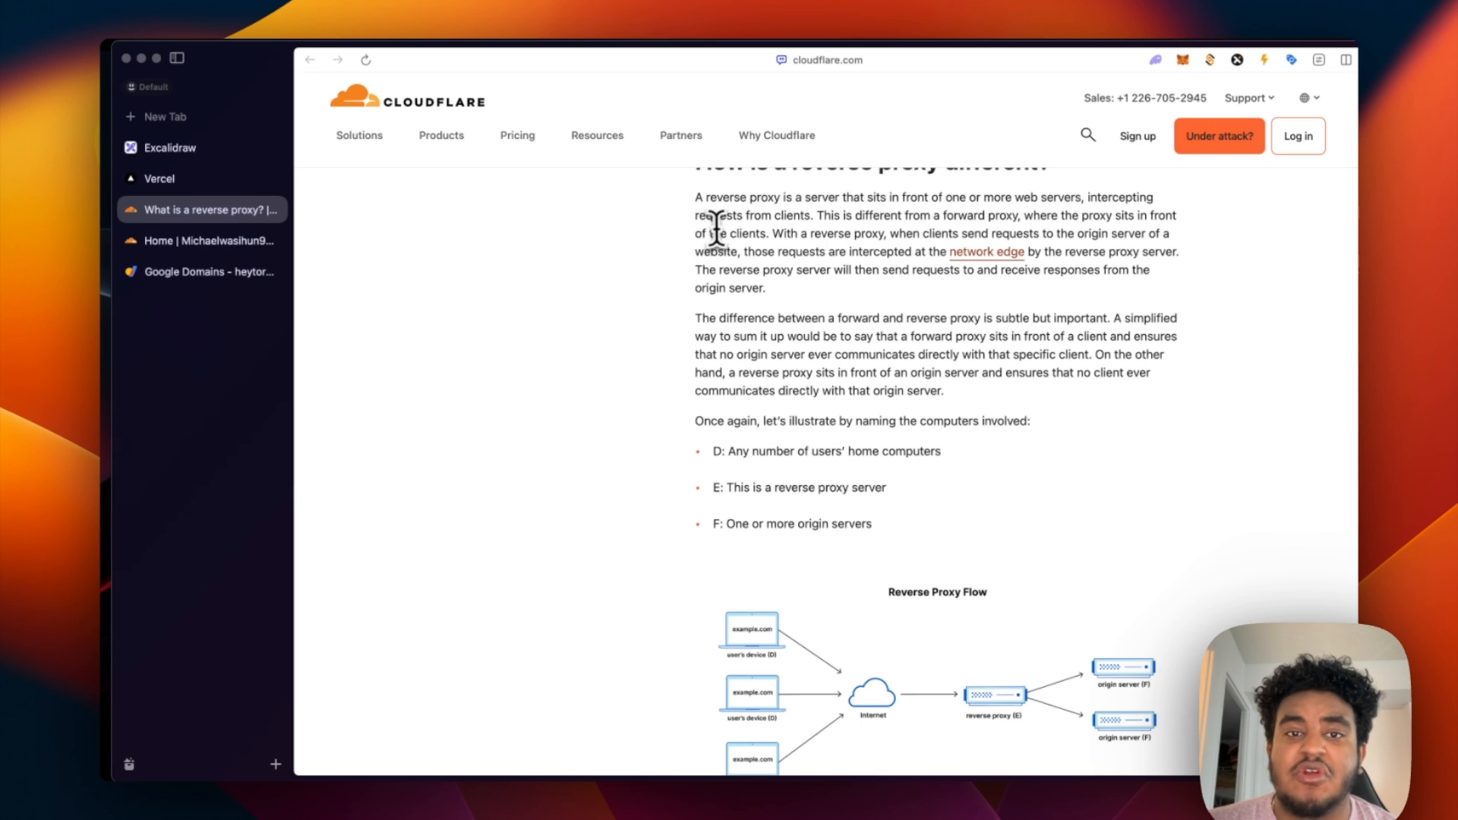
pyautogui.scroll(-3)
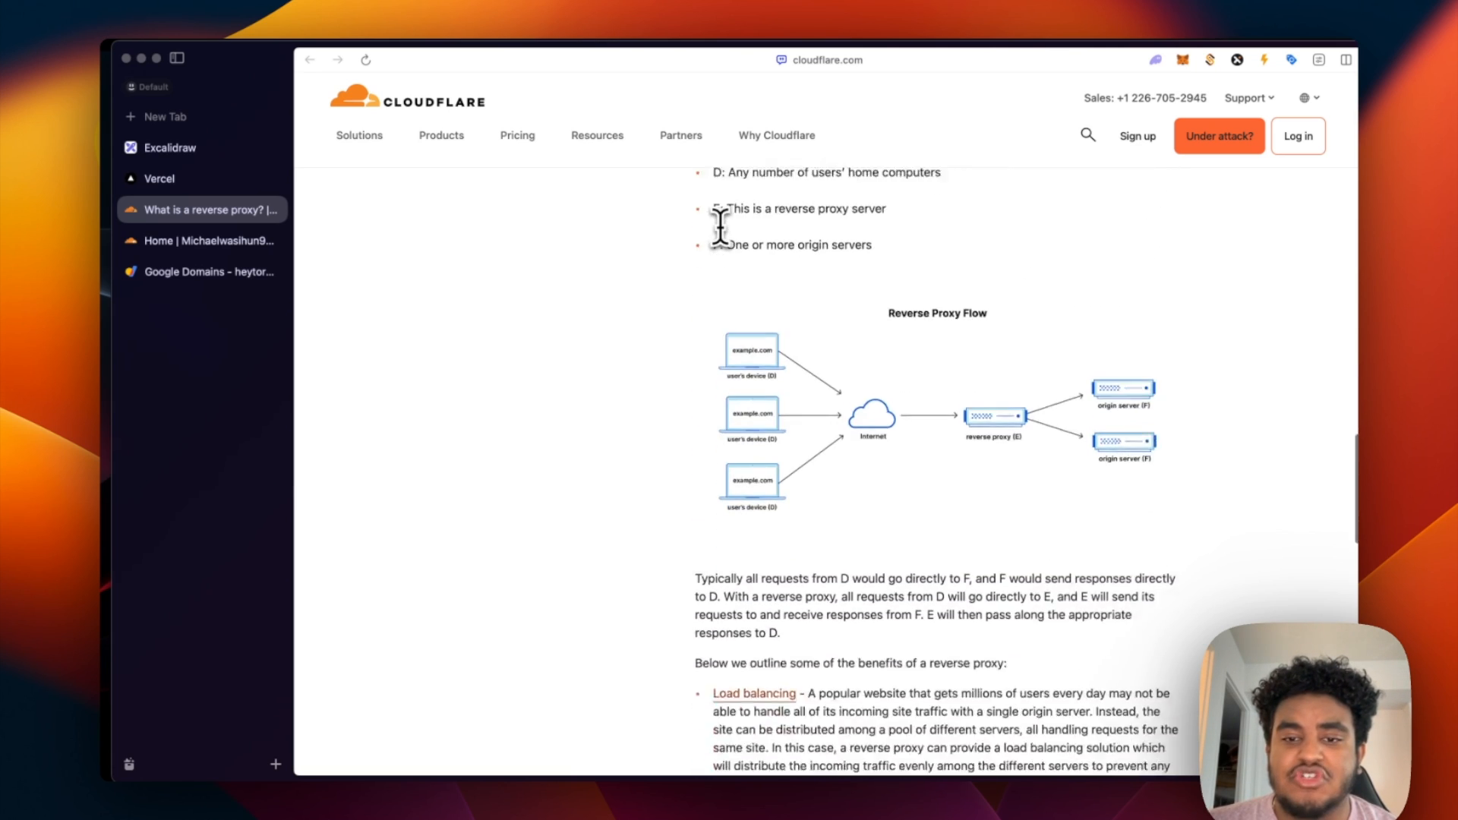
pyautogui.scroll(-3)
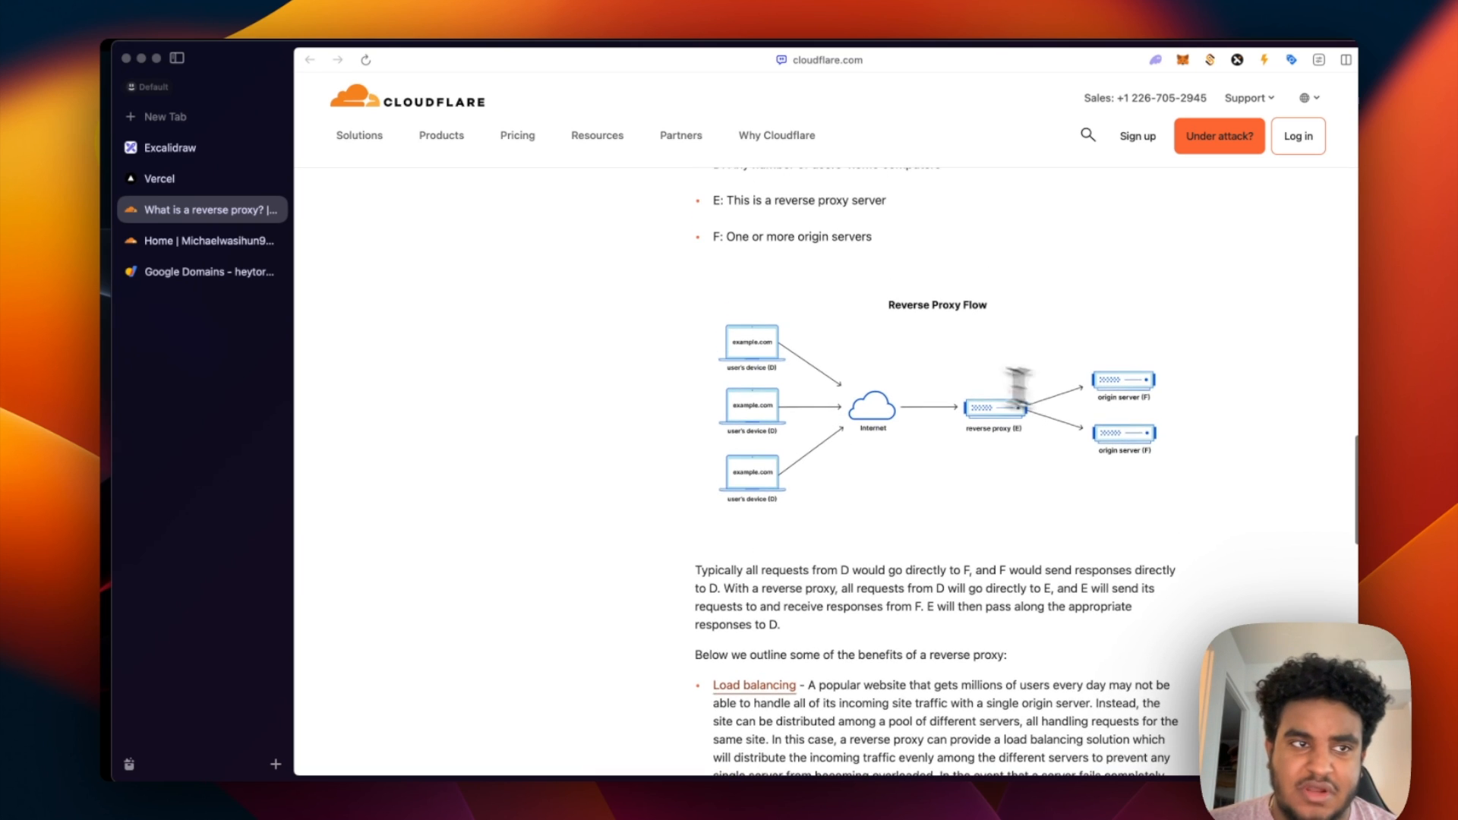
pyautogui.click(169, 147)
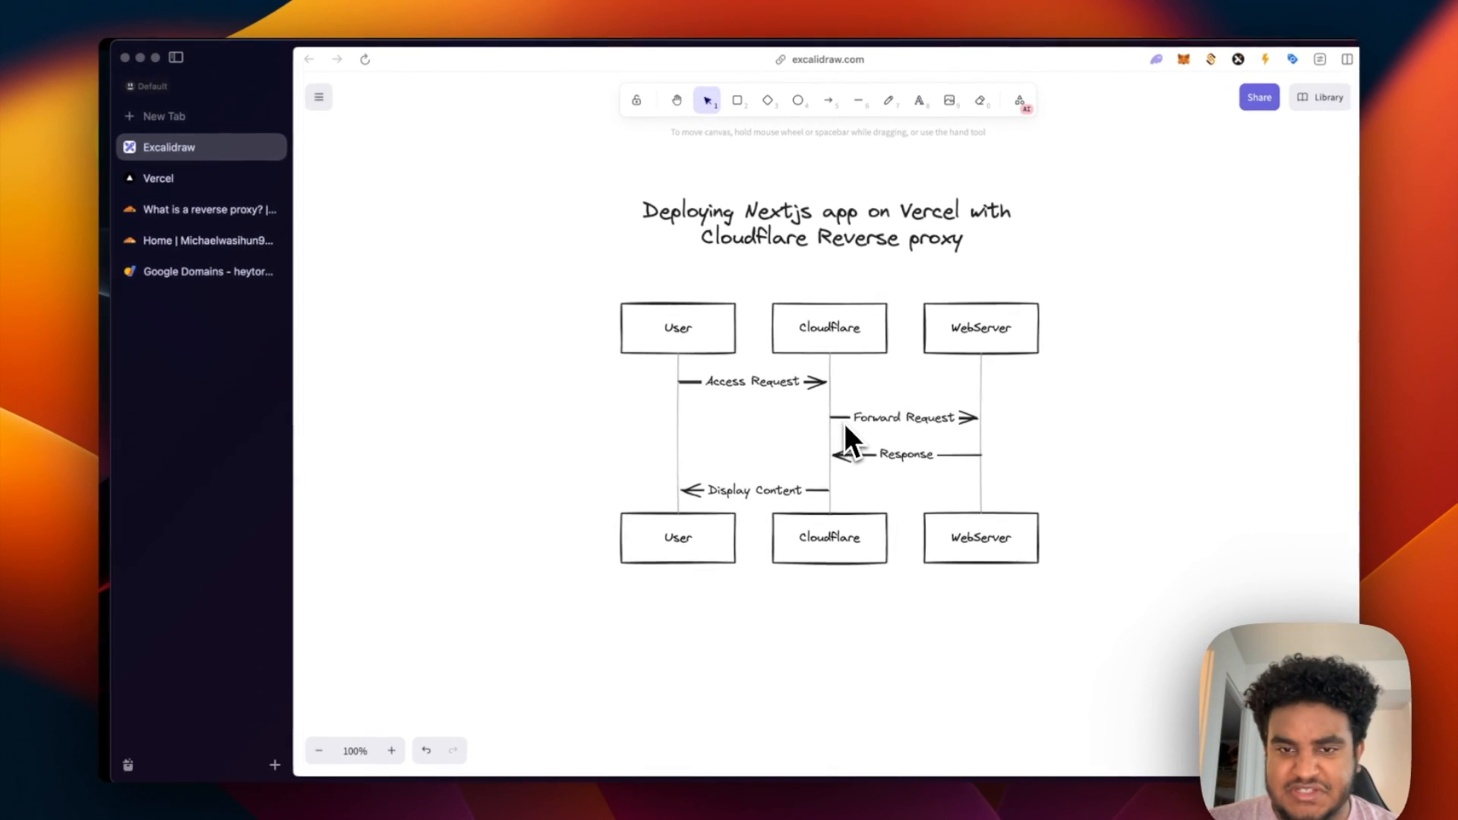
pyautogui.moveTo(981, 433)
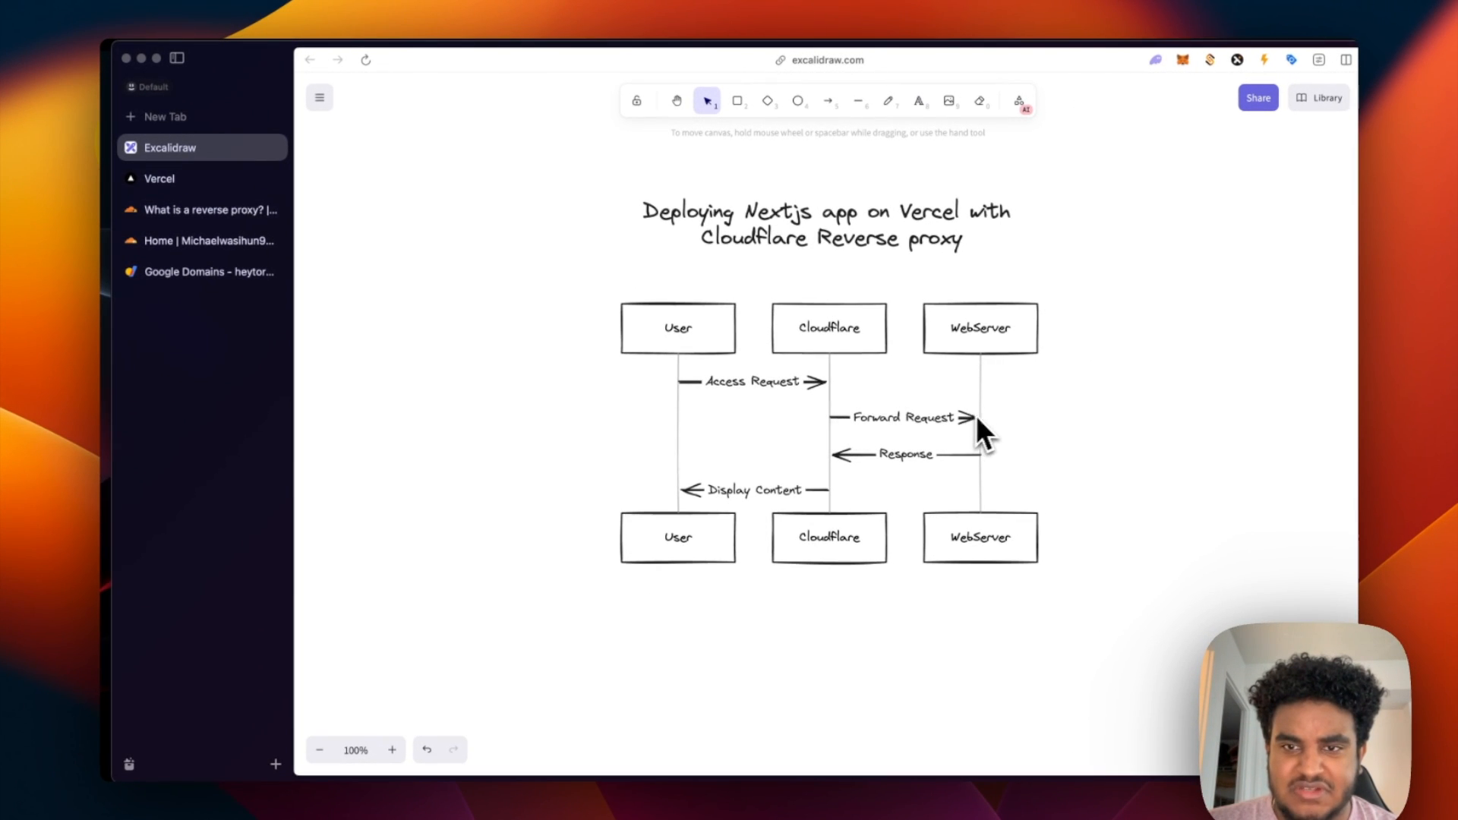
pyautogui.moveTo(889, 465)
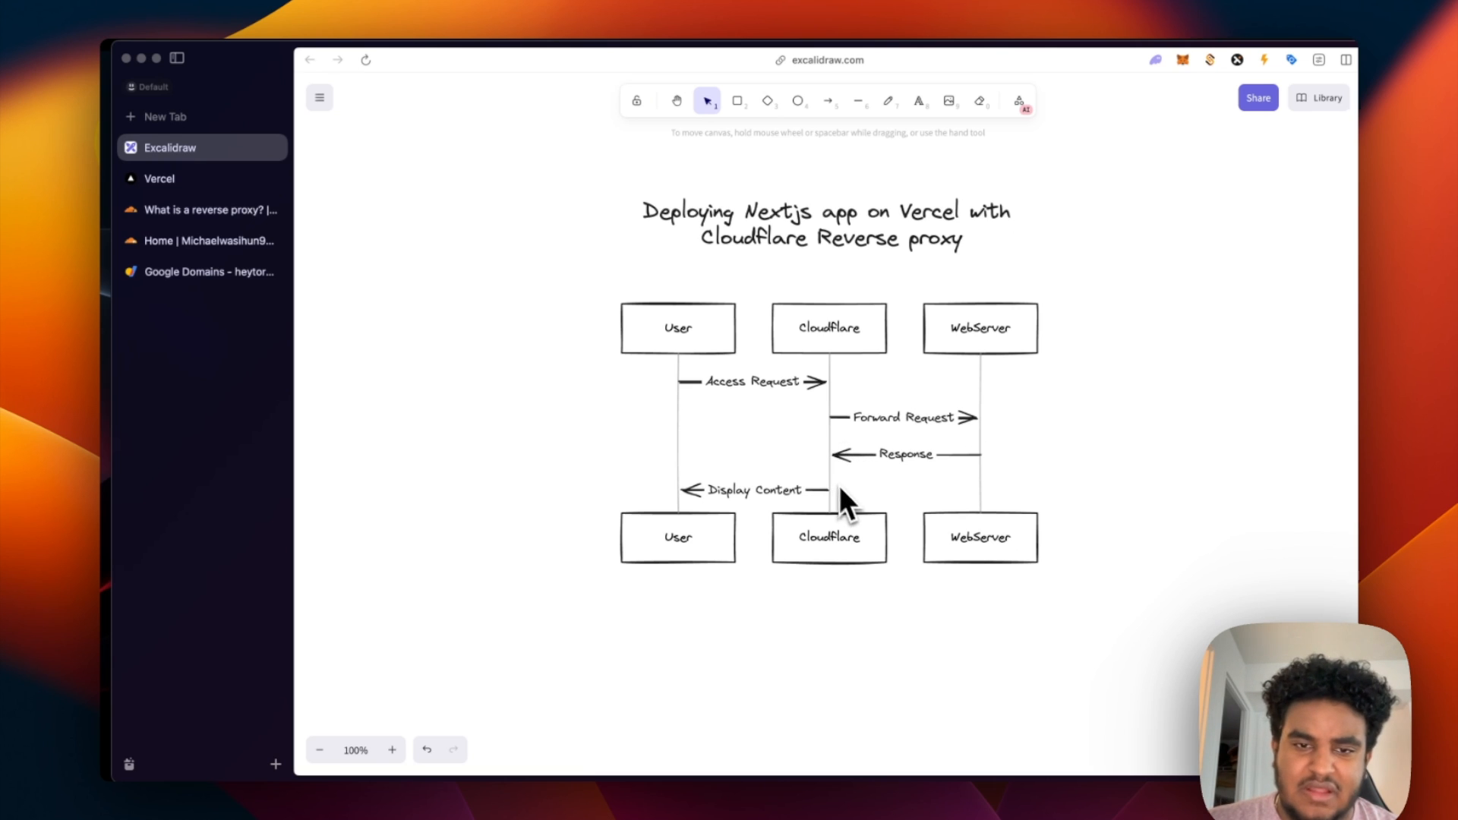
pyautogui.moveTo(740, 521)
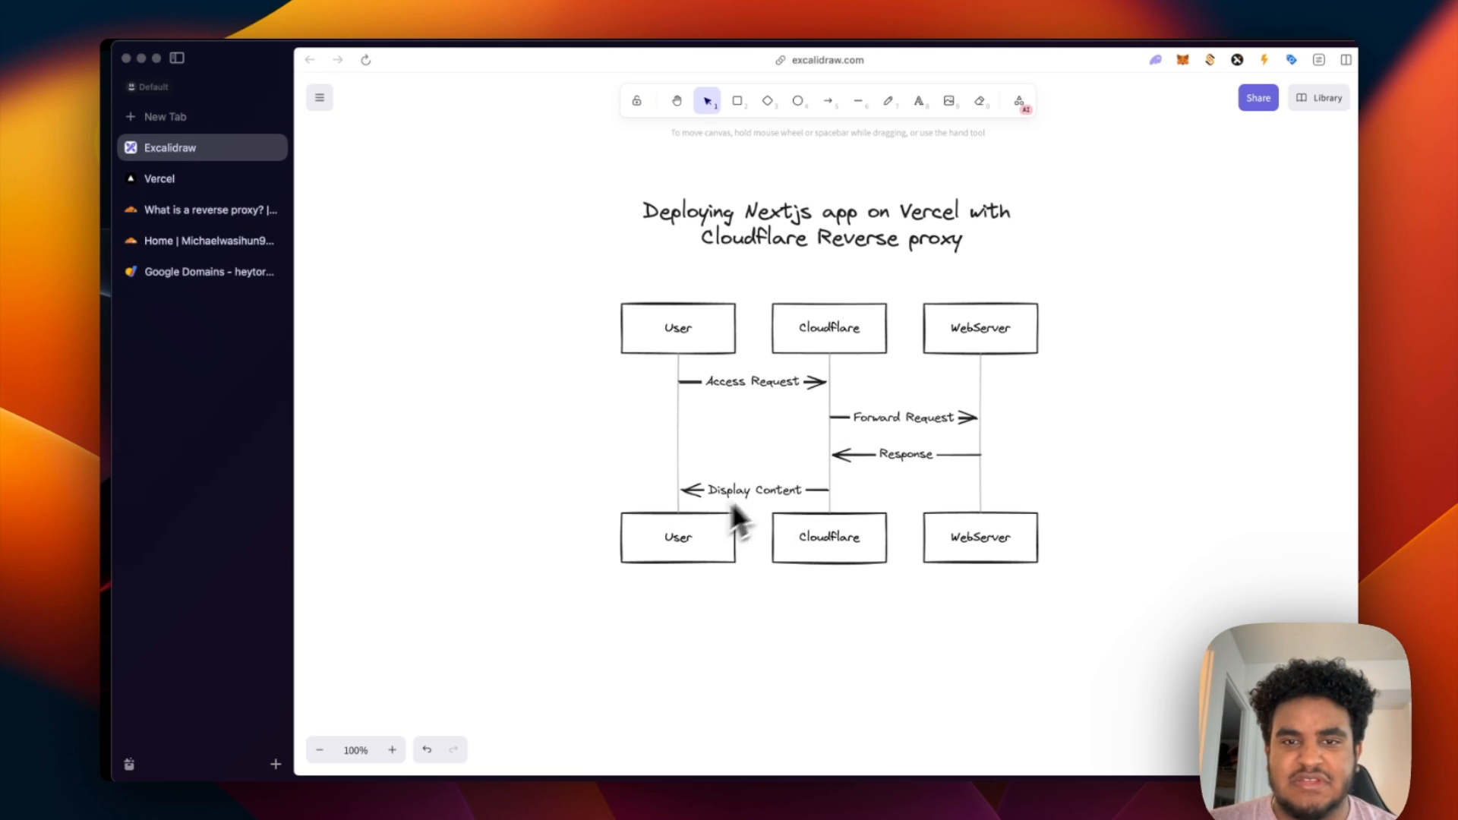
# Return from the Excalidraw diagram to the 'What is a reverse proxy?' article.
pyautogui.click(211, 209)
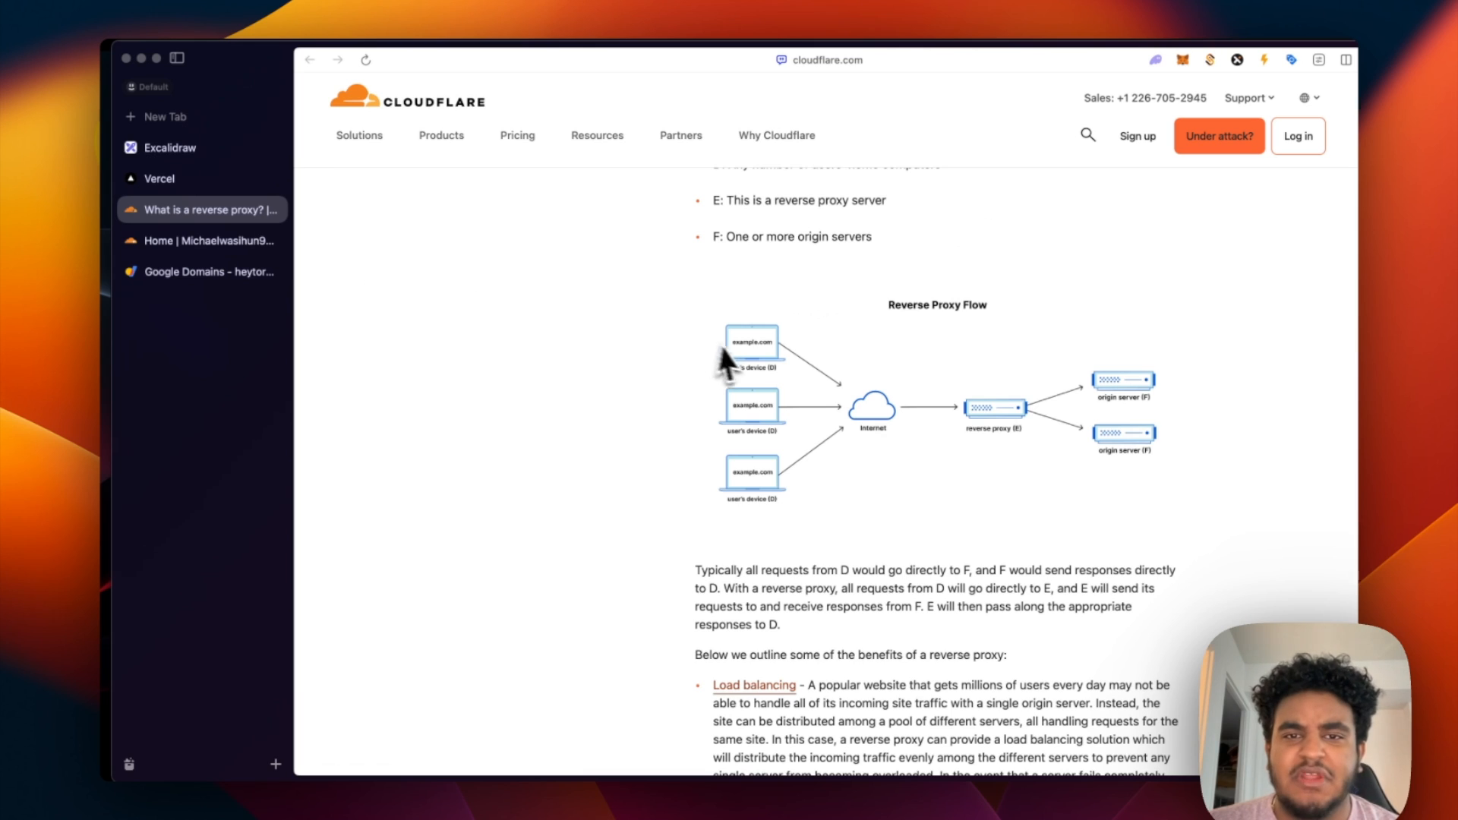
# Read the benefits list — load balancing, attack protection, caching — then switch back to the Excalidraw diagram.
pyautogui.scroll(-3)
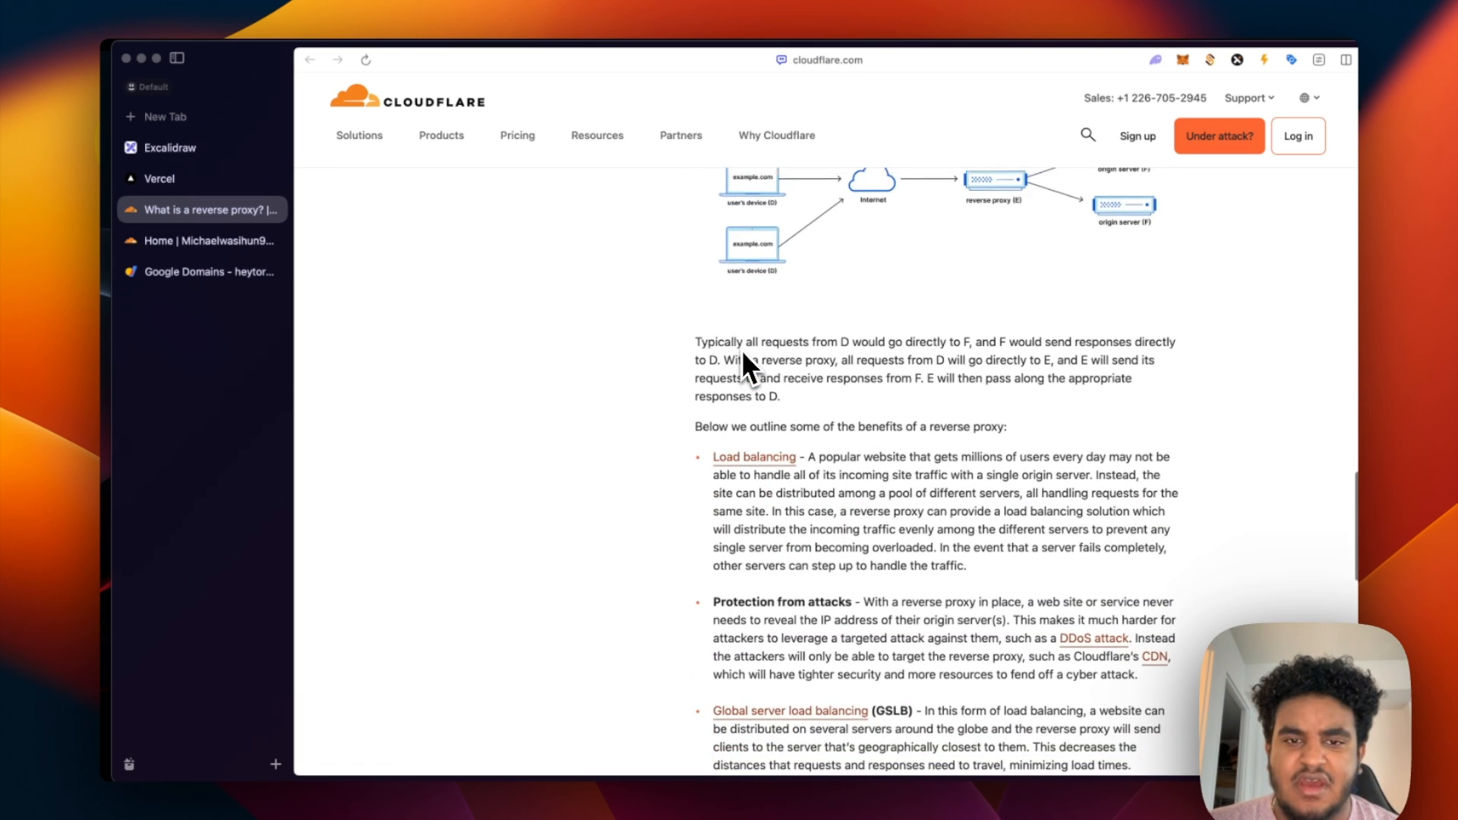
pyautogui.scroll(3)
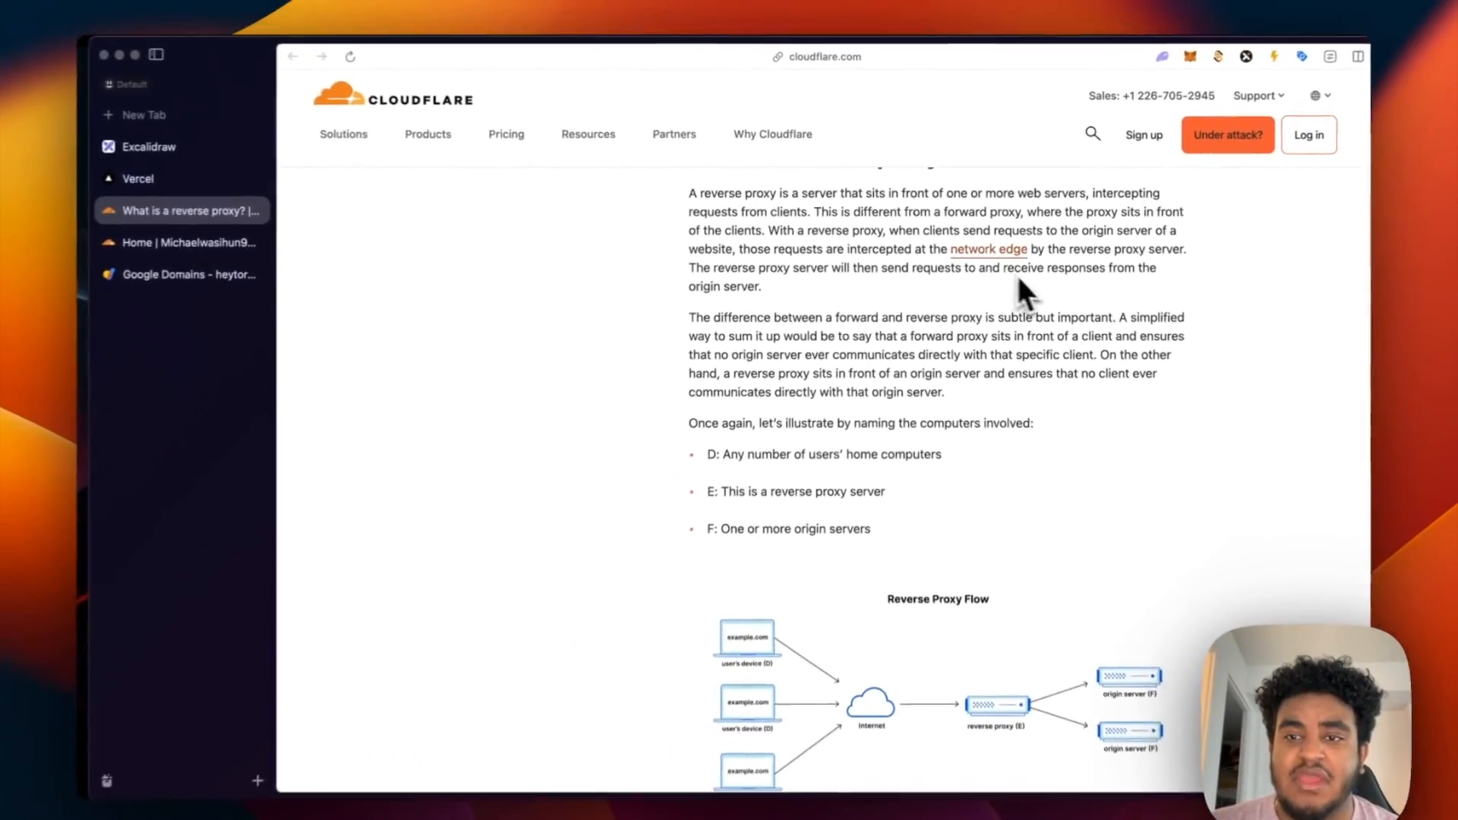
pyautogui.scroll(-3)
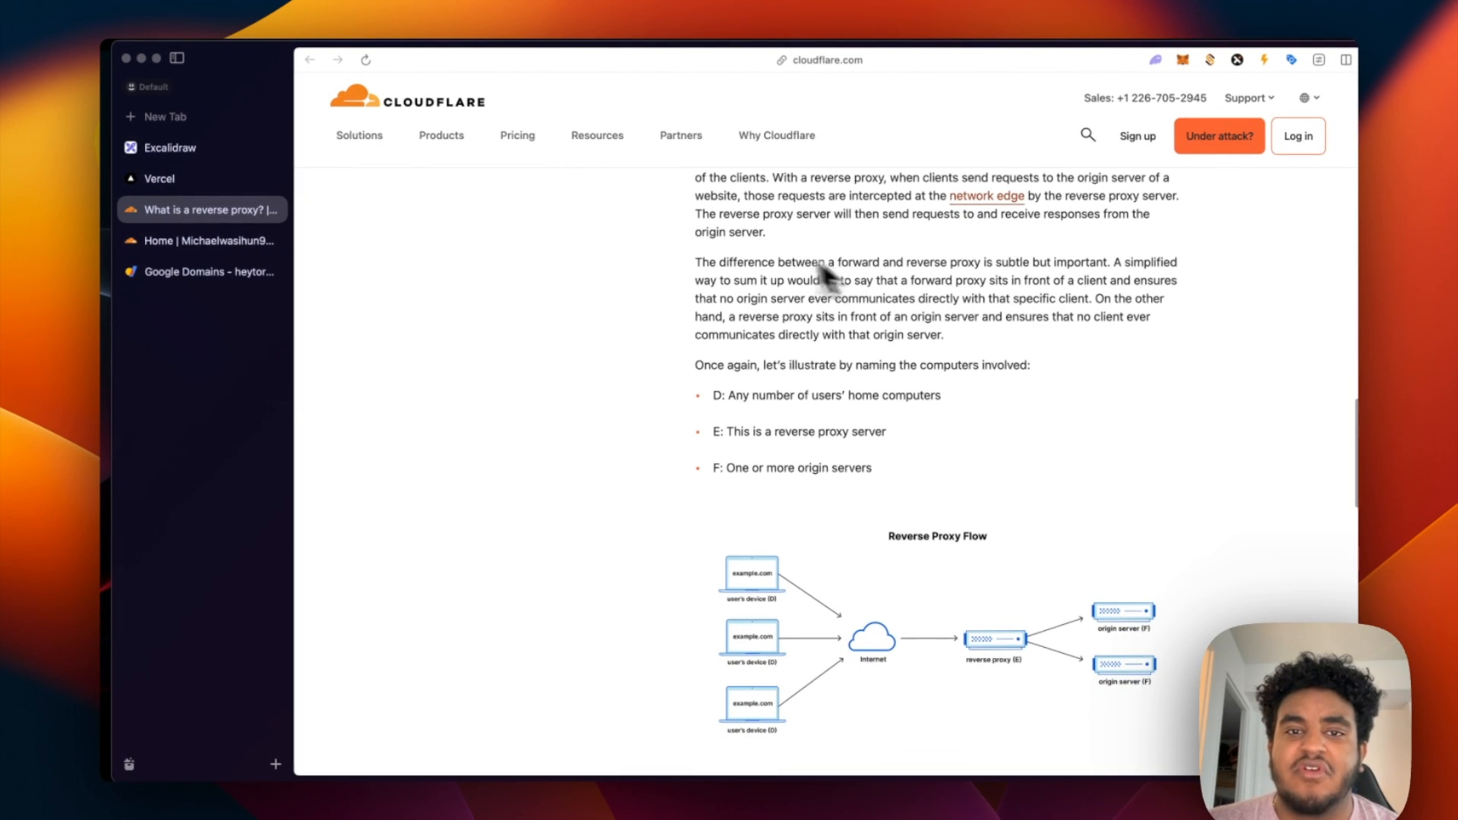
pyautogui.moveTo(1042, 237)
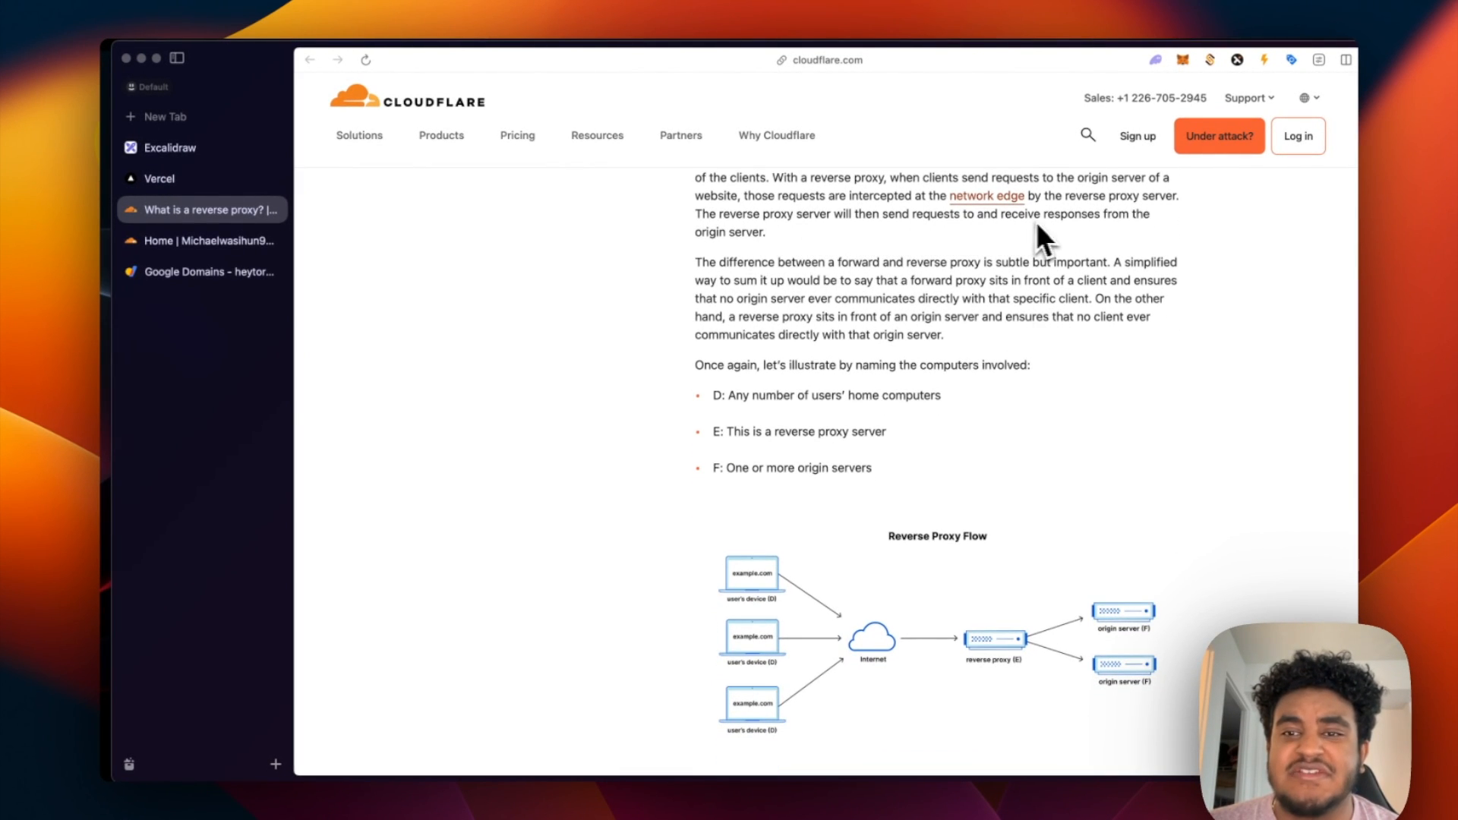
pyautogui.scroll(-3)
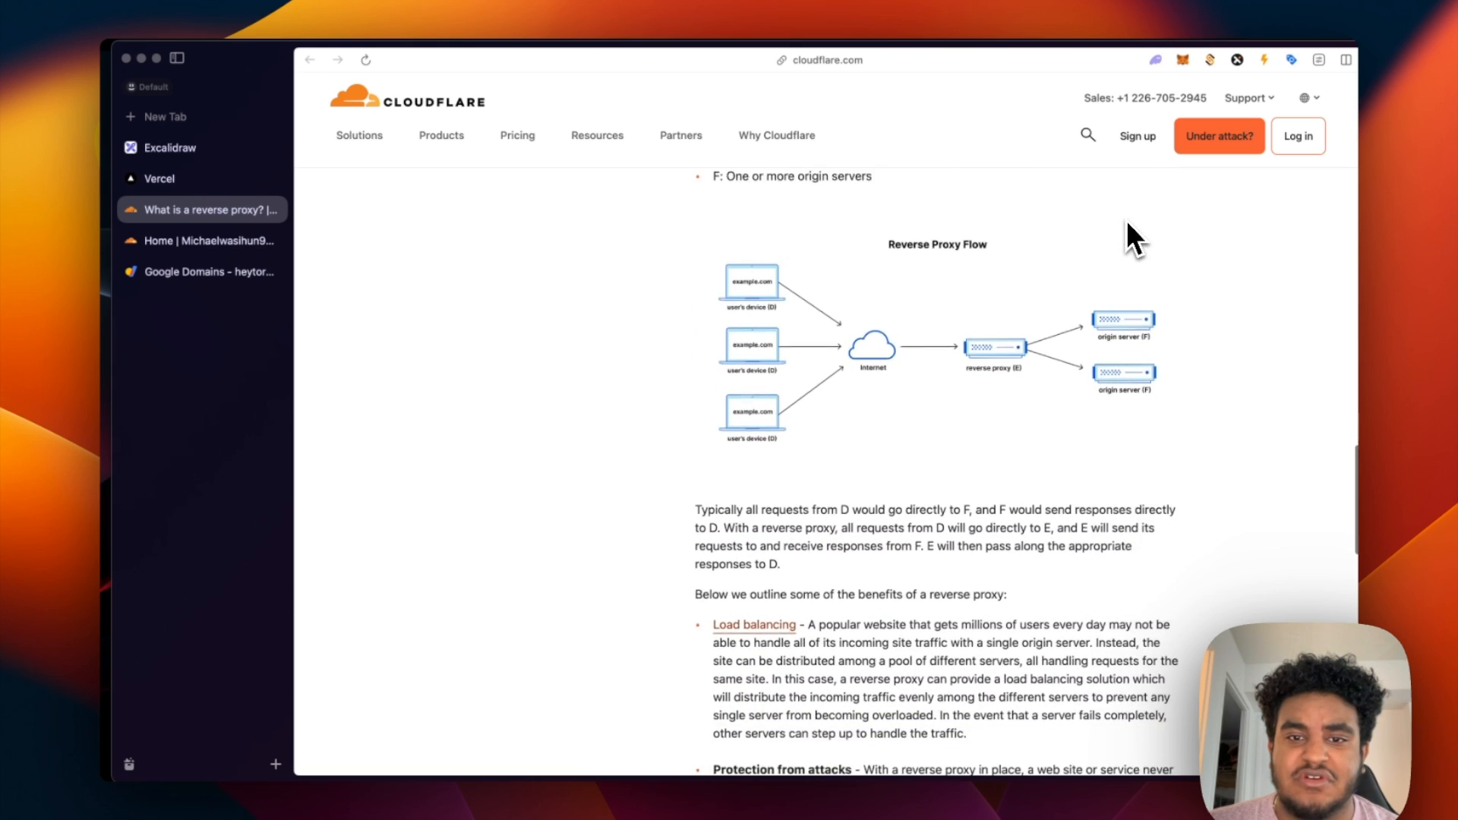
pyautogui.scroll(-3)
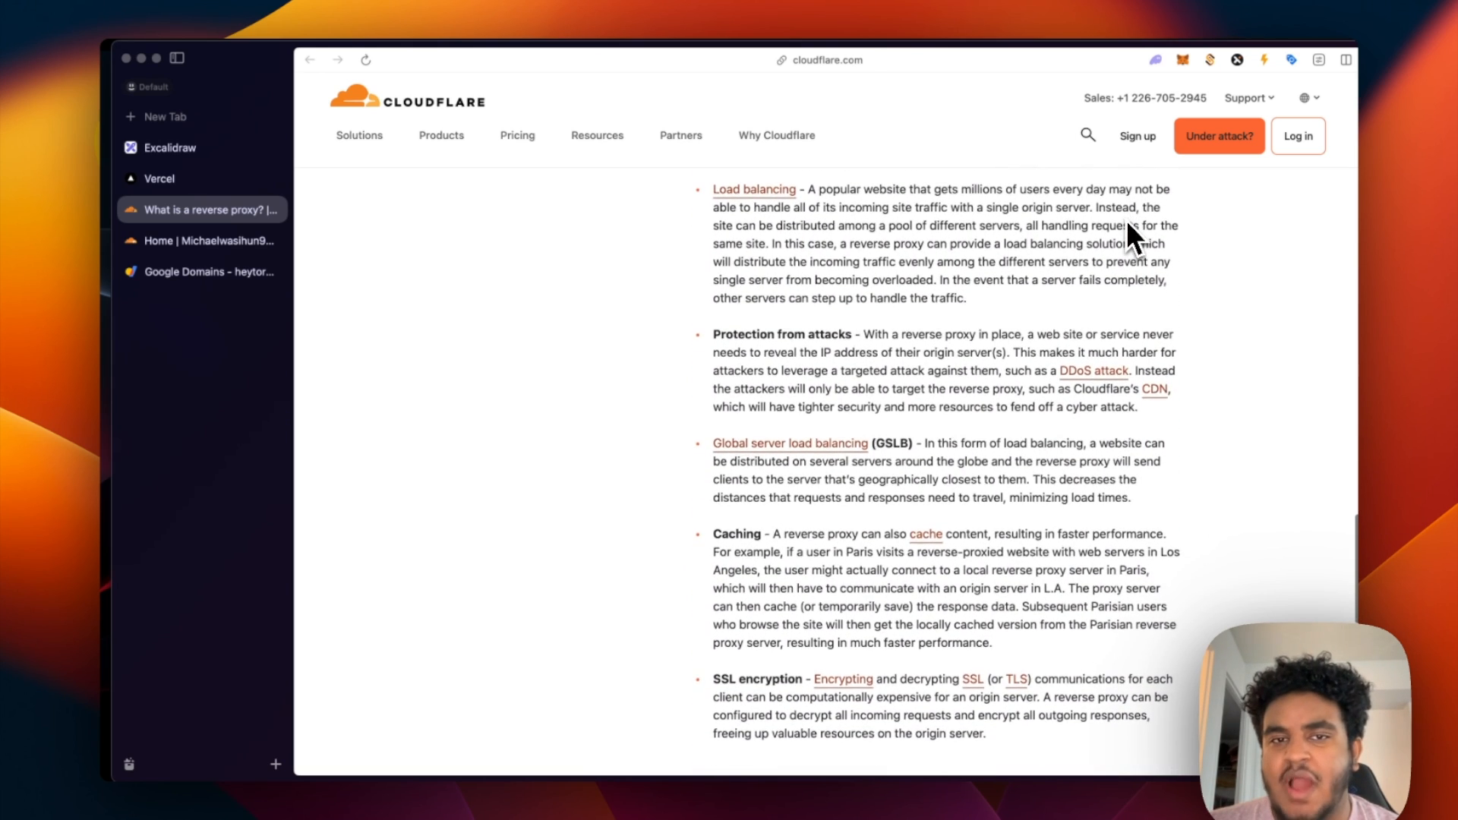
pyautogui.scroll(3)
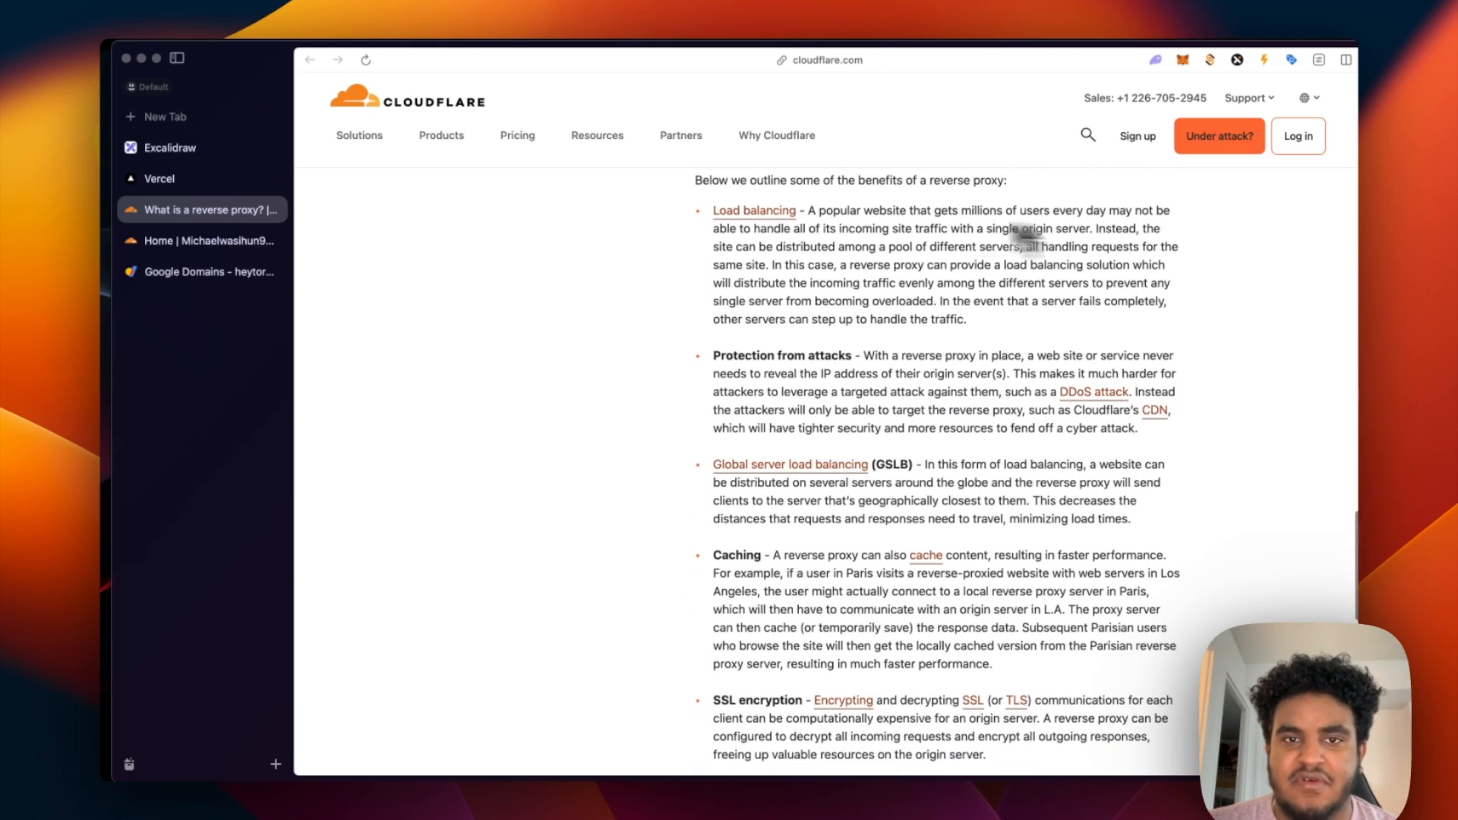
pyautogui.moveTo(834, 258)
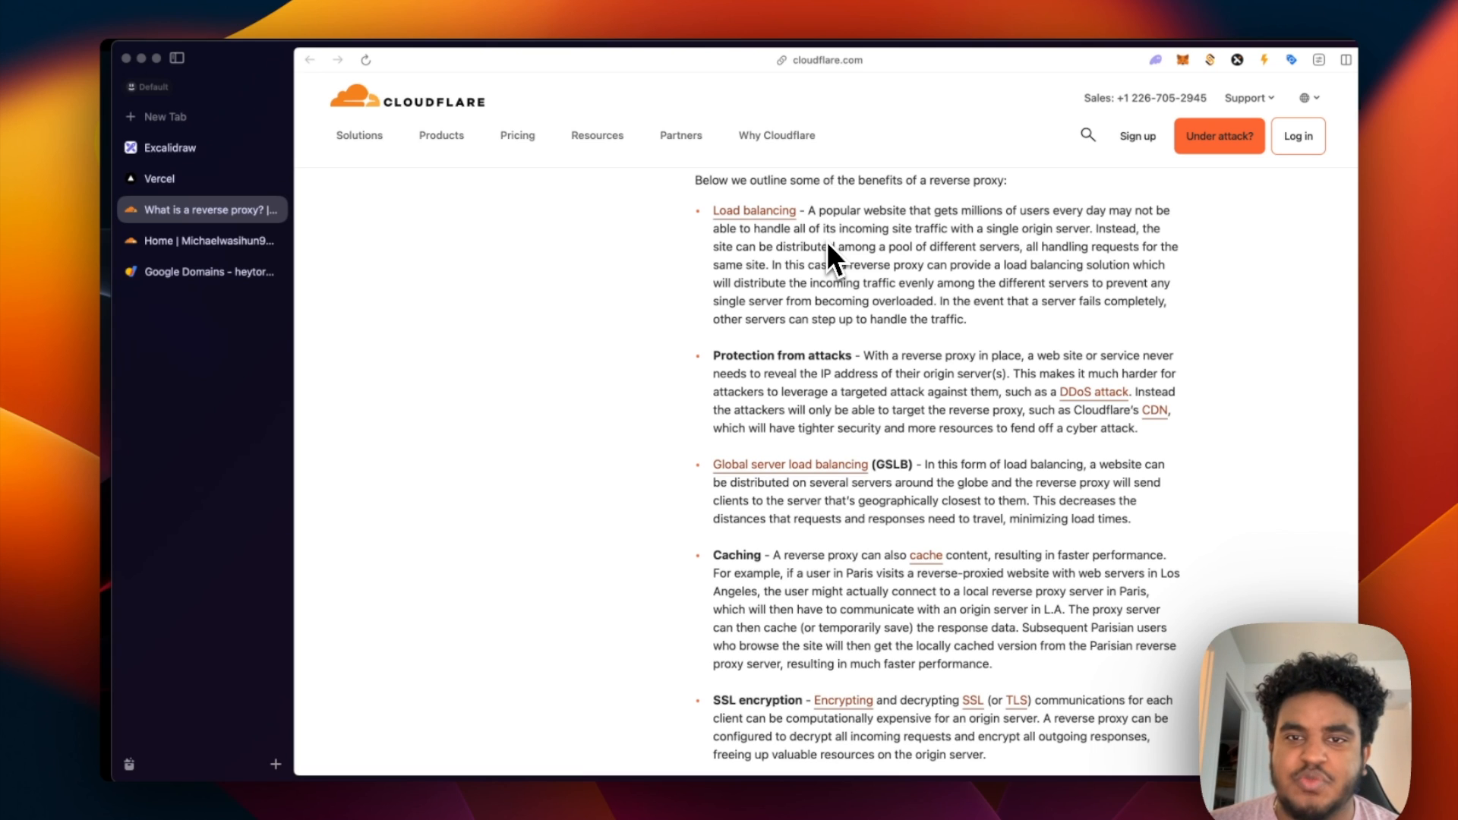
pyautogui.moveTo(1069, 231)
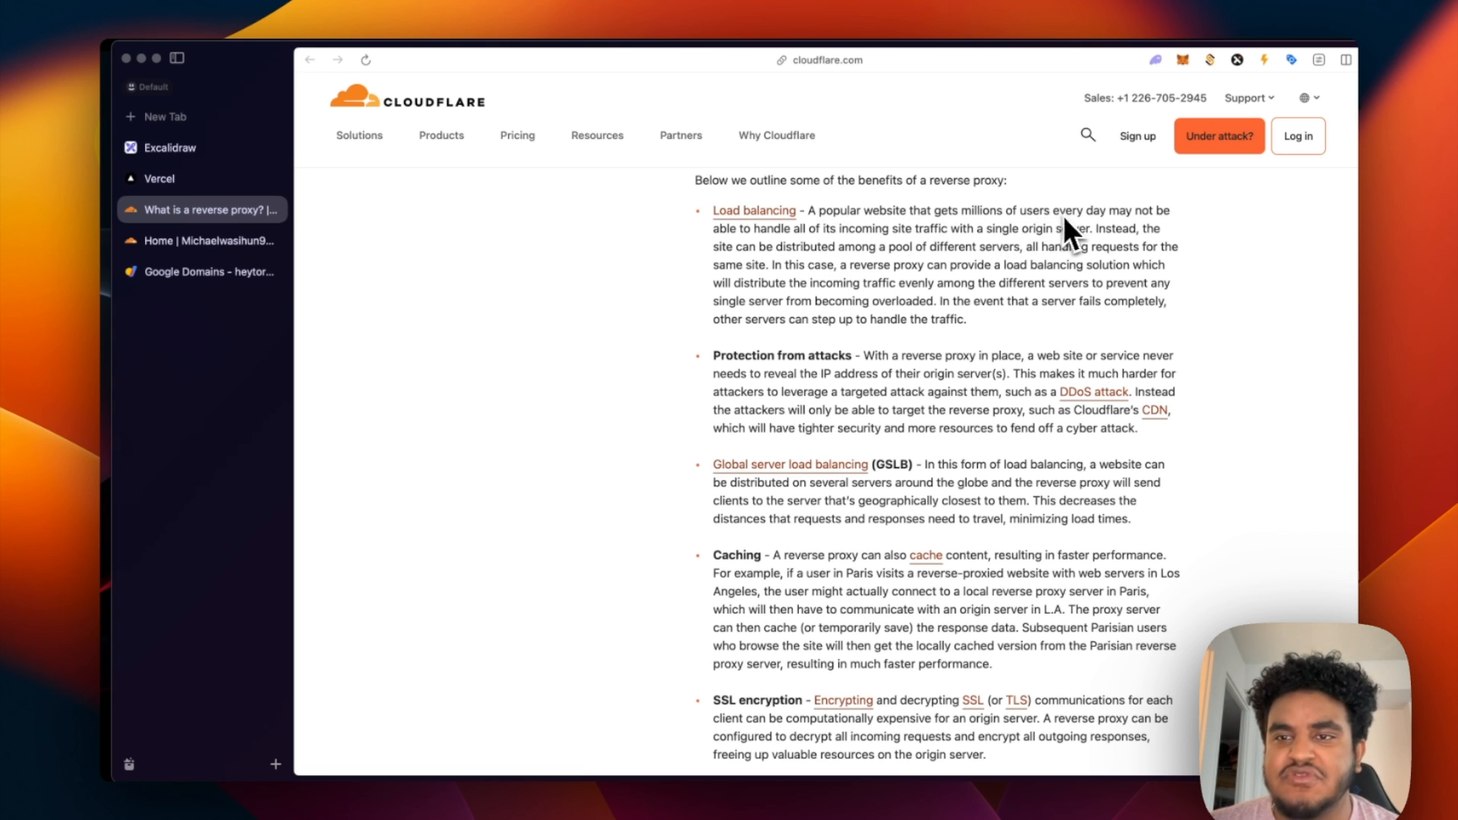
pyautogui.moveTo(867, 246)
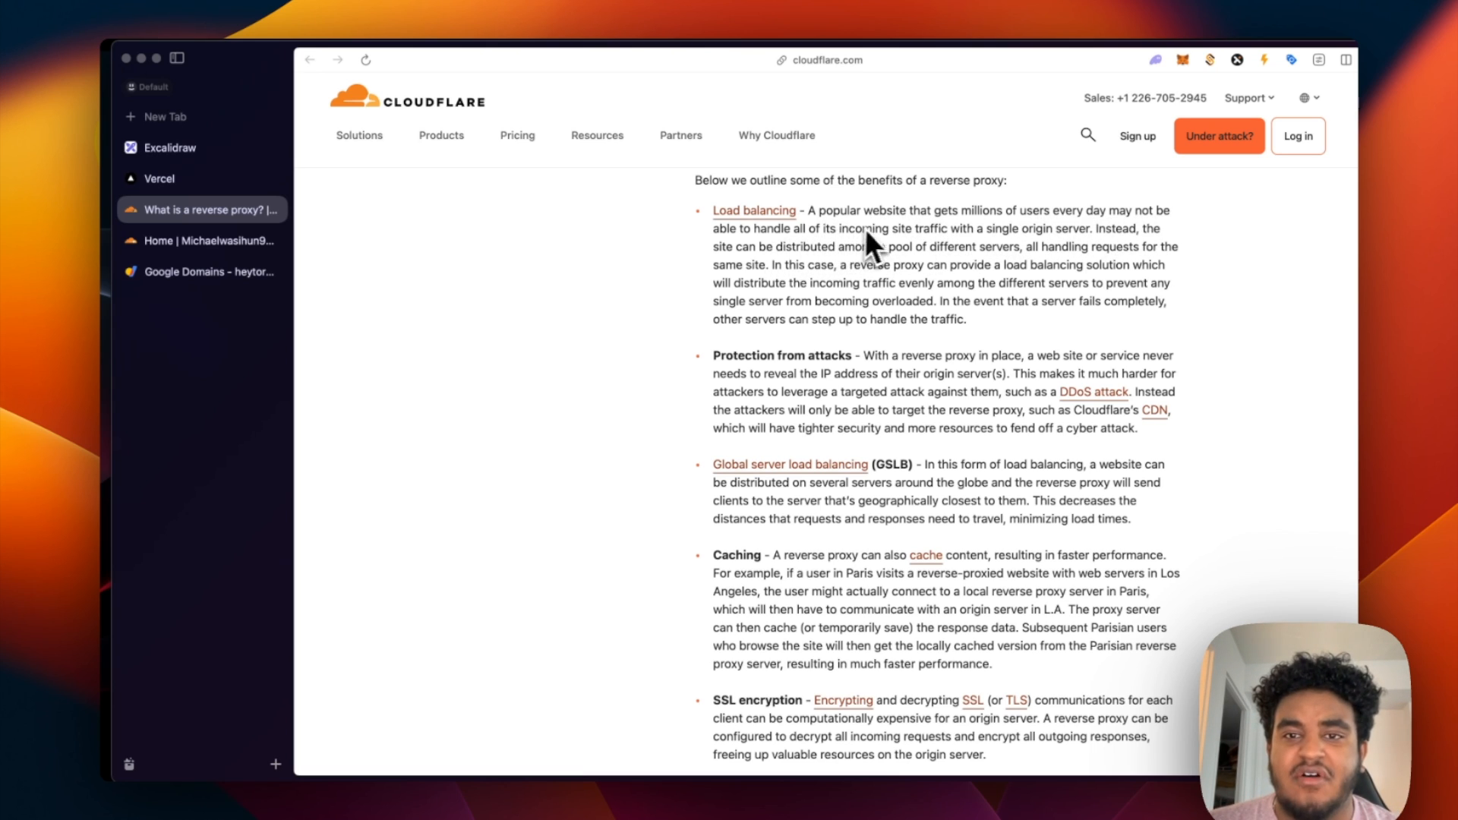
pyautogui.moveTo(1069, 240)
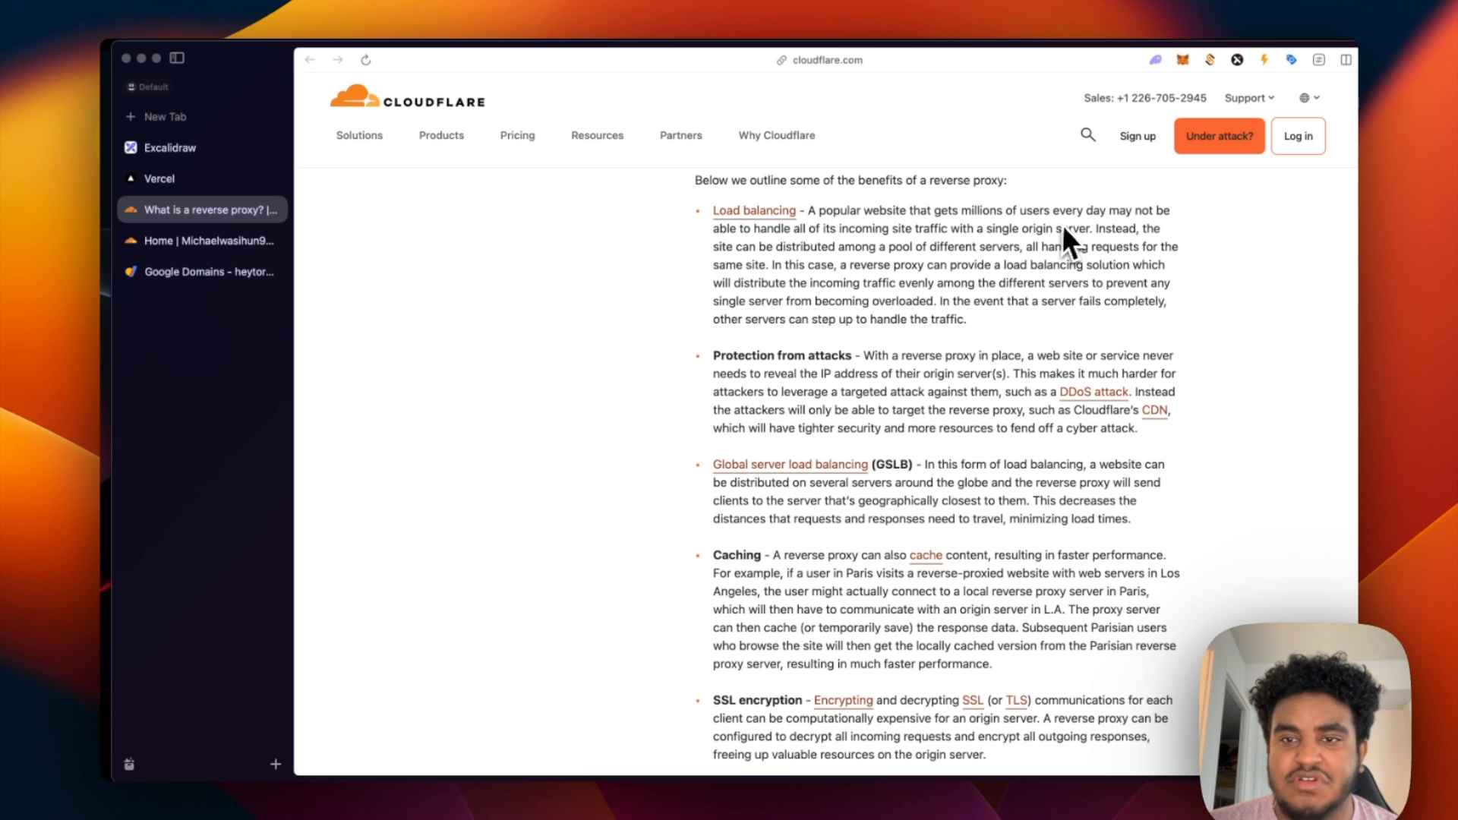
pyautogui.moveTo(784, 270)
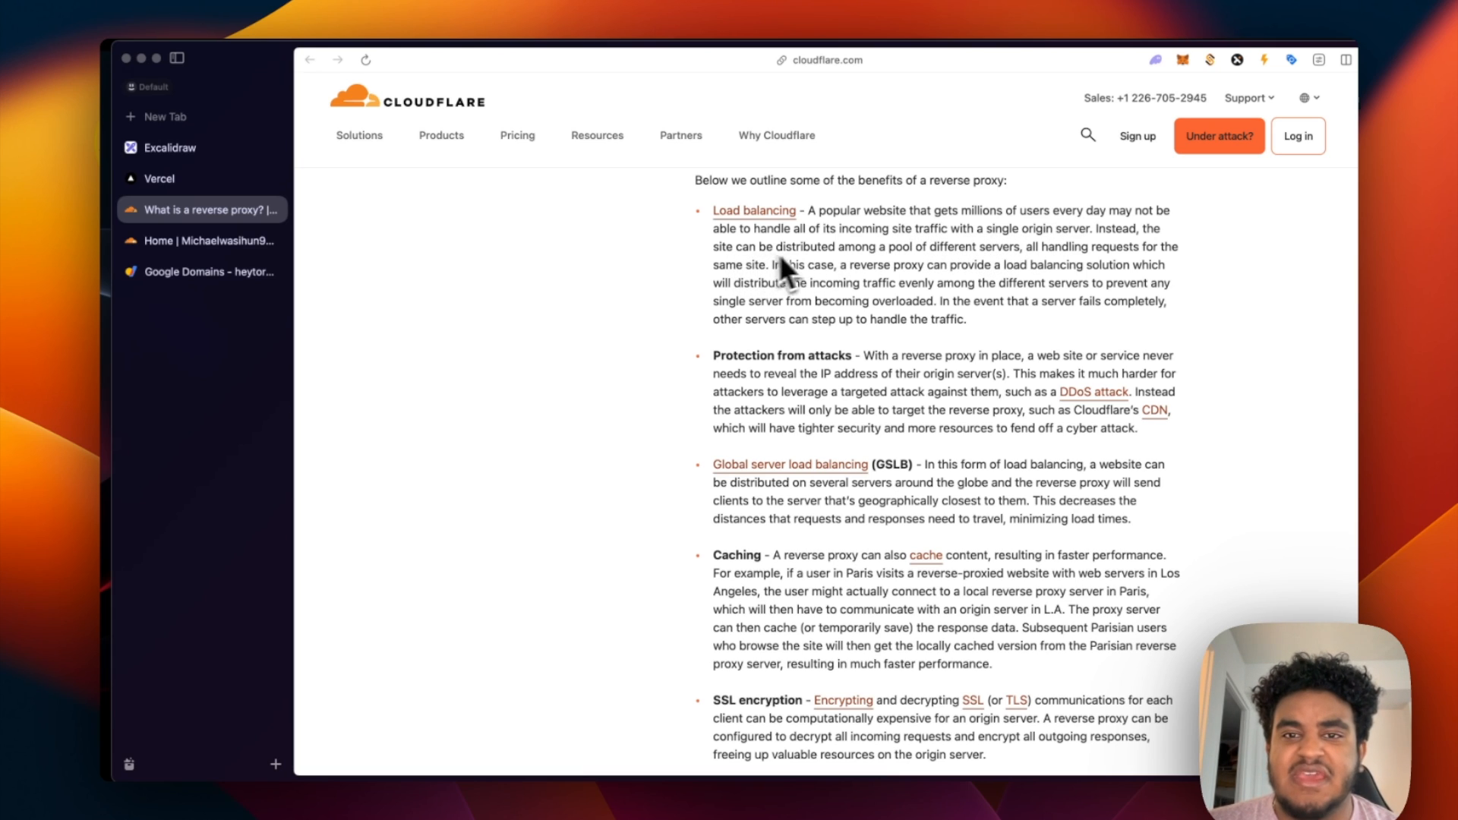
pyautogui.moveTo(1013, 270)
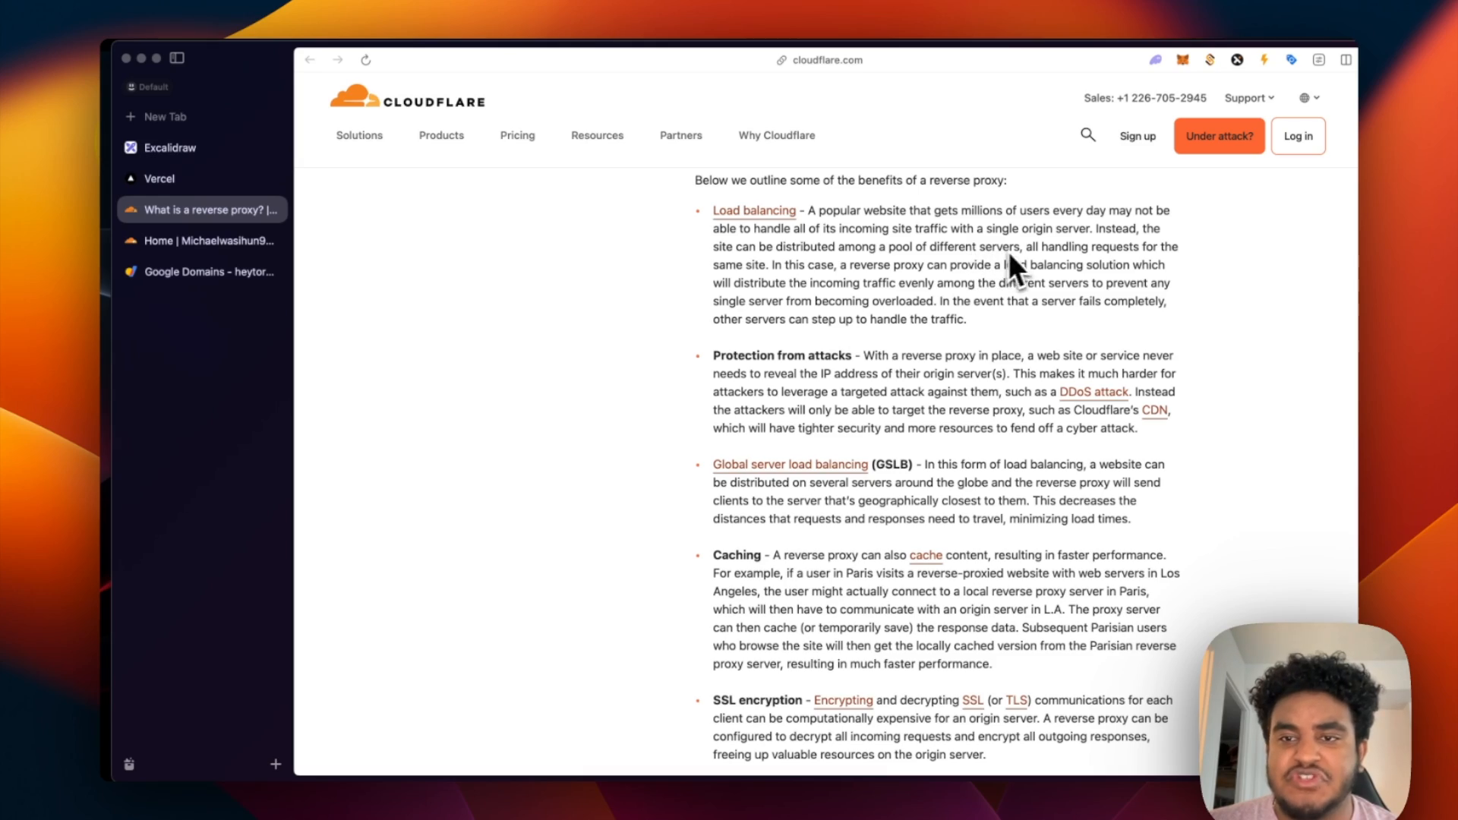
pyautogui.scroll(-3)
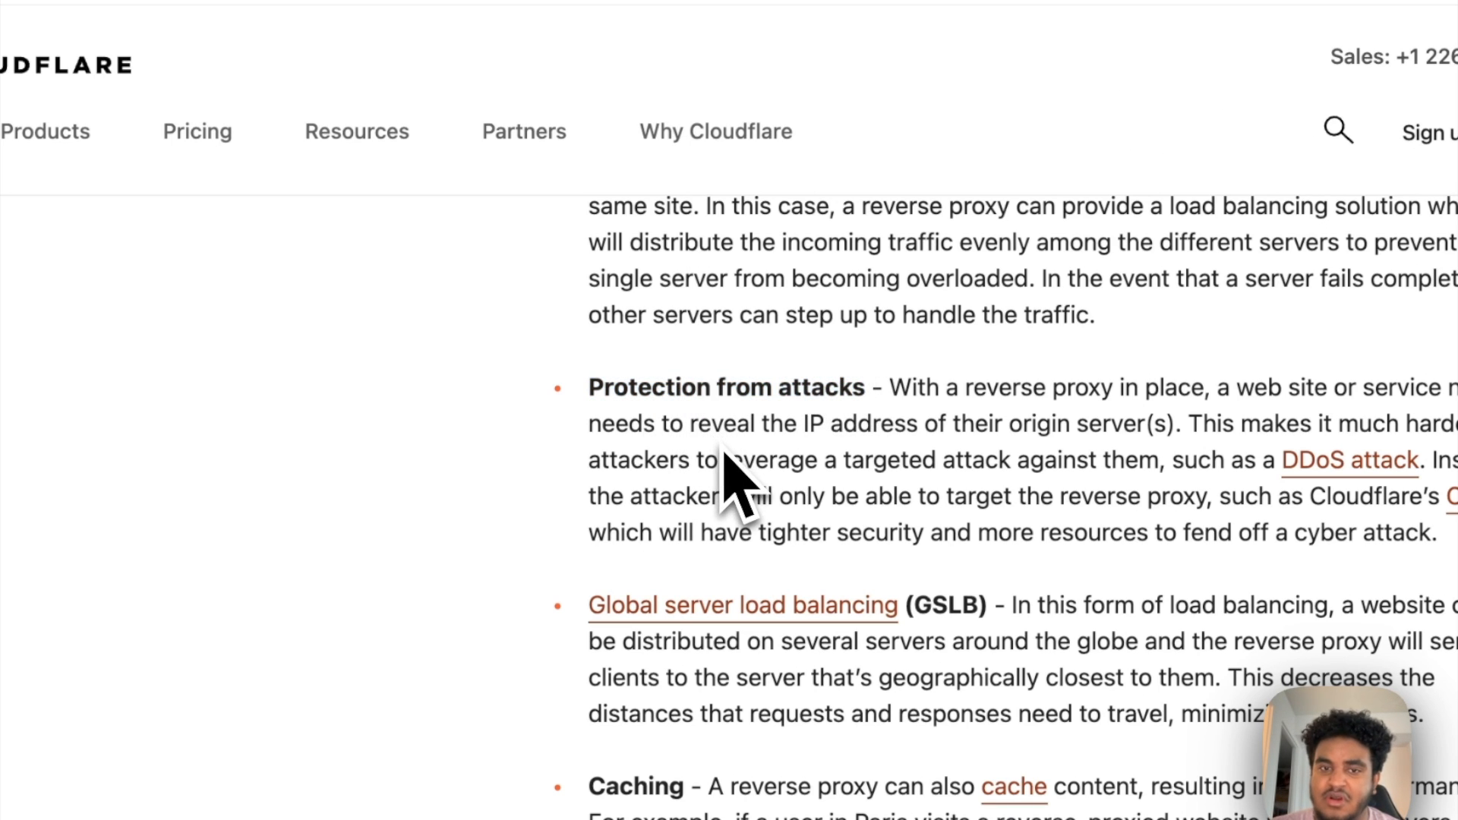
pyautogui.moveTo(660, 399)
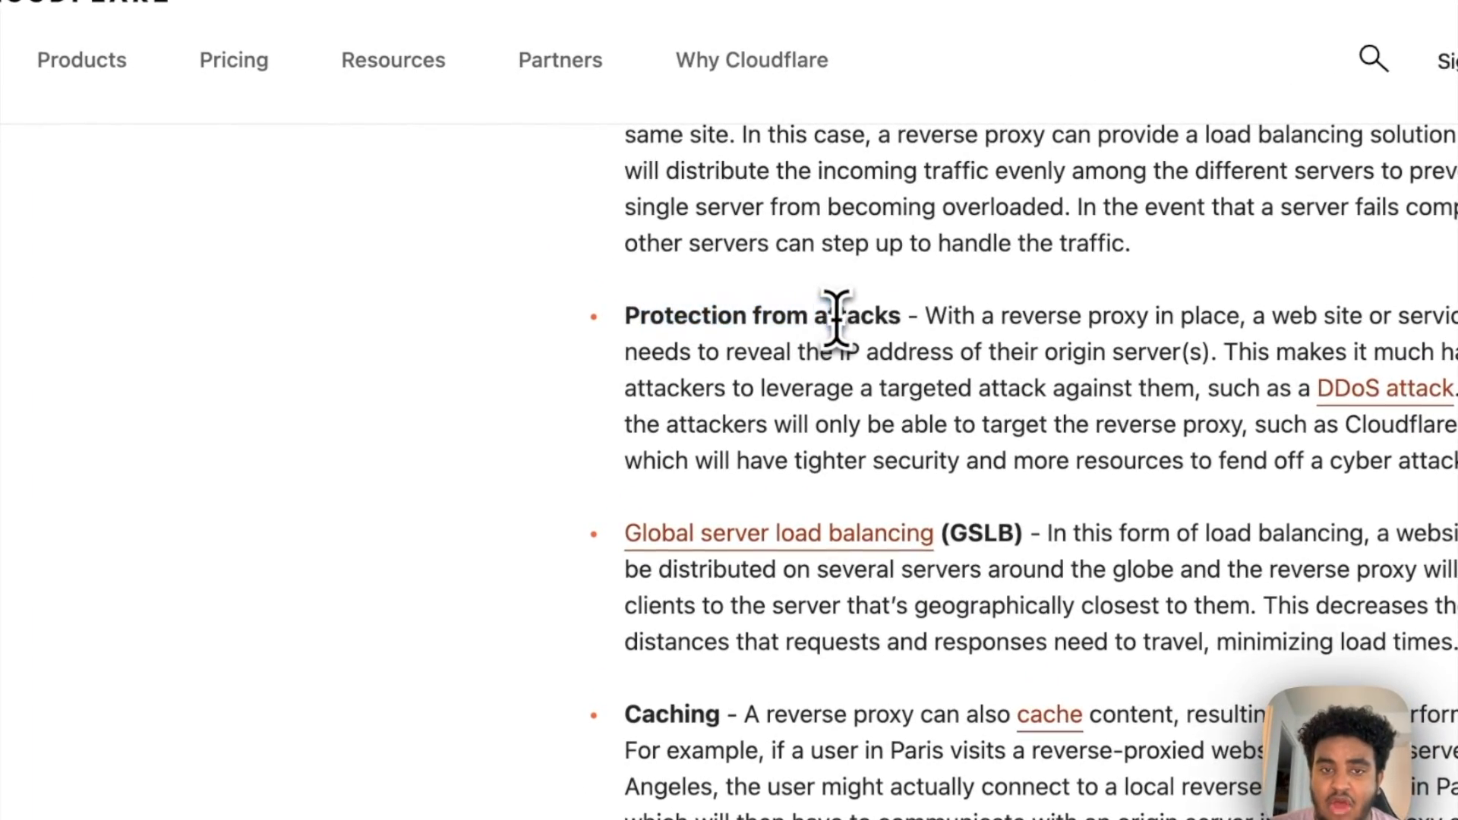
pyautogui.scroll(-3)
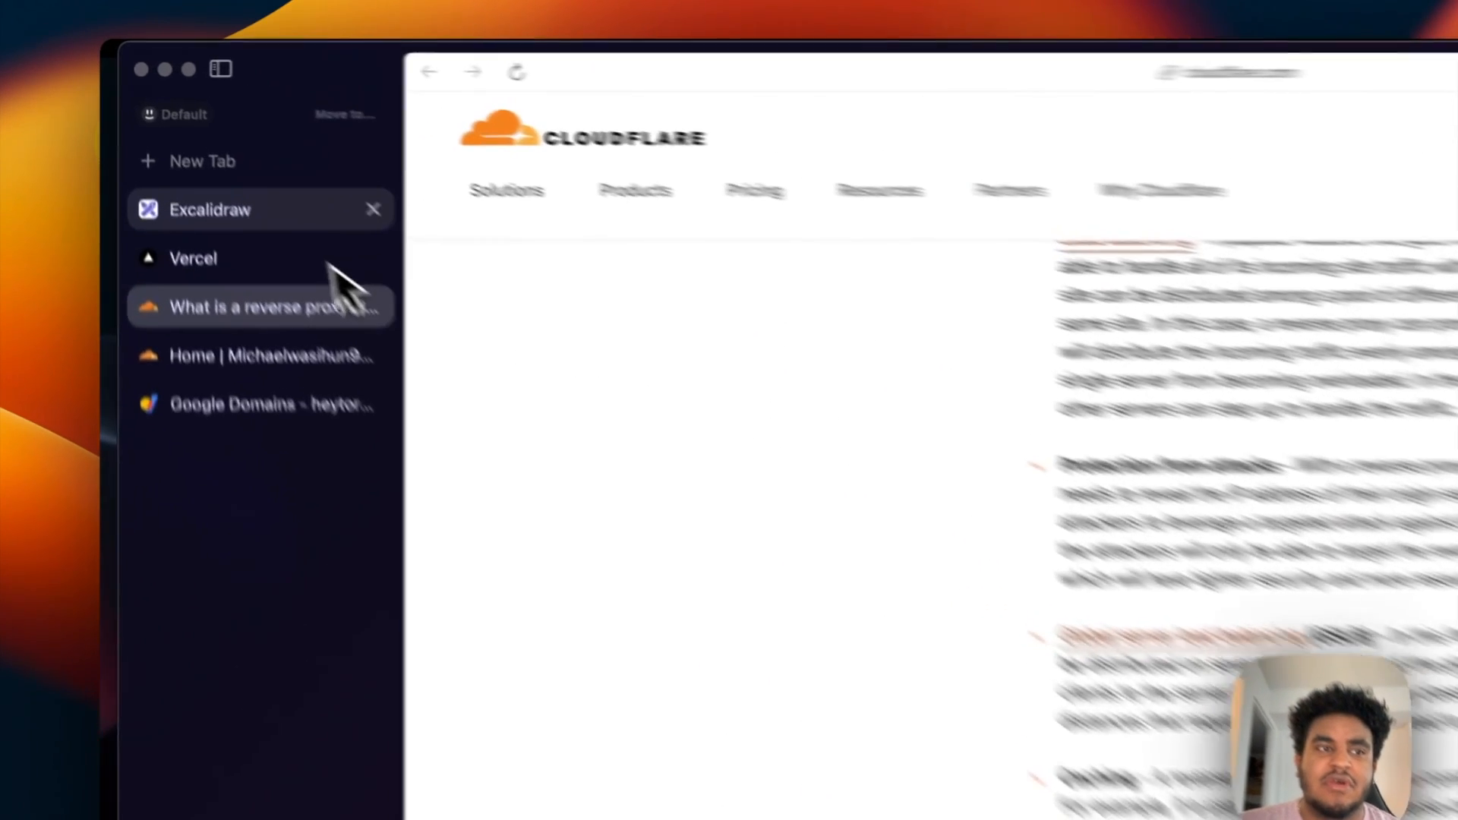
pyautogui.click(208, 210)
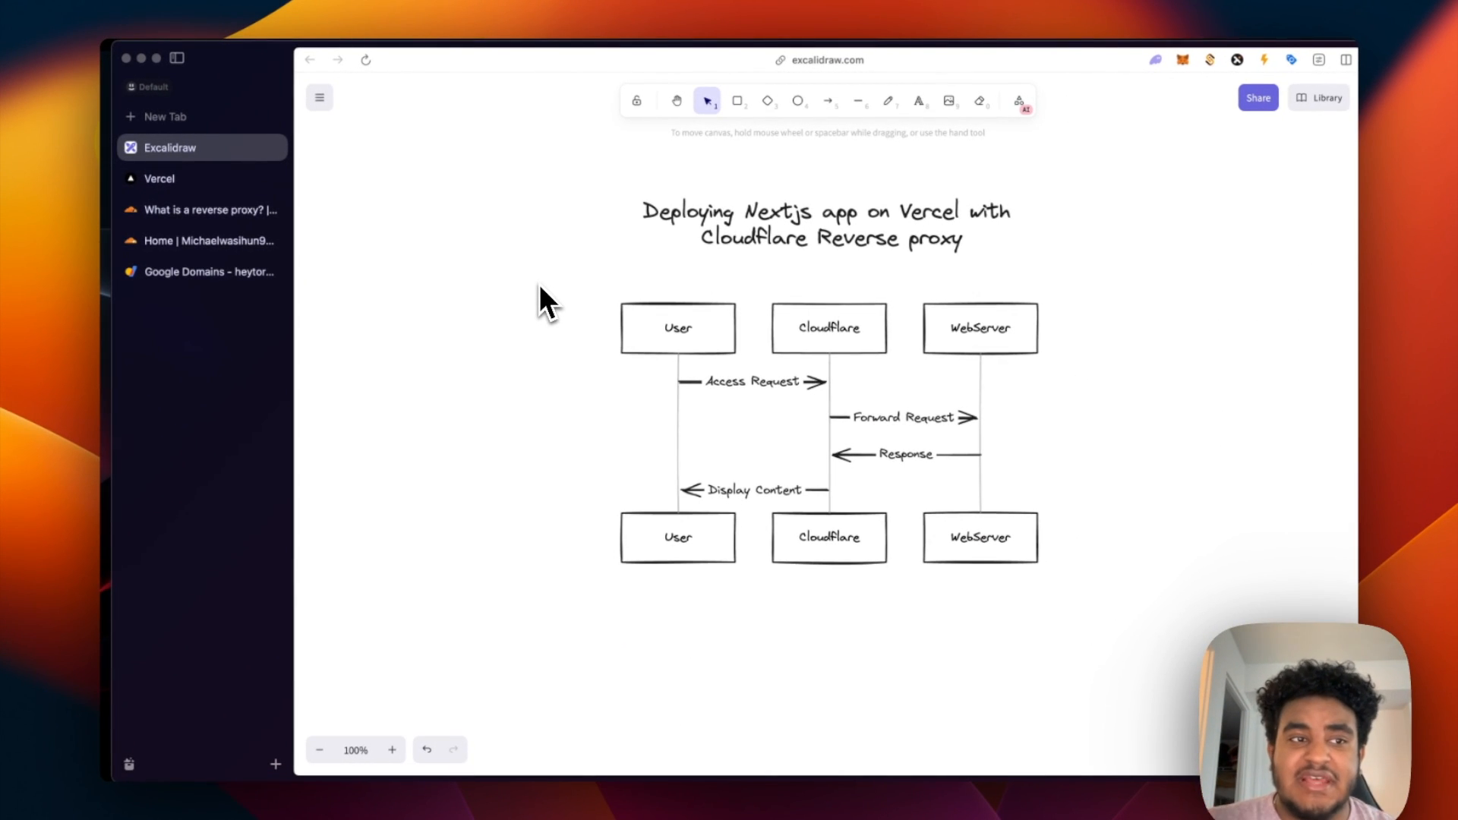
# Switch from the Excalidraw diagram to the Cloudflare dashboard sites list.
pyautogui.click(205, 241)
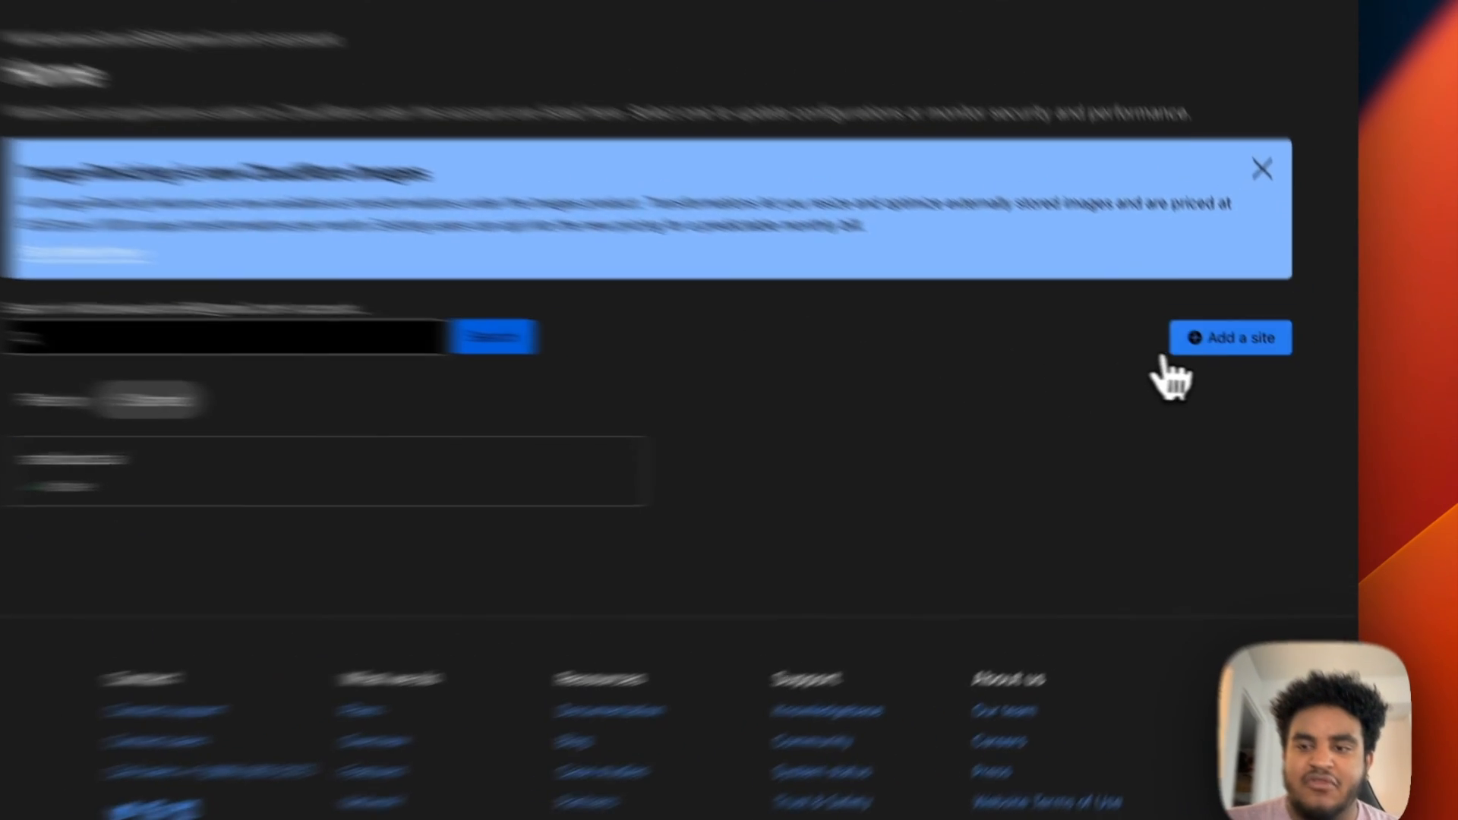
# Add heytorontofoodie.com as a new site and continue to plan selection.
pyautogui.click(1229, 337)
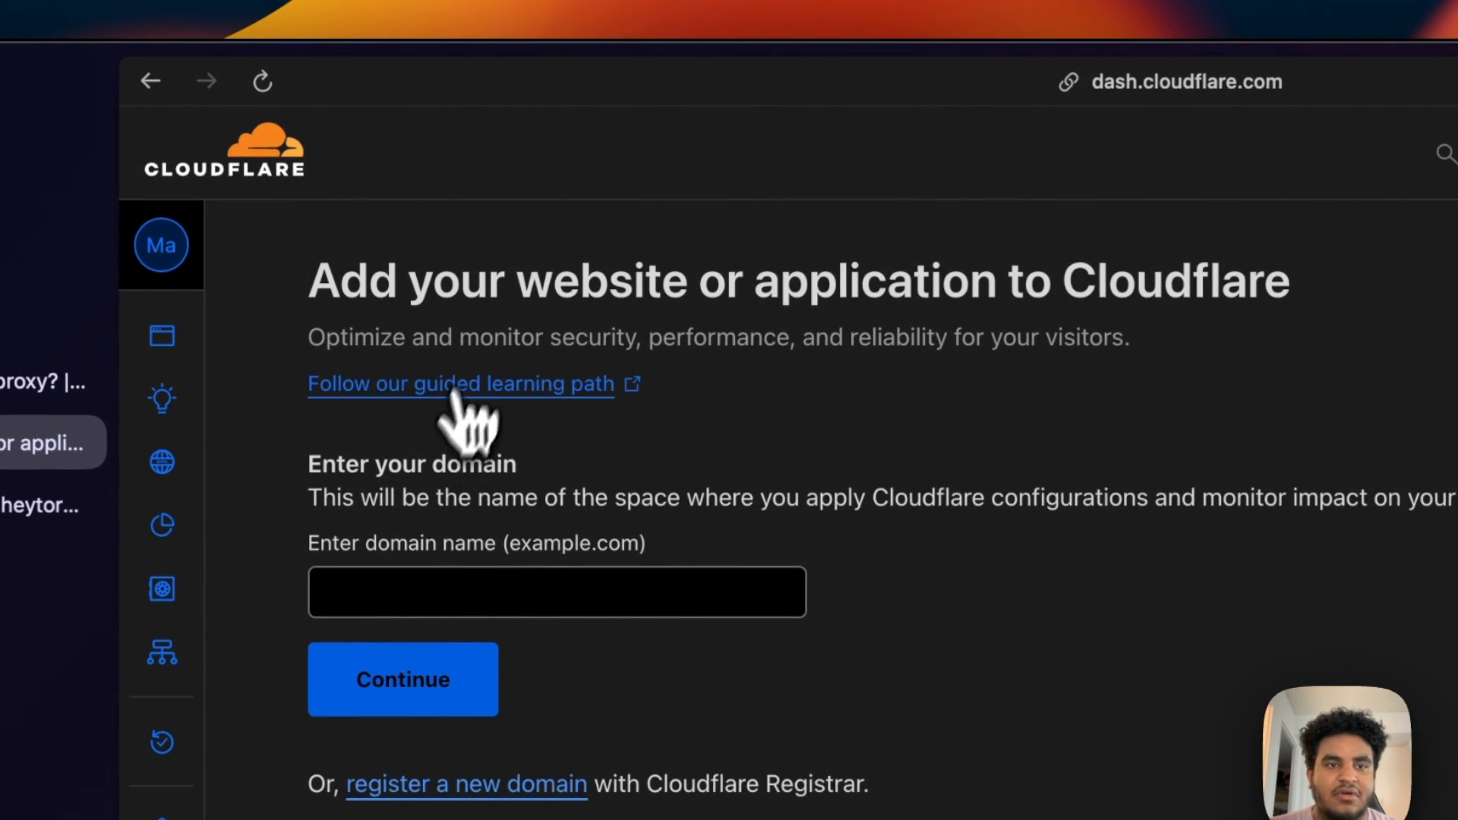
pyautogui.write('he')
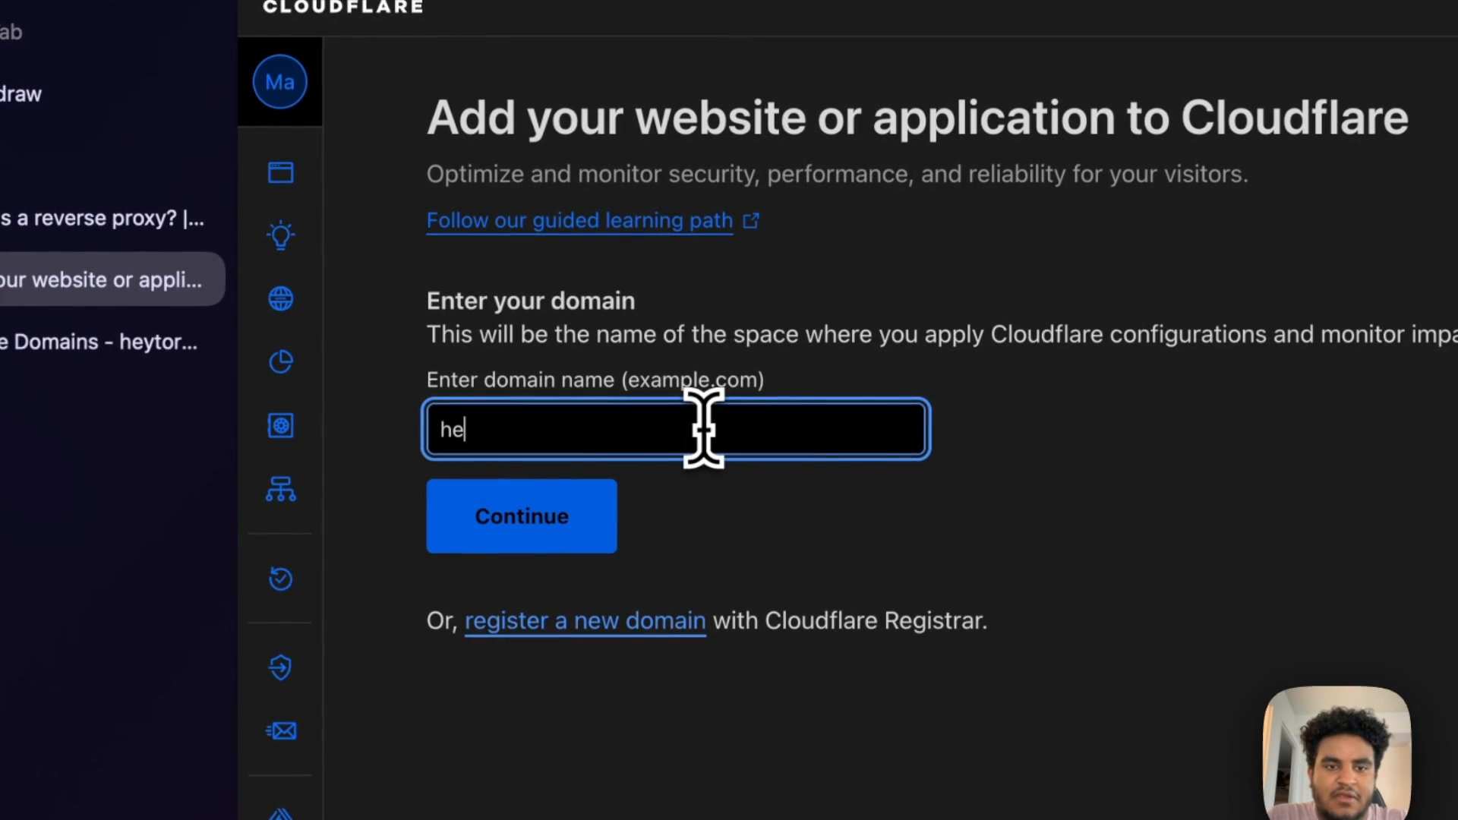
pyautogui.write('ytorontofo')
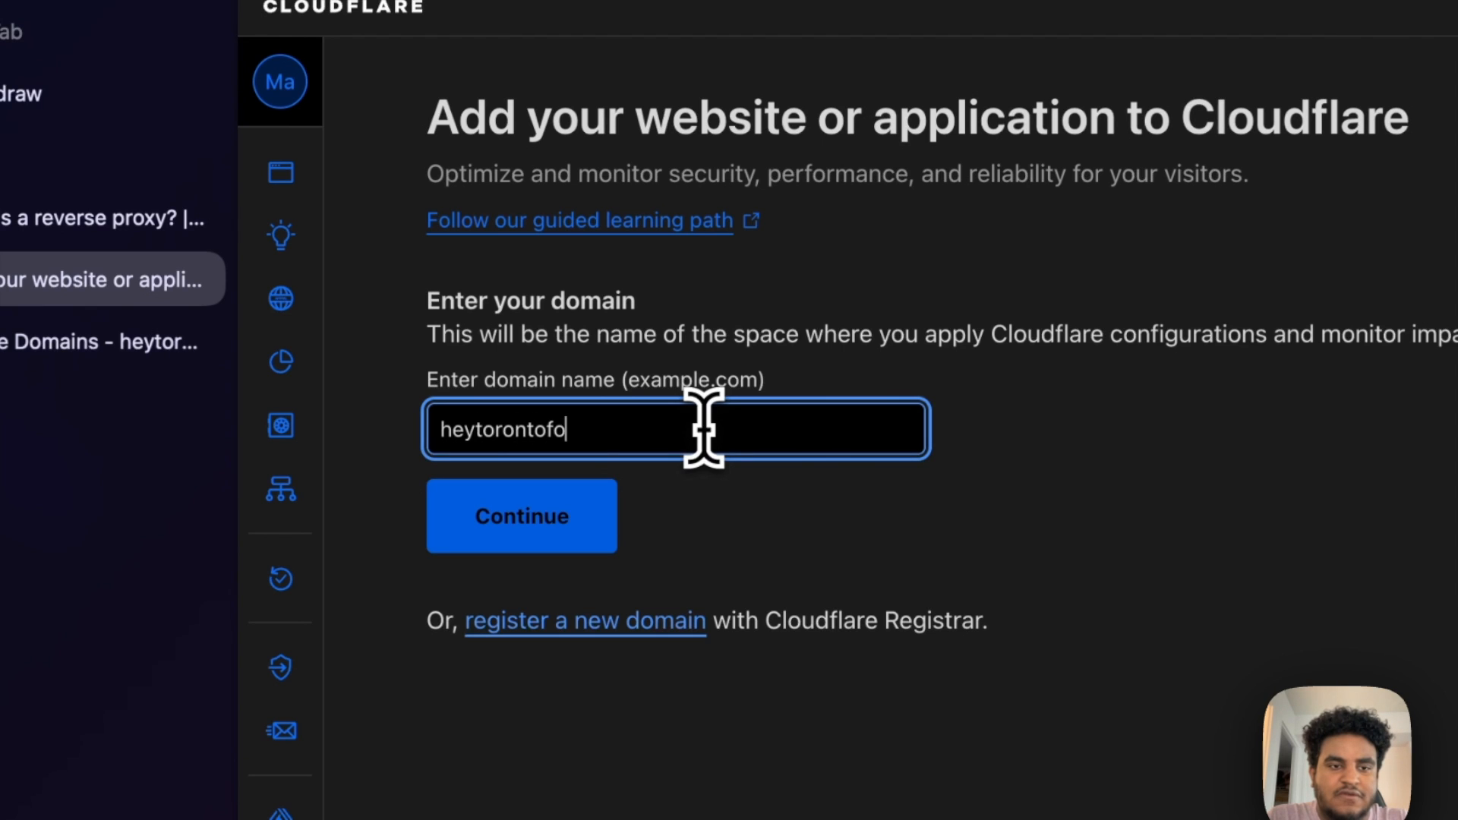
pyautogui.click(521, 516)
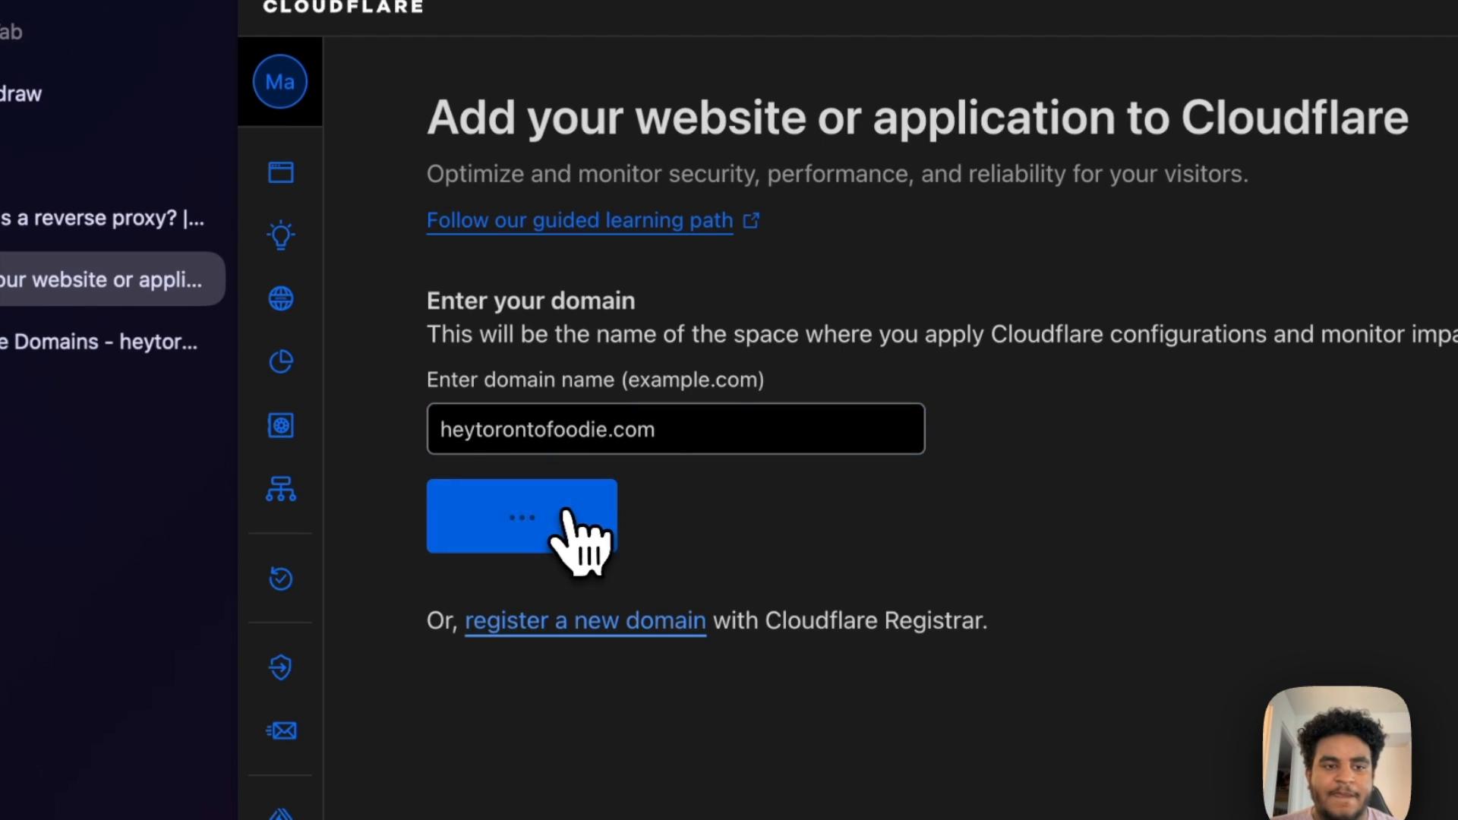
pyautogui.click(521, 516)
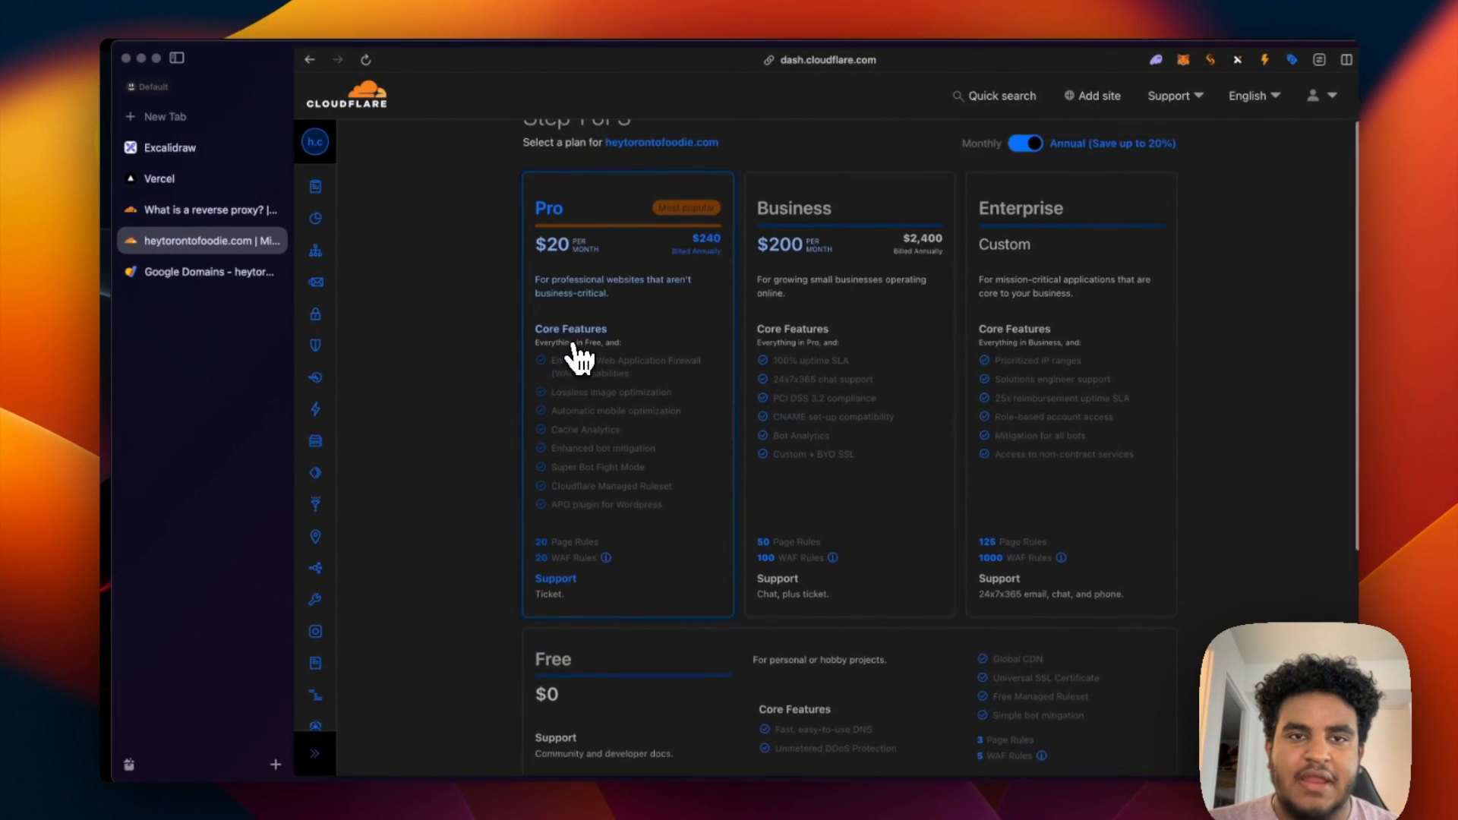
# Choose the Free $0 plan for heytorontofoodie.com and continue to DNS review.
pyautogui.scroll(3)
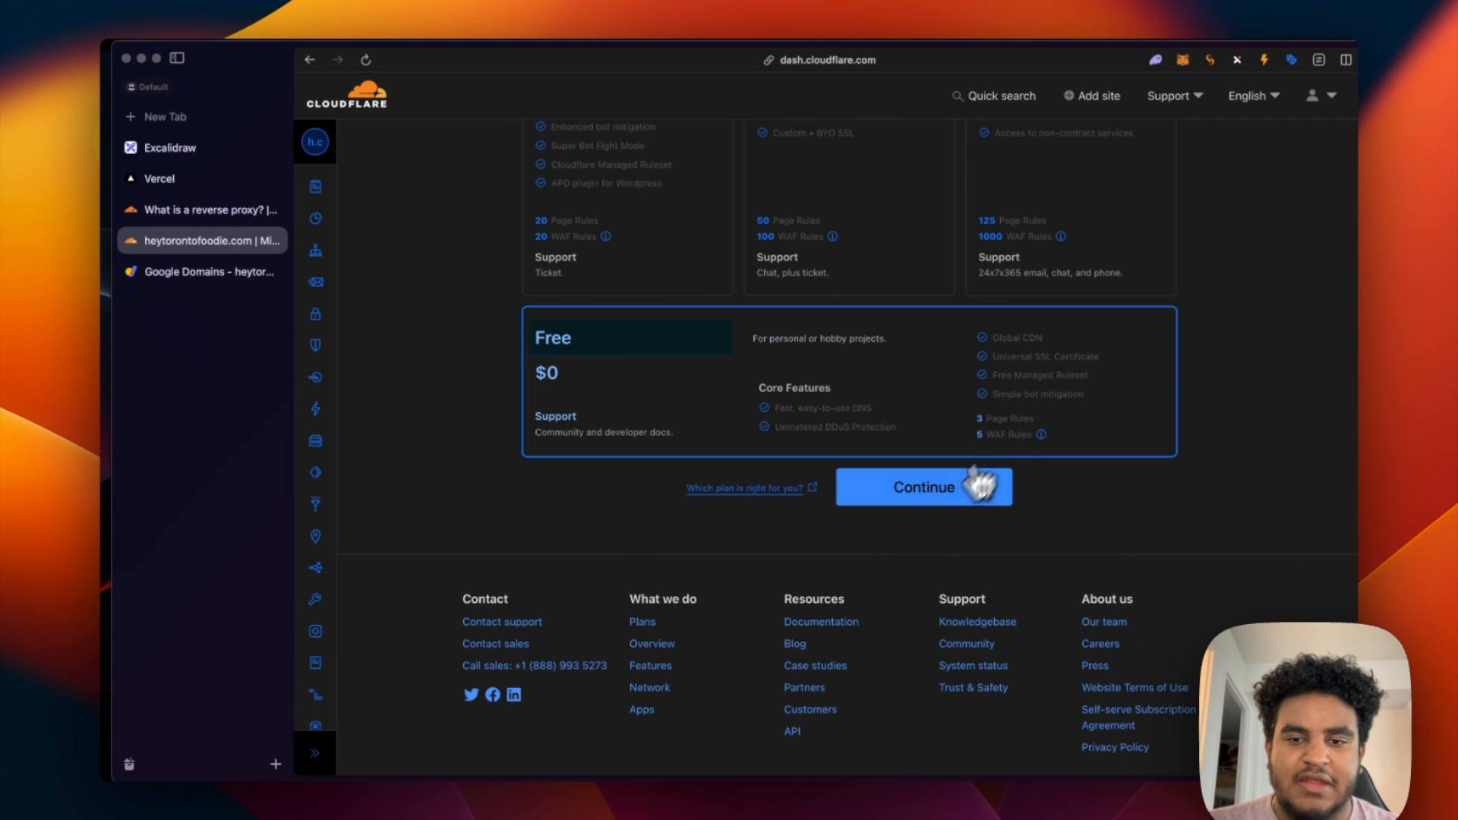
pyautogui.click(922, 486)
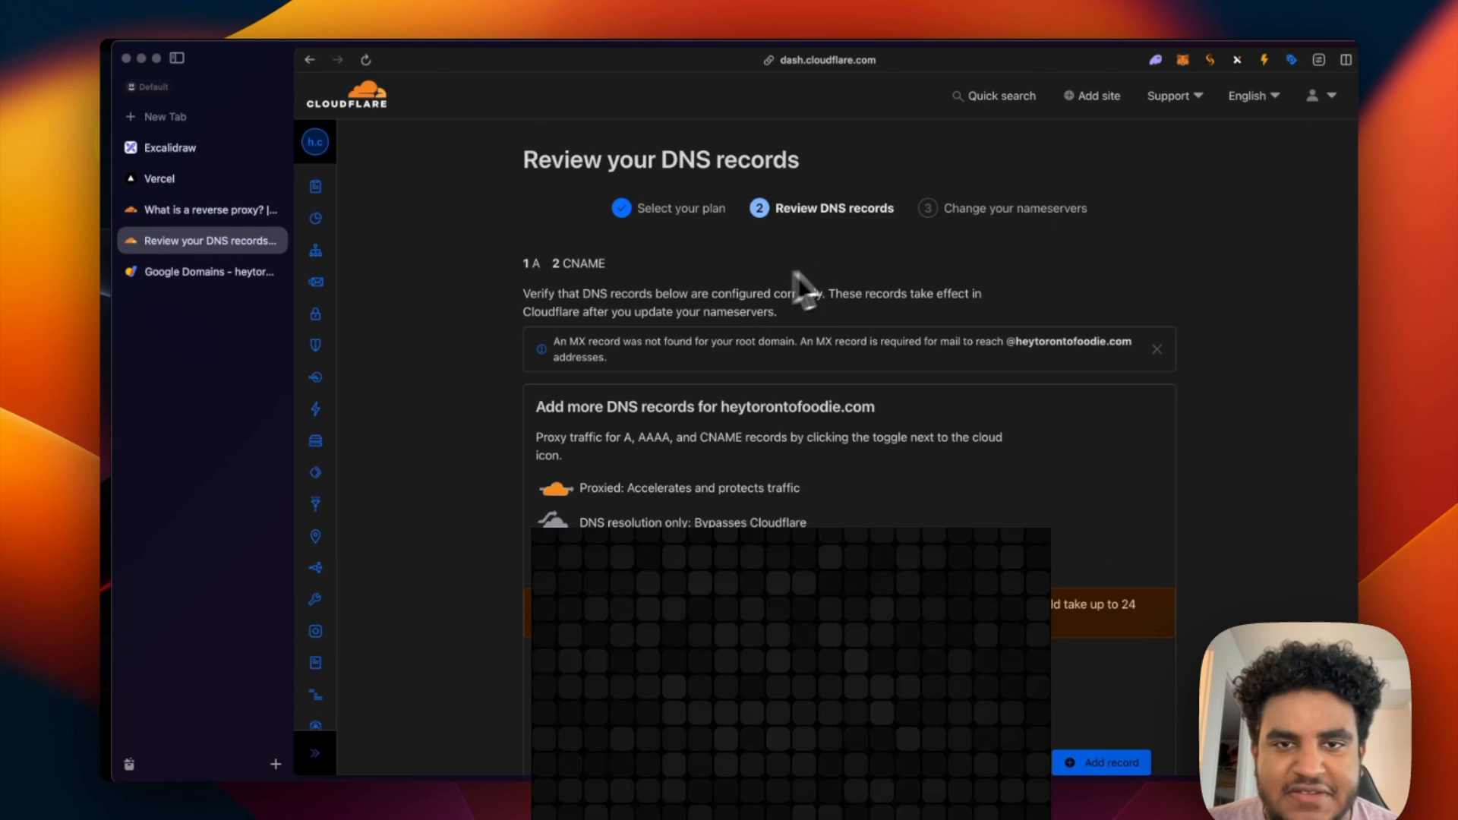
# Review the imported DNS records and scroll to the assigned Cloudflare nameservers to copy.
pyautogui.scroll(-3)
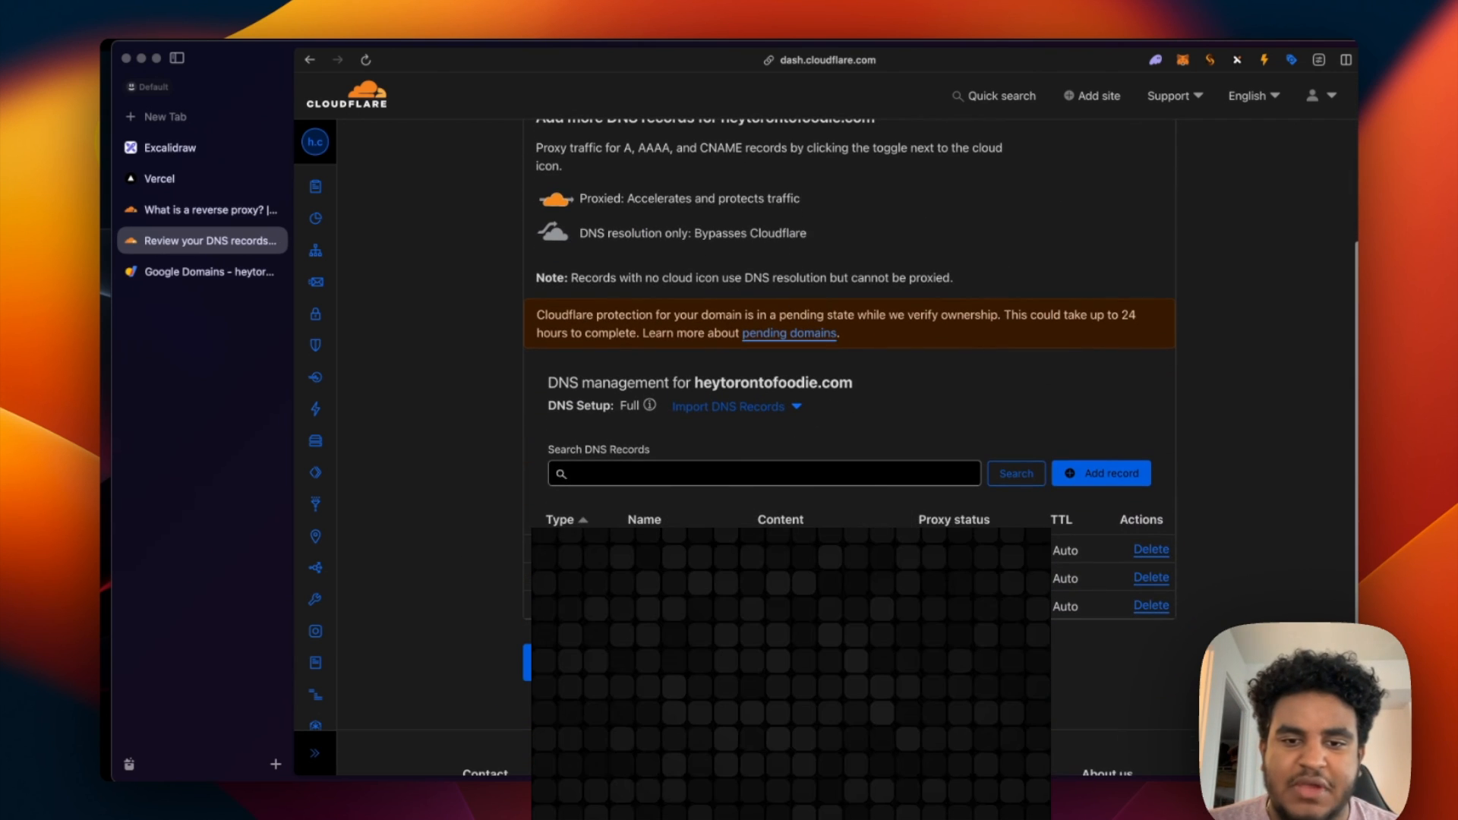
pyautogui.moveTo(995, 510)
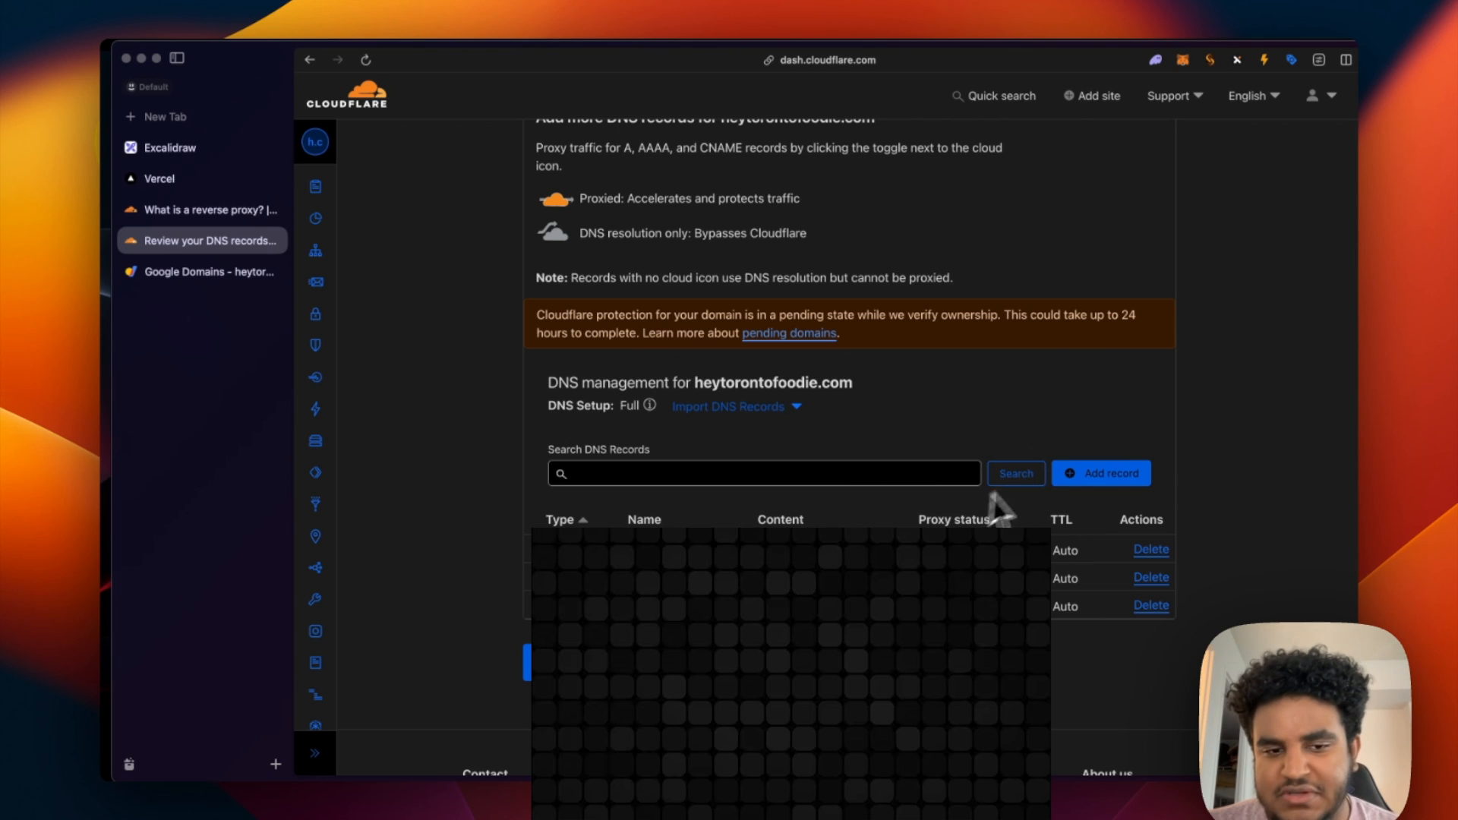
pyautogui.moveTo(995, 512)
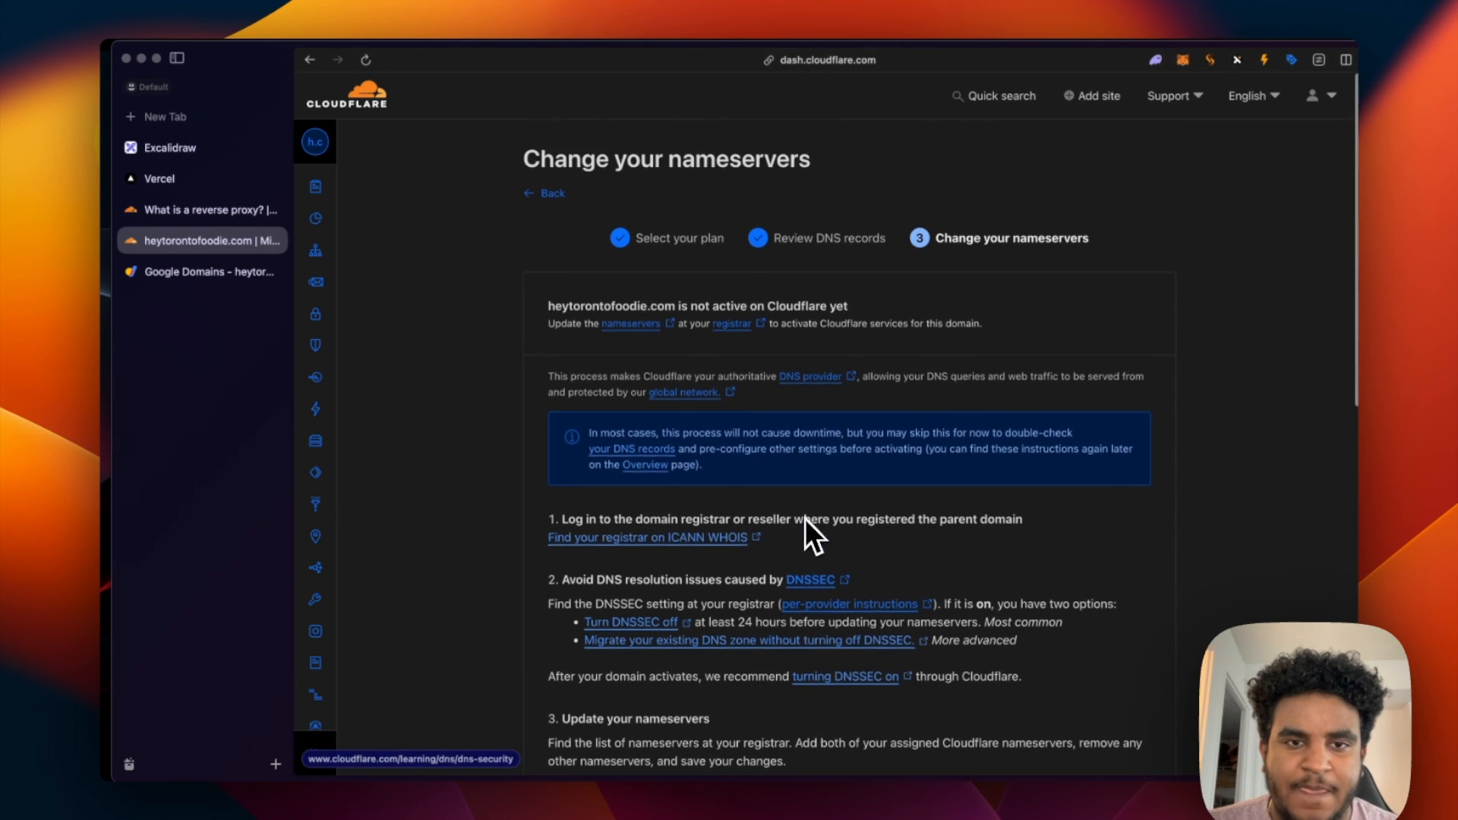
pyautogui.scroll(-3)
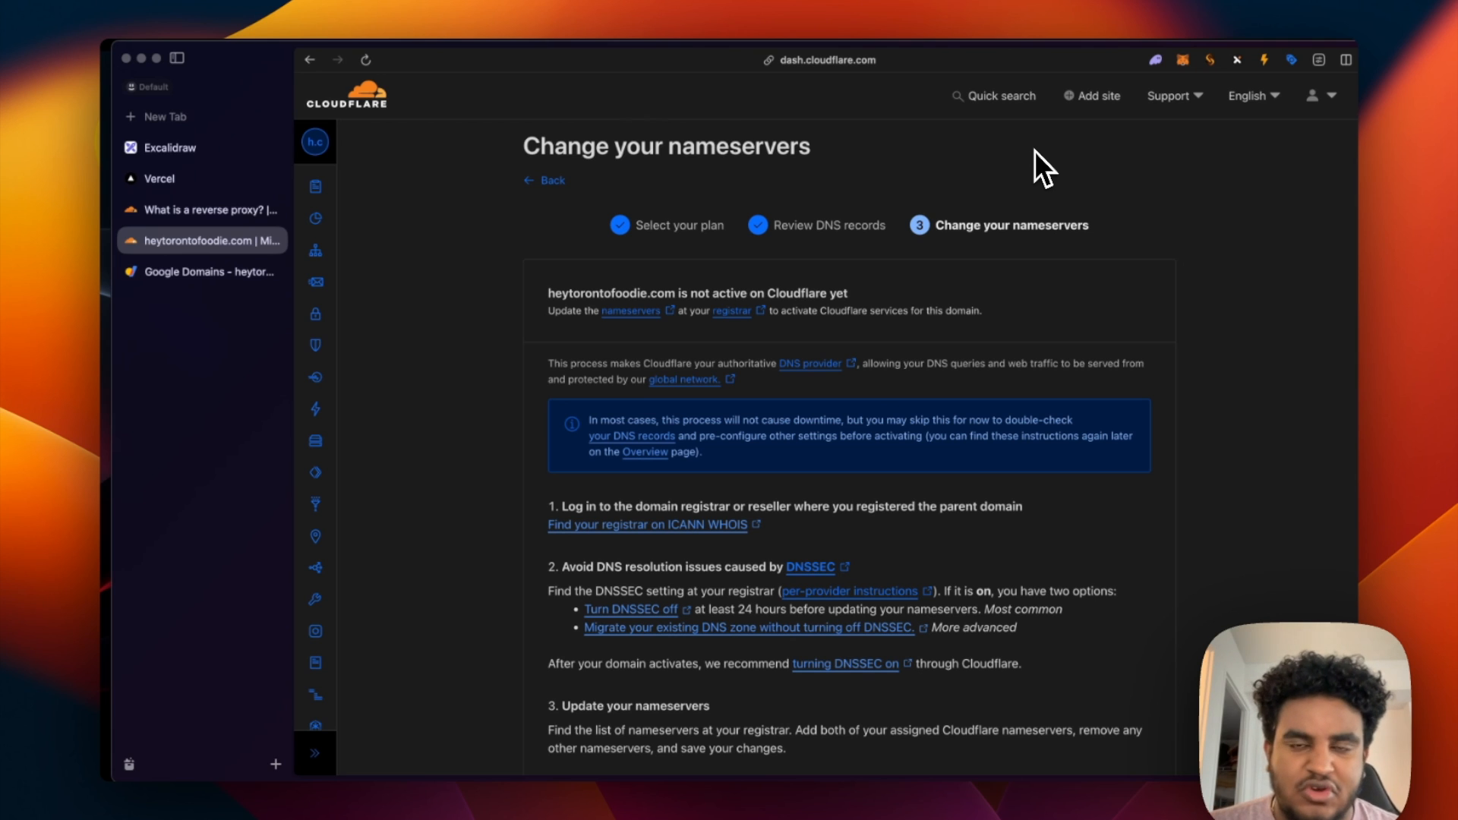
pyautogui.scroll(-3)
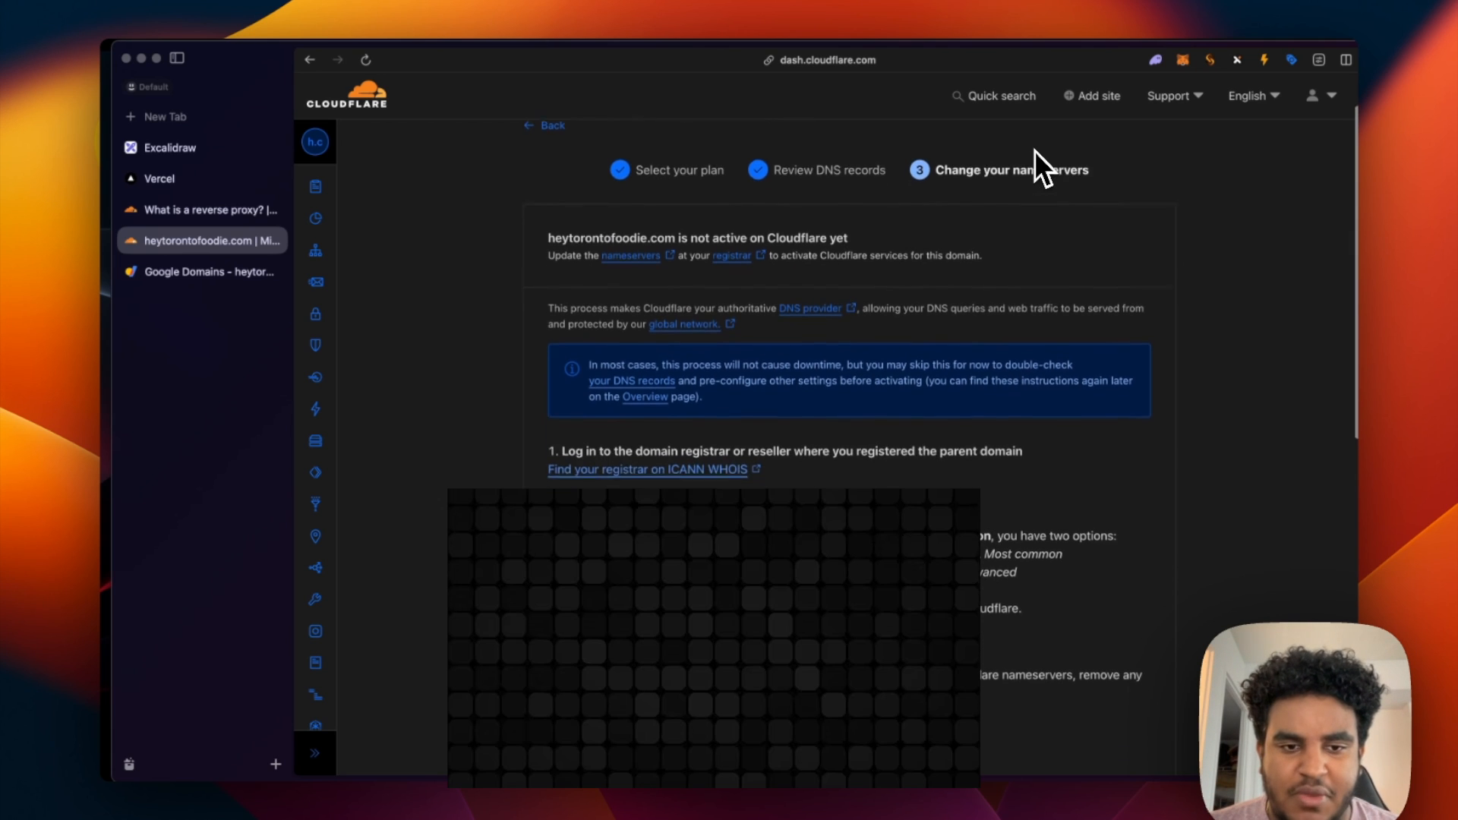
pyautogui.scroll(-3)
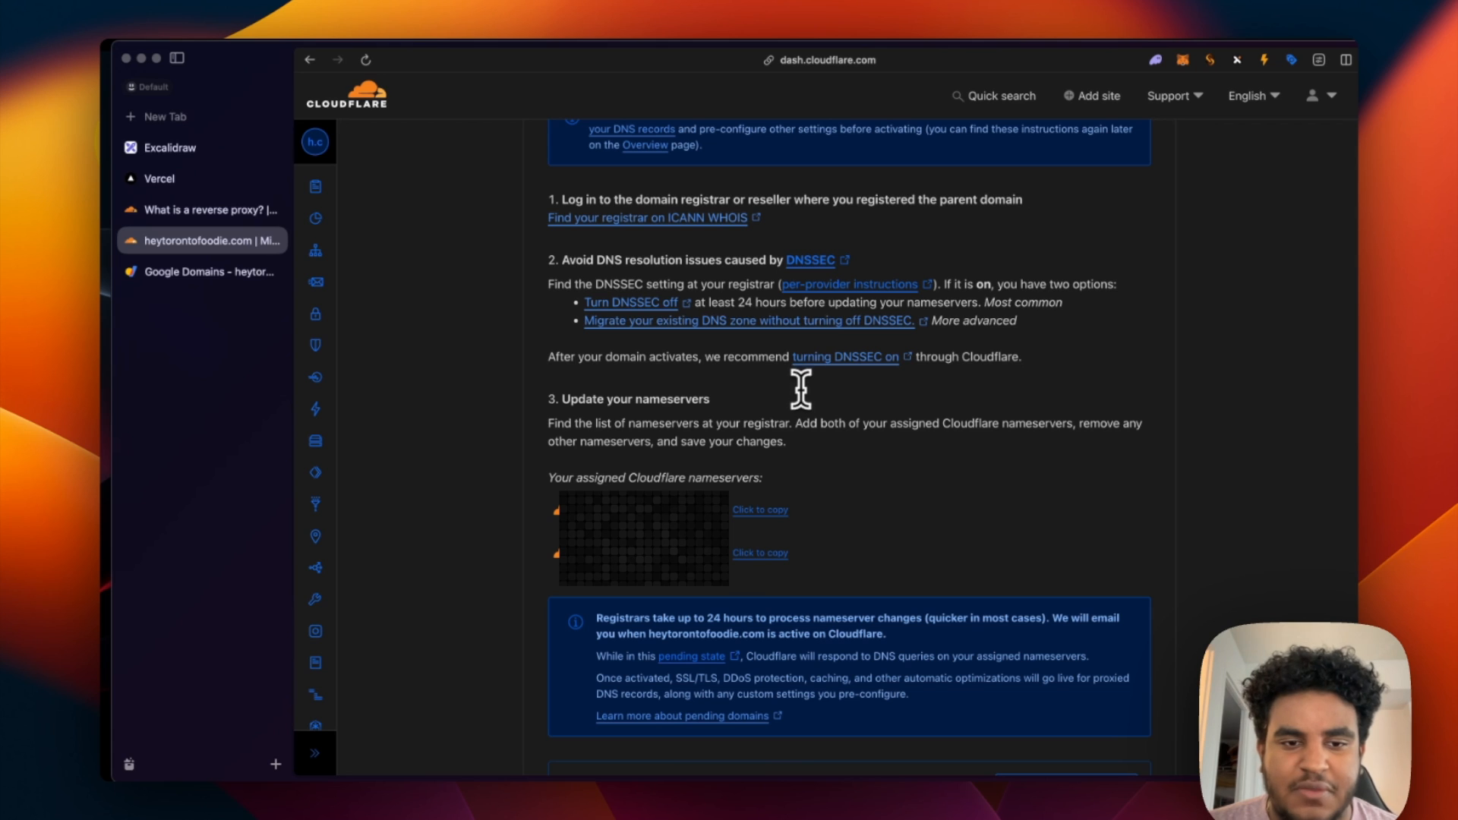
pyautogui.scroll(-3)
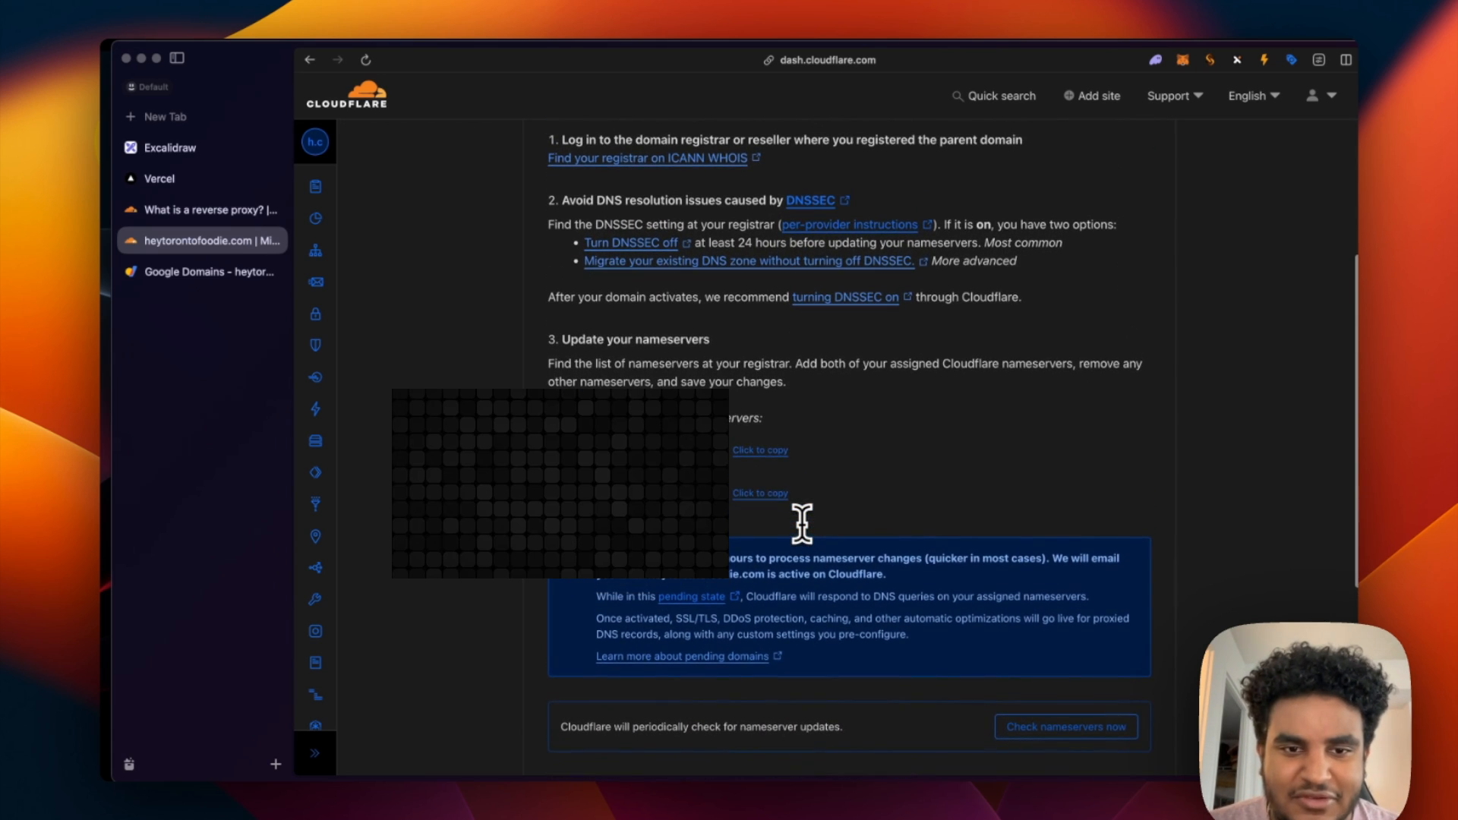
pyautogui.scroll(-3)
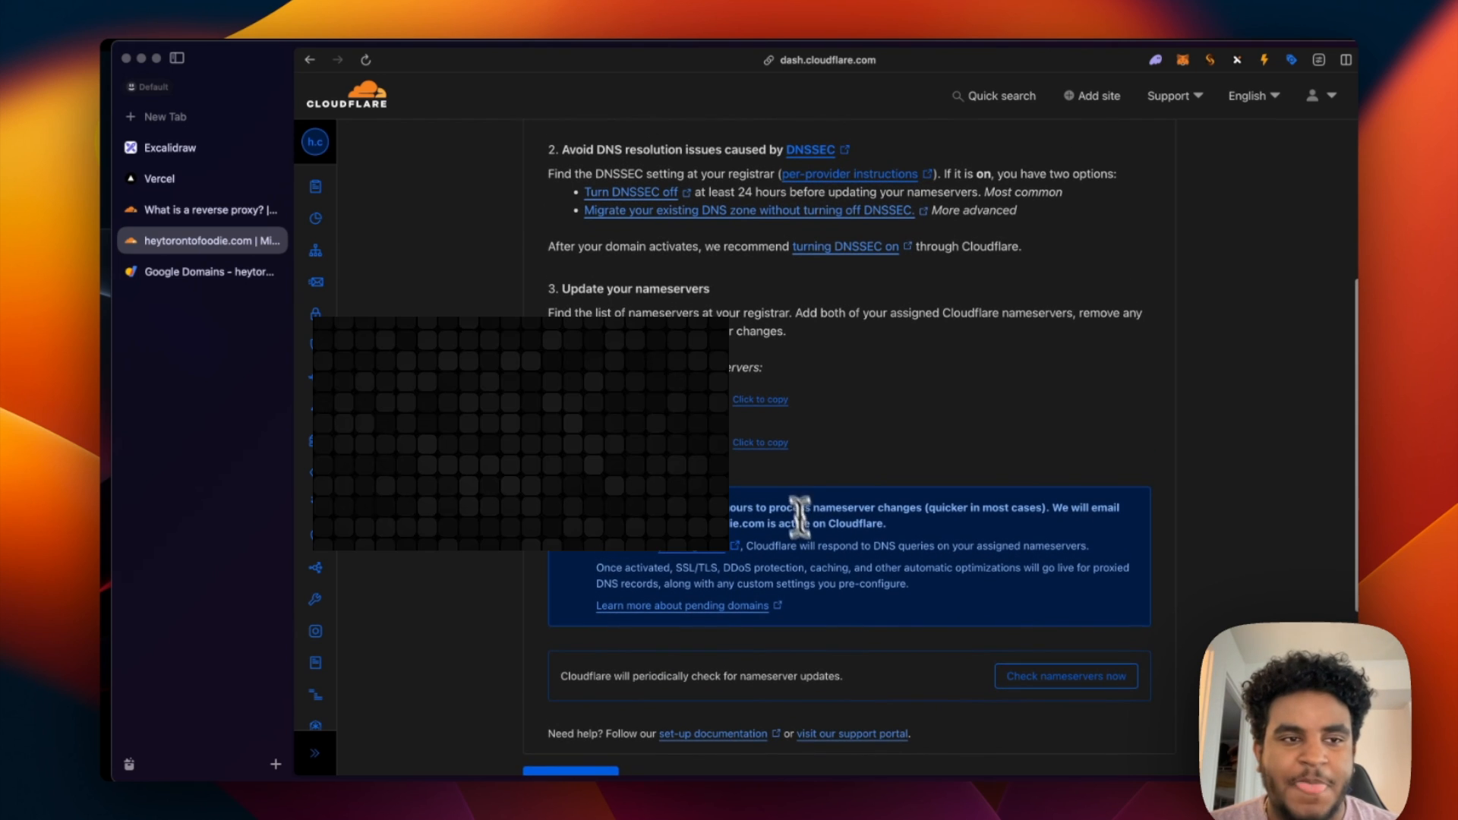
# Switch Google Domains to custom name servers and fill in the first Cloudflare nameserver.
pyautogui.click(202, 270)
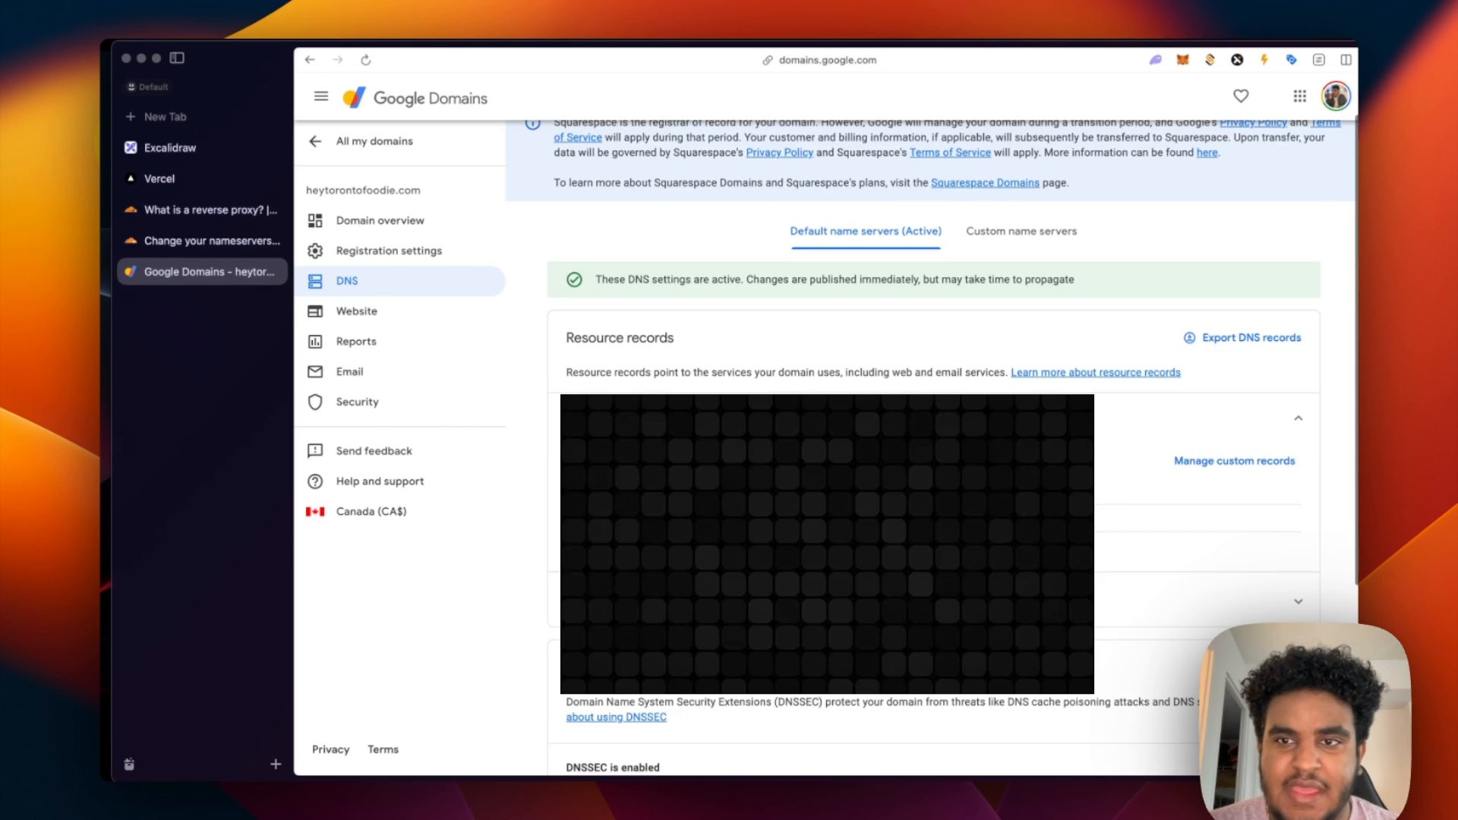
pyautogui.click(1020, 231)
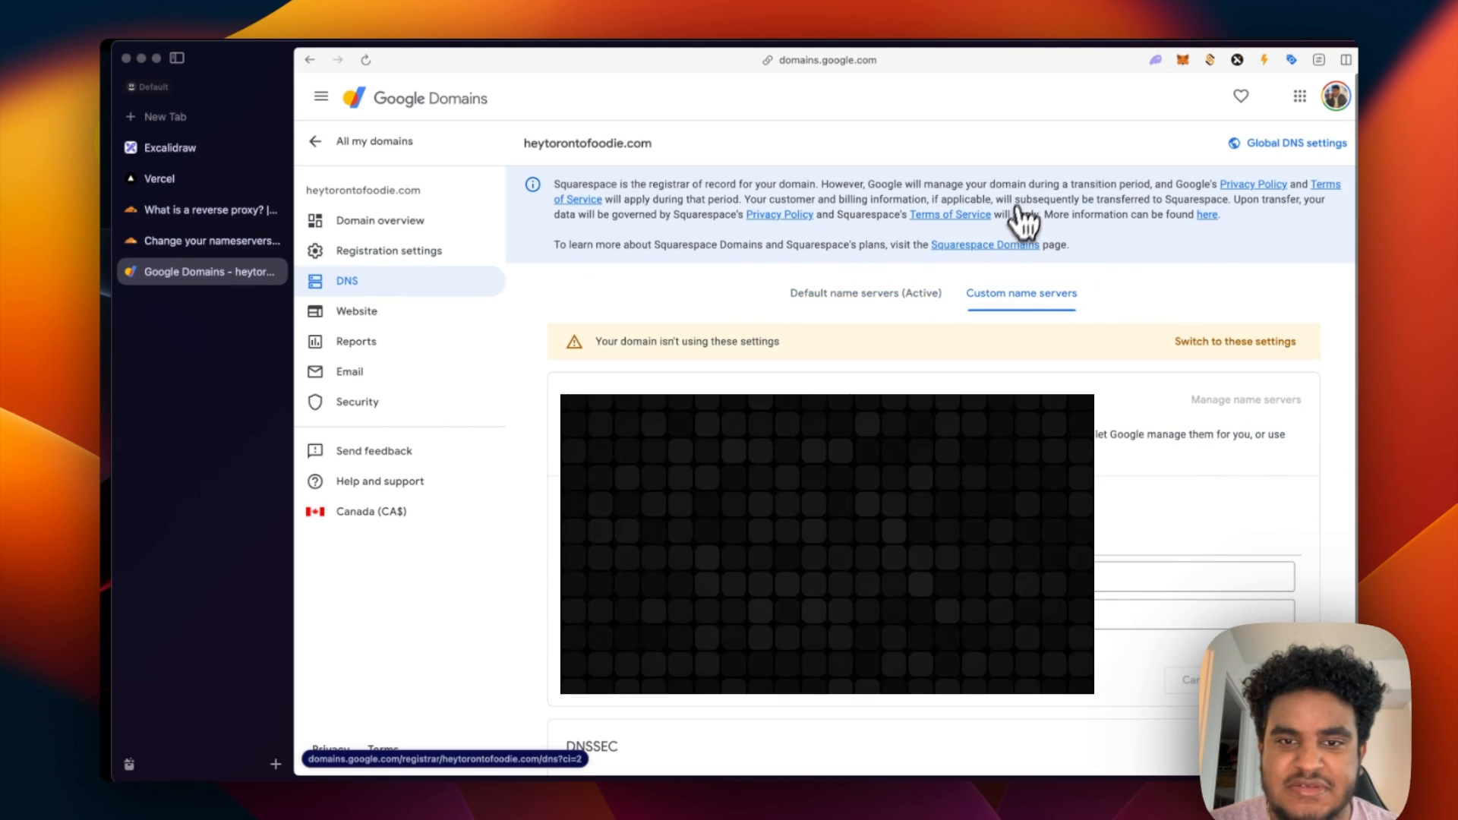
pyautogui.scroll(-3)
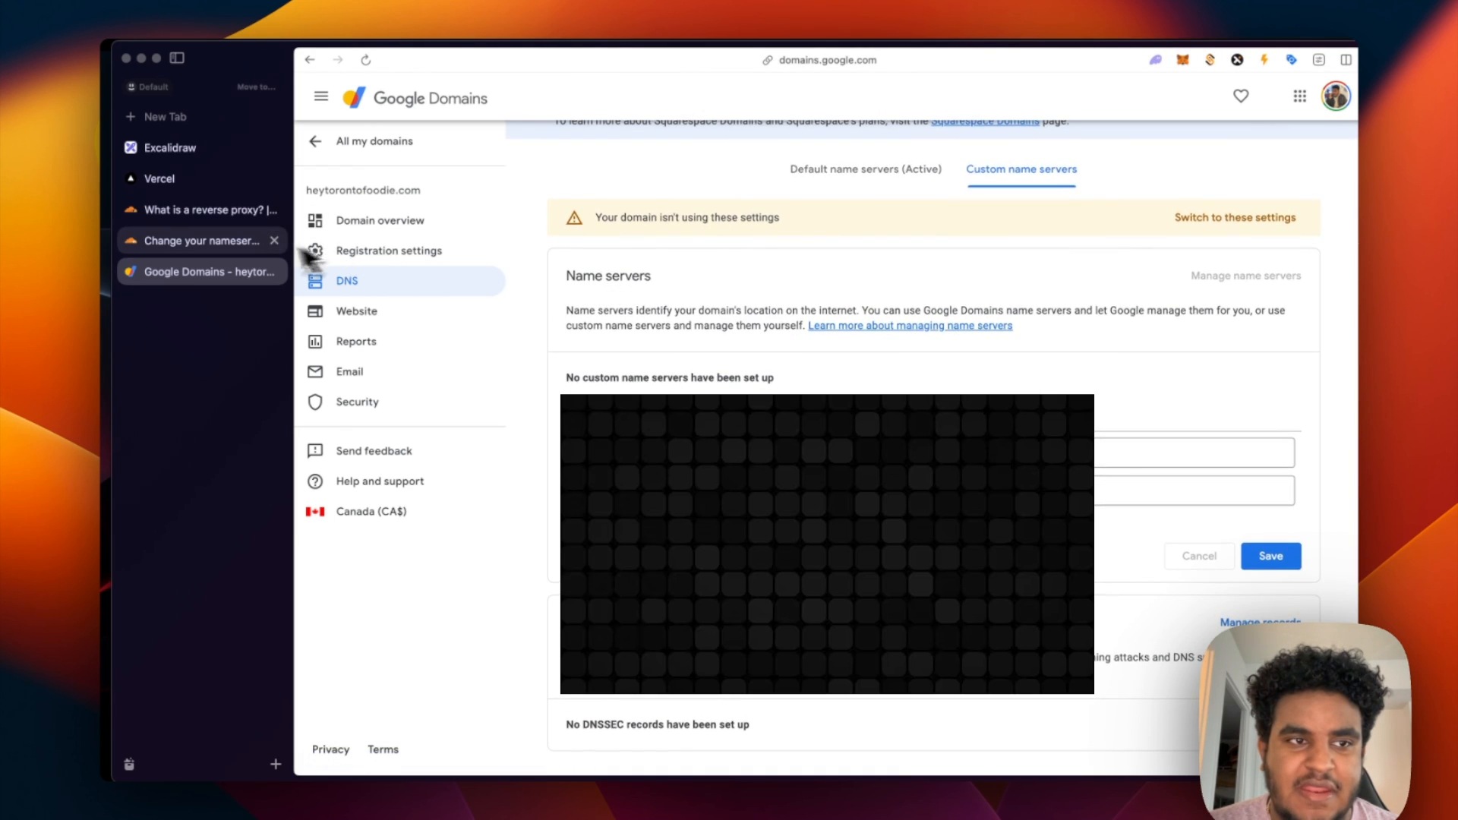
pyautogui.click(196, 240)
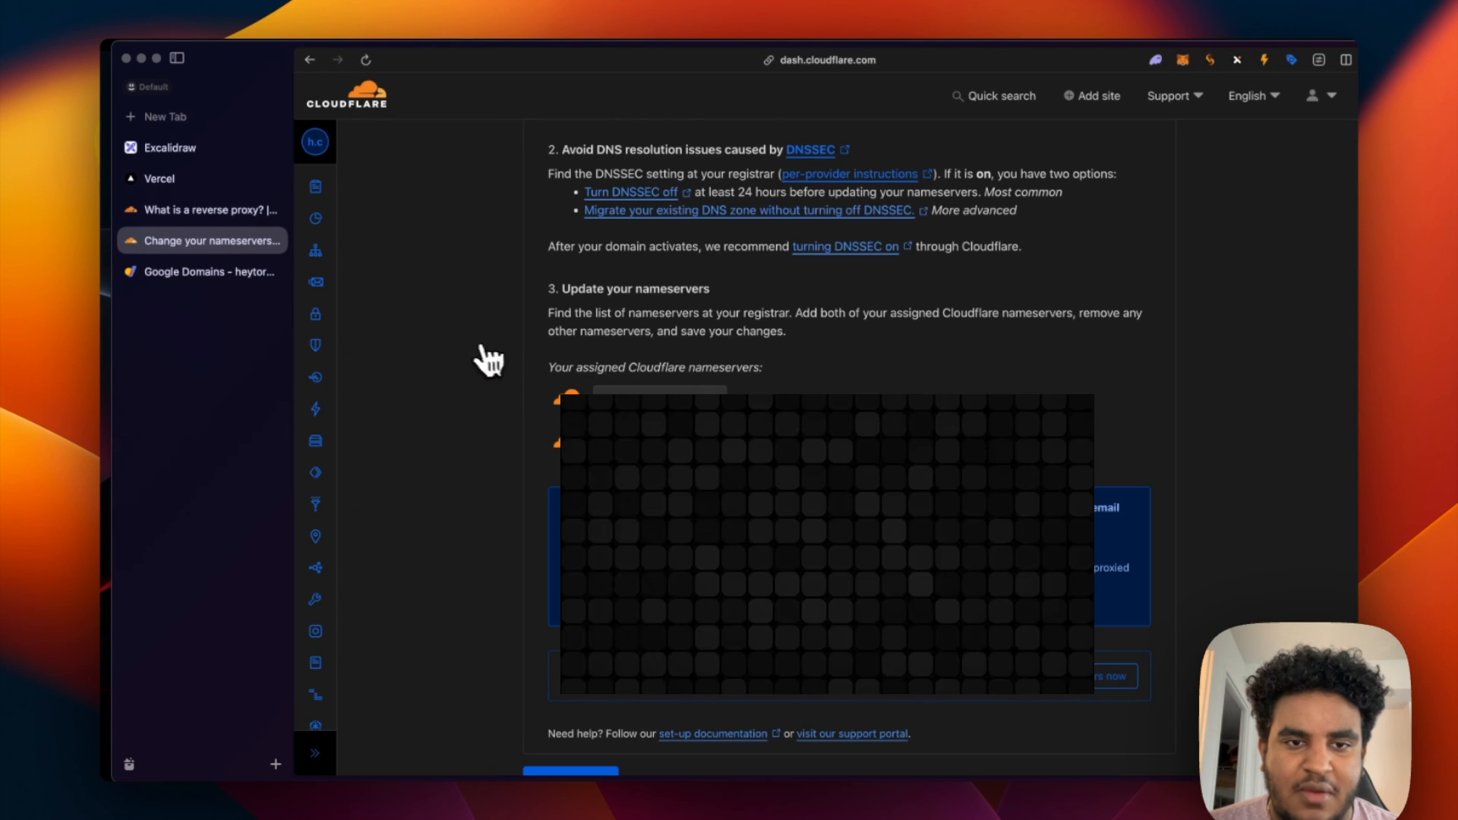
pyautogui.click(211, 270)
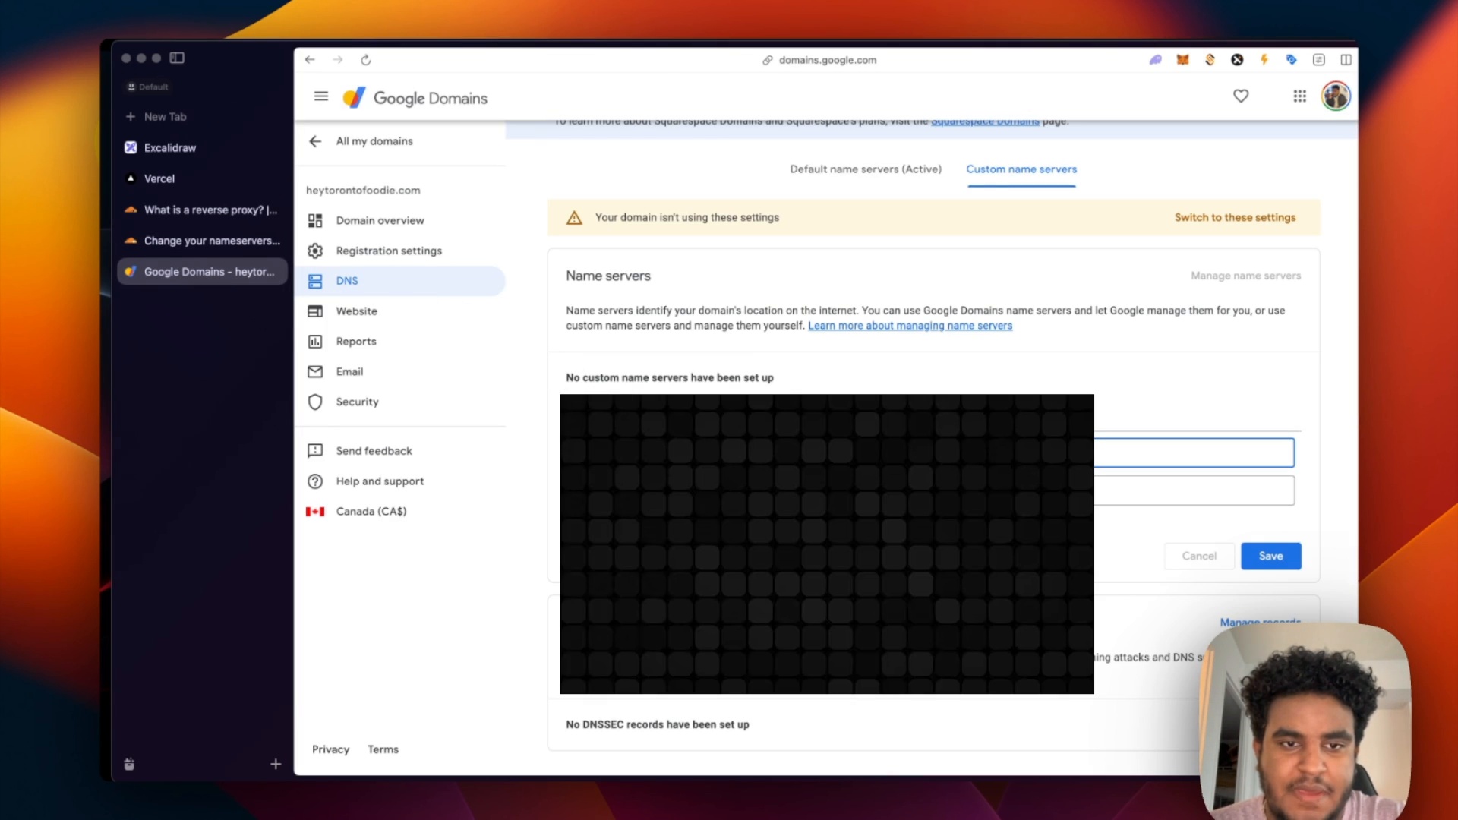
# Fill in the second Cloudflare nameserver, save the custom name servers, and return to Cloudflare.
pyautogui.click(202, 240)
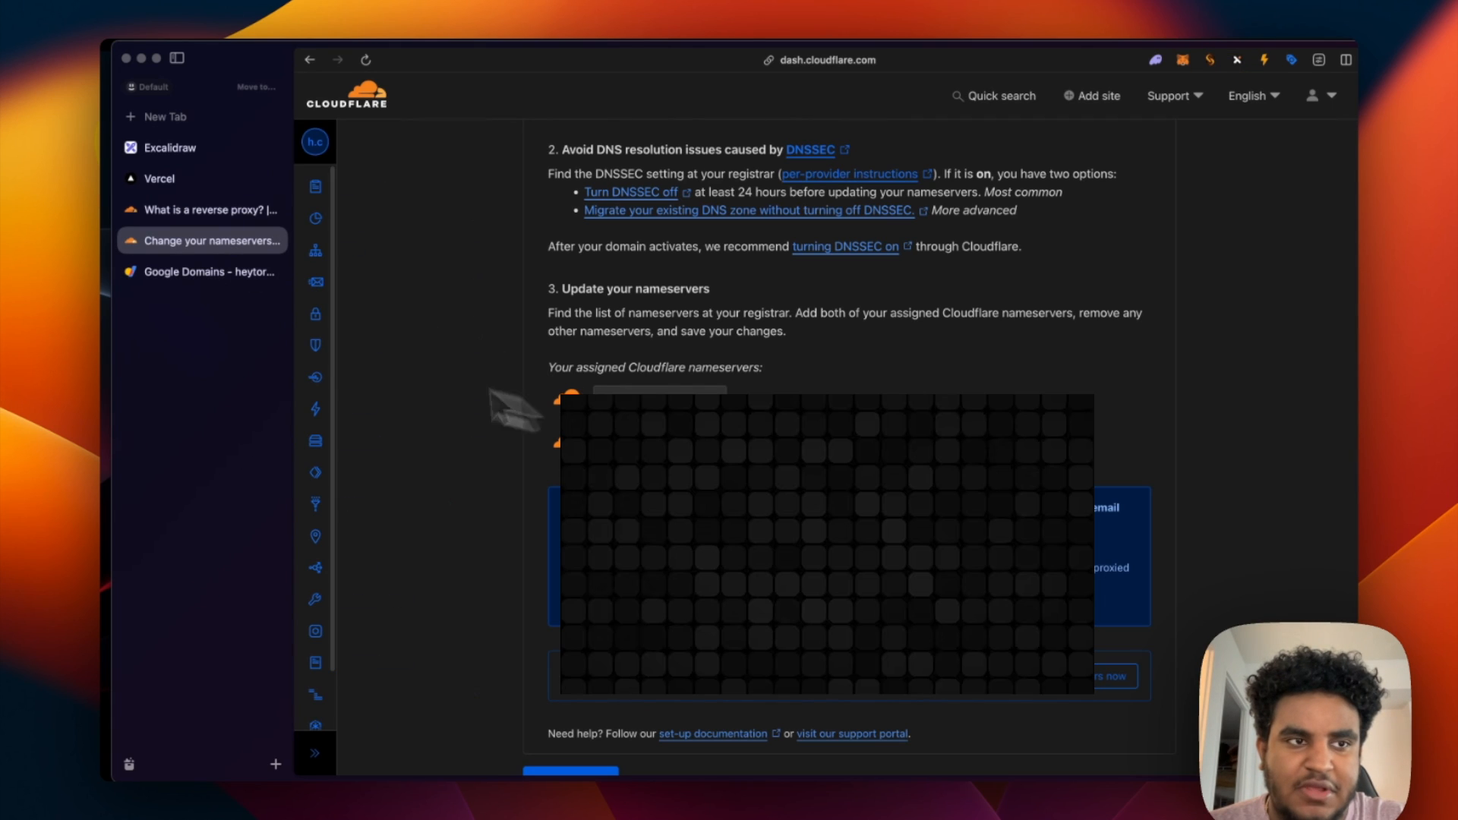
pyautogui.click(214, 272)
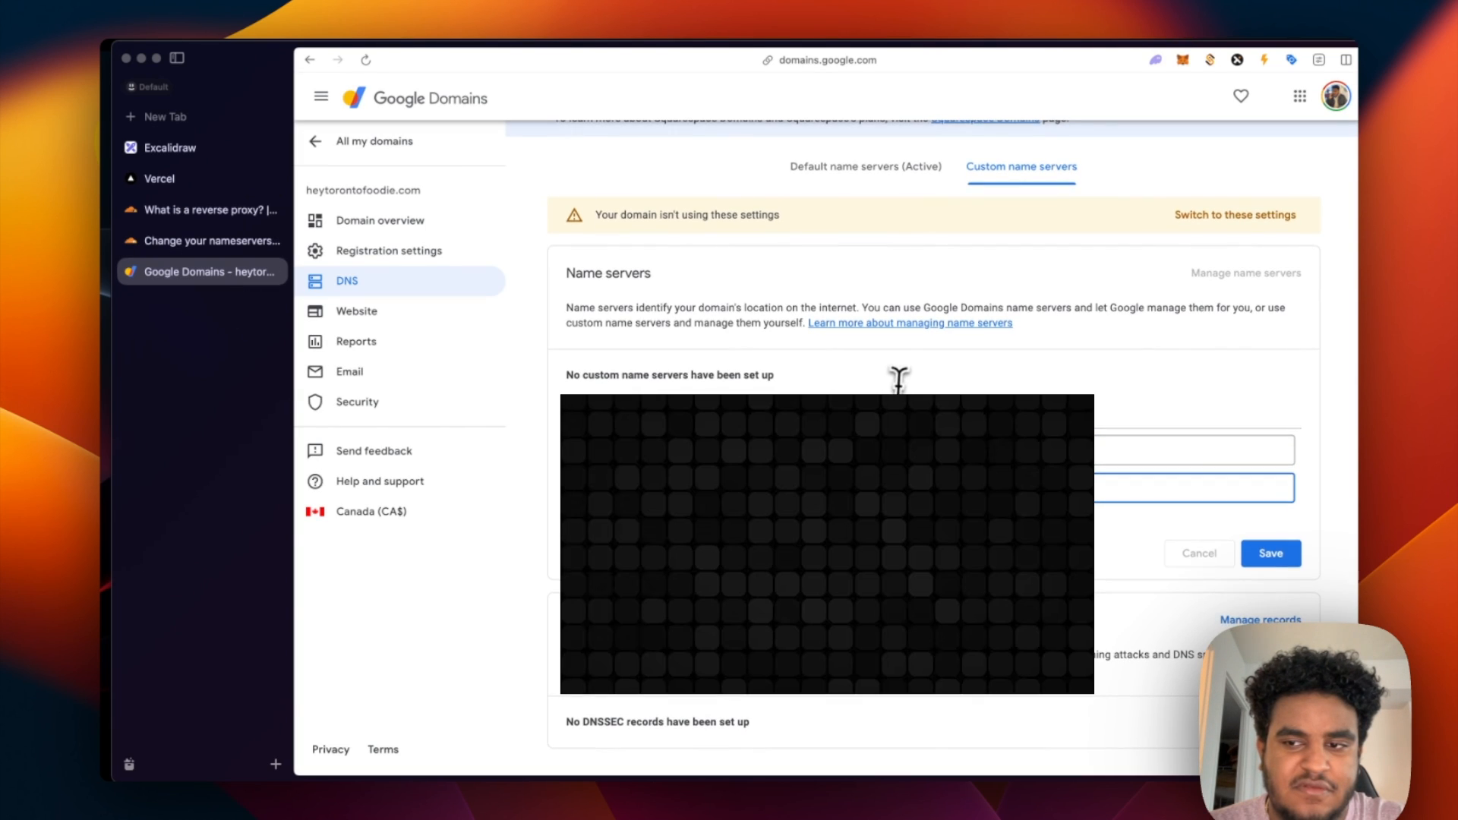
pyautogui.click(1270, 552)
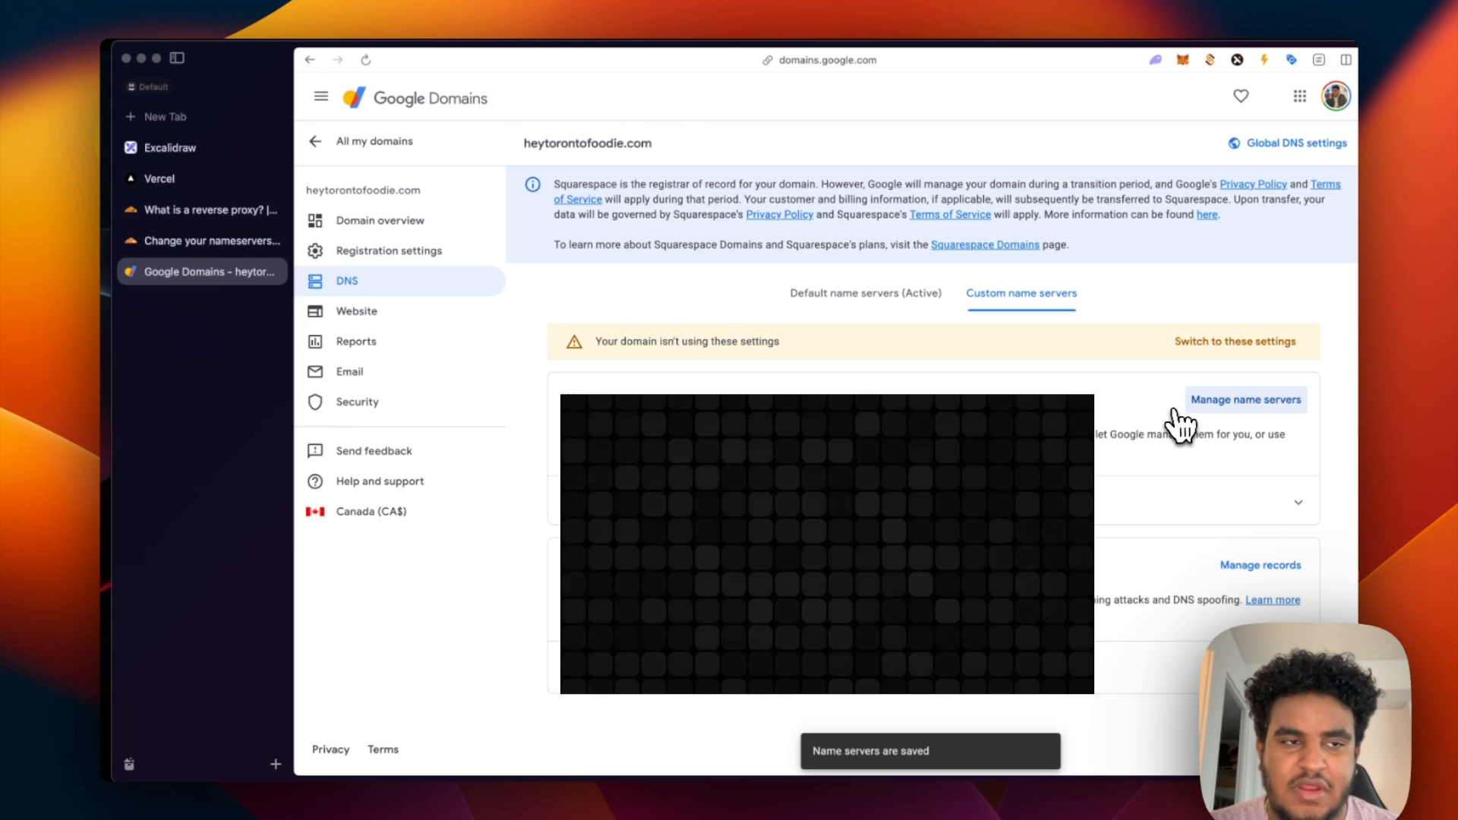
pyautogui.click(209, 240)
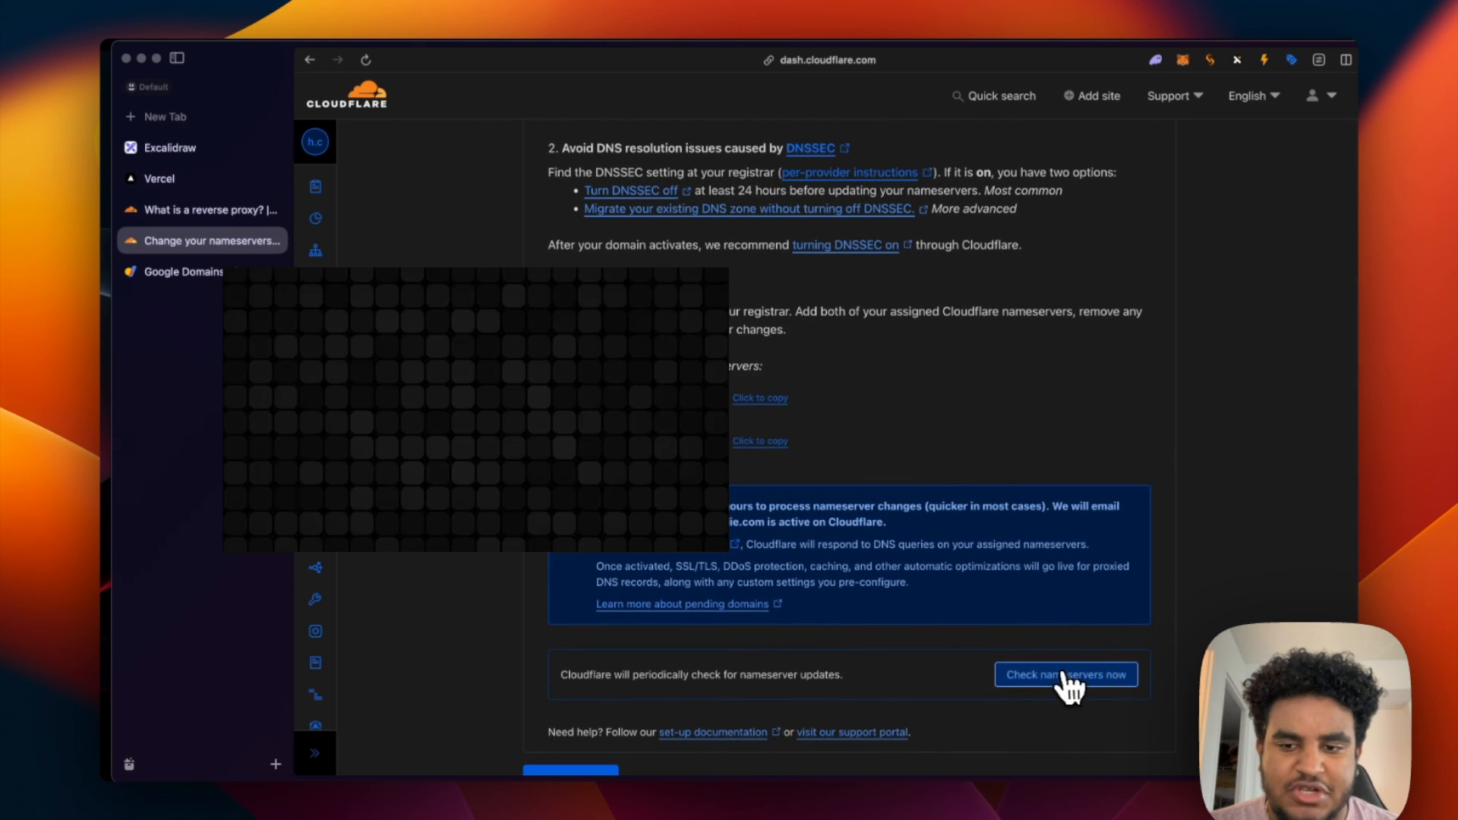
# Trigger the nameserver check, start the Quick Start Guide and turn on Always Use HTTPS.
pyautogui.click(1065, 675)
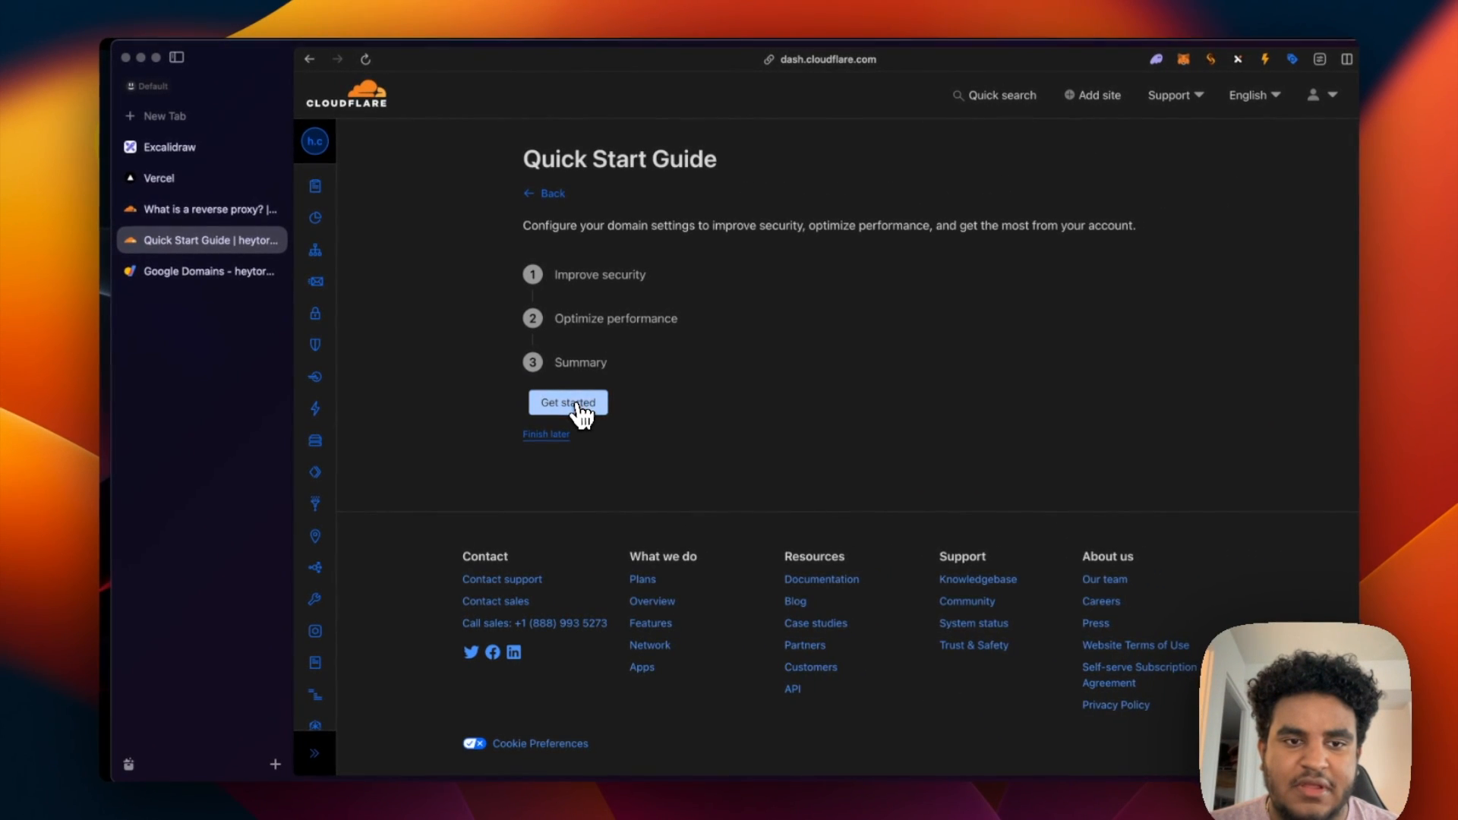
pyautogui.click(566, 401)
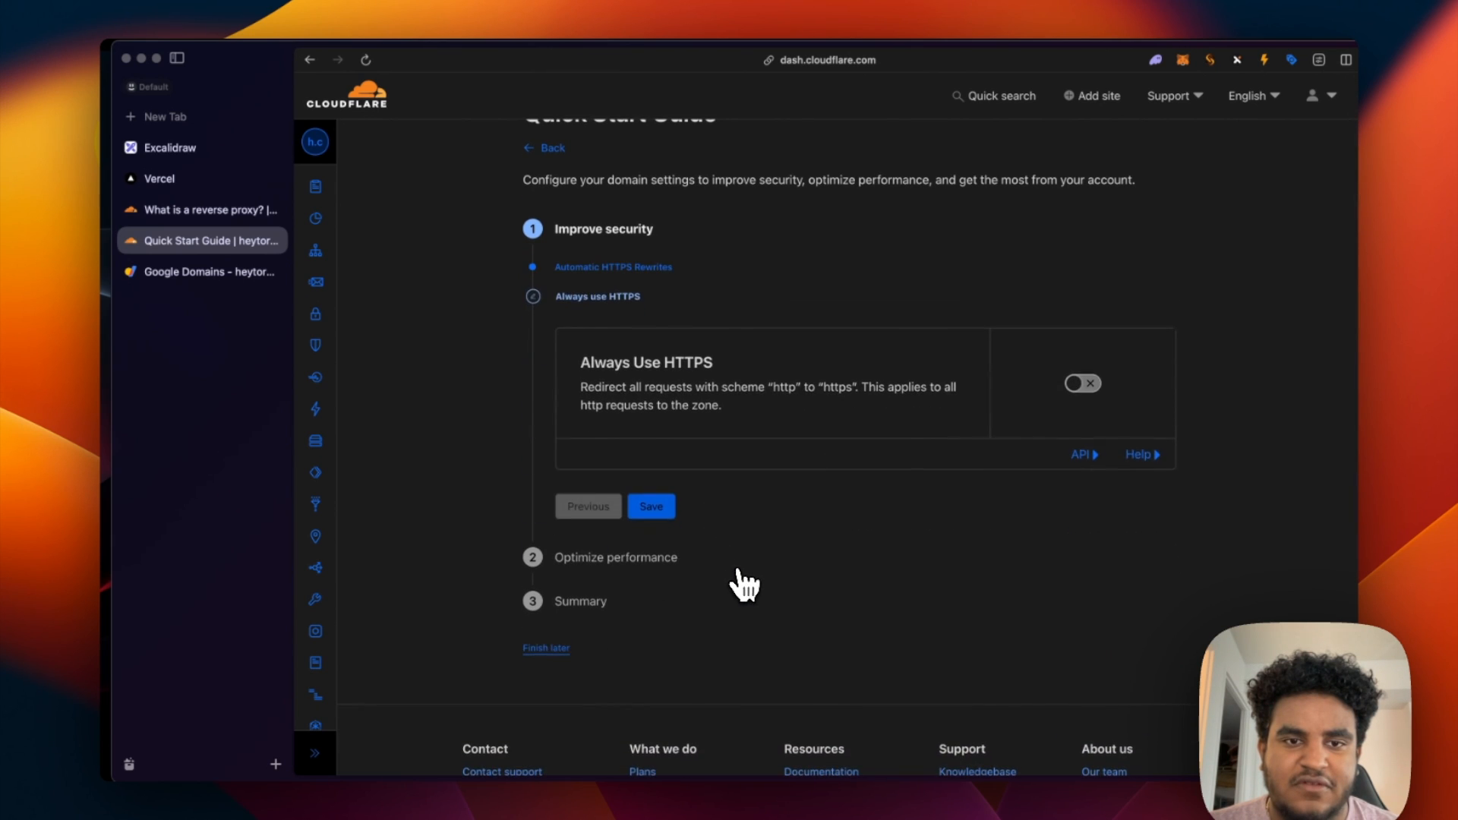
pyautogui.moveTo(679, 409)
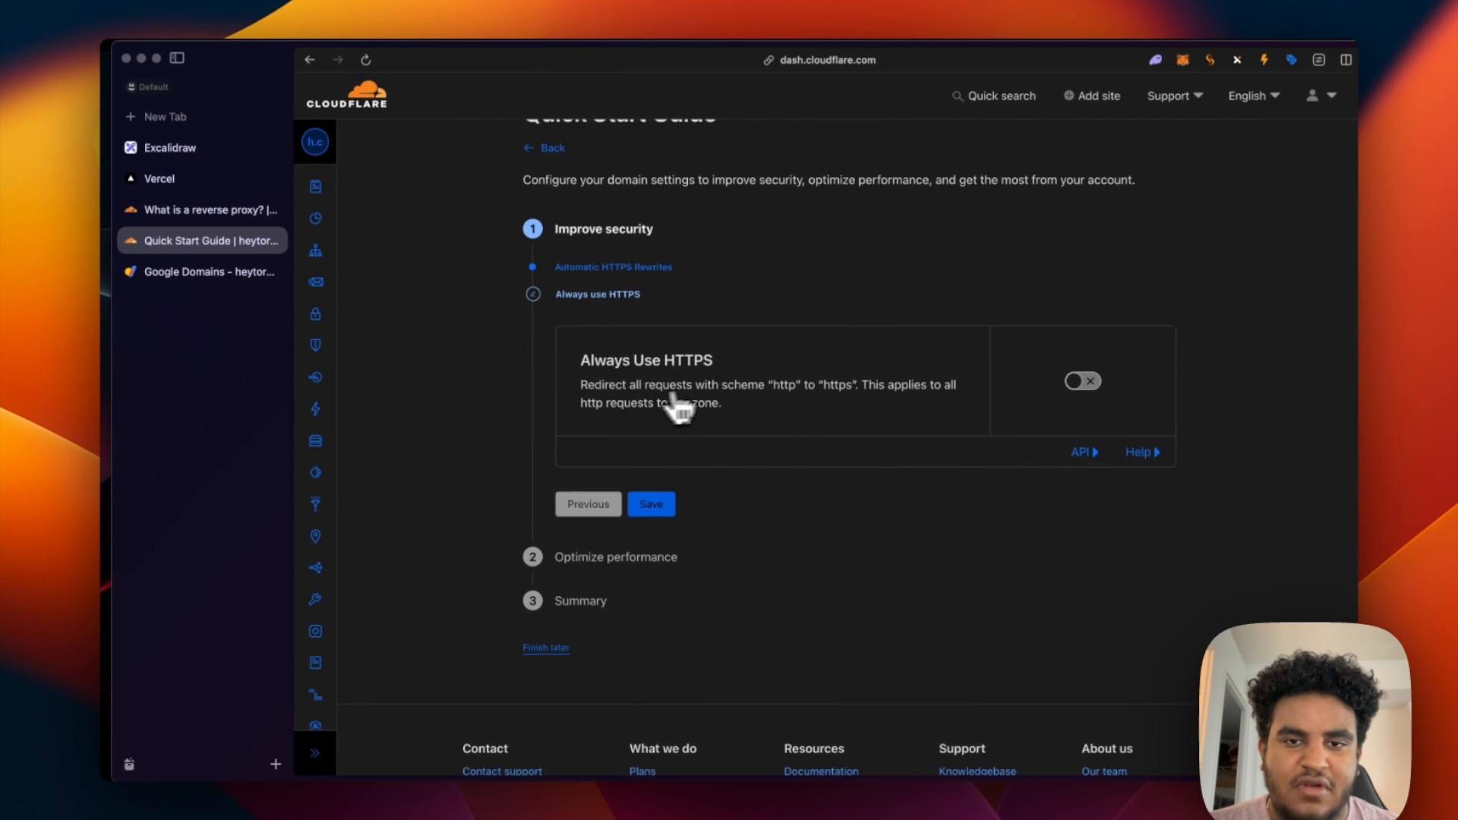
pyautogui.click(1082, 379)
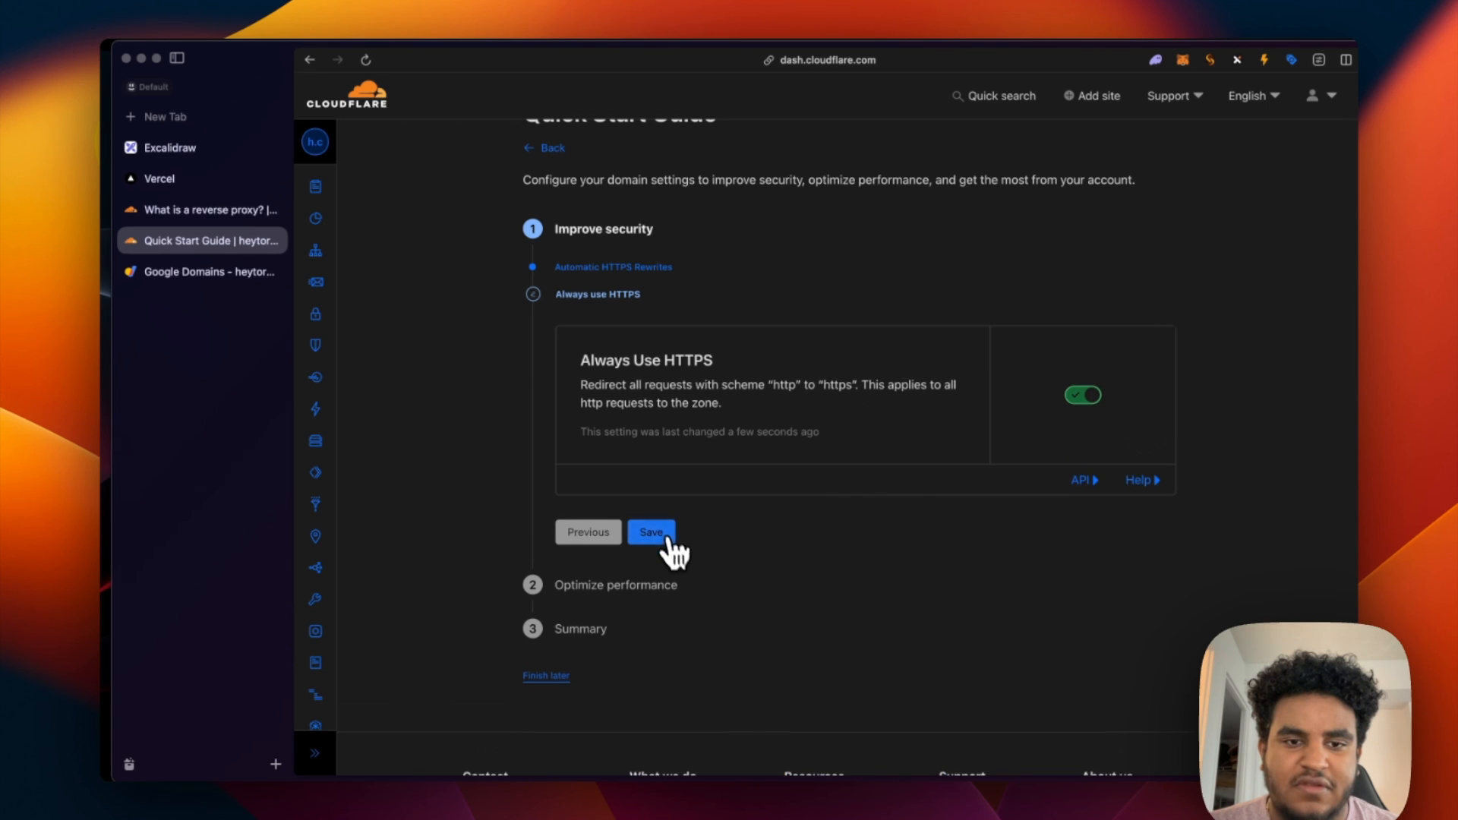
# Save Always Use HTTPS, keep Brotli on, and finish the guide to the protected-site overview.
pyautogui.click(652, 531)
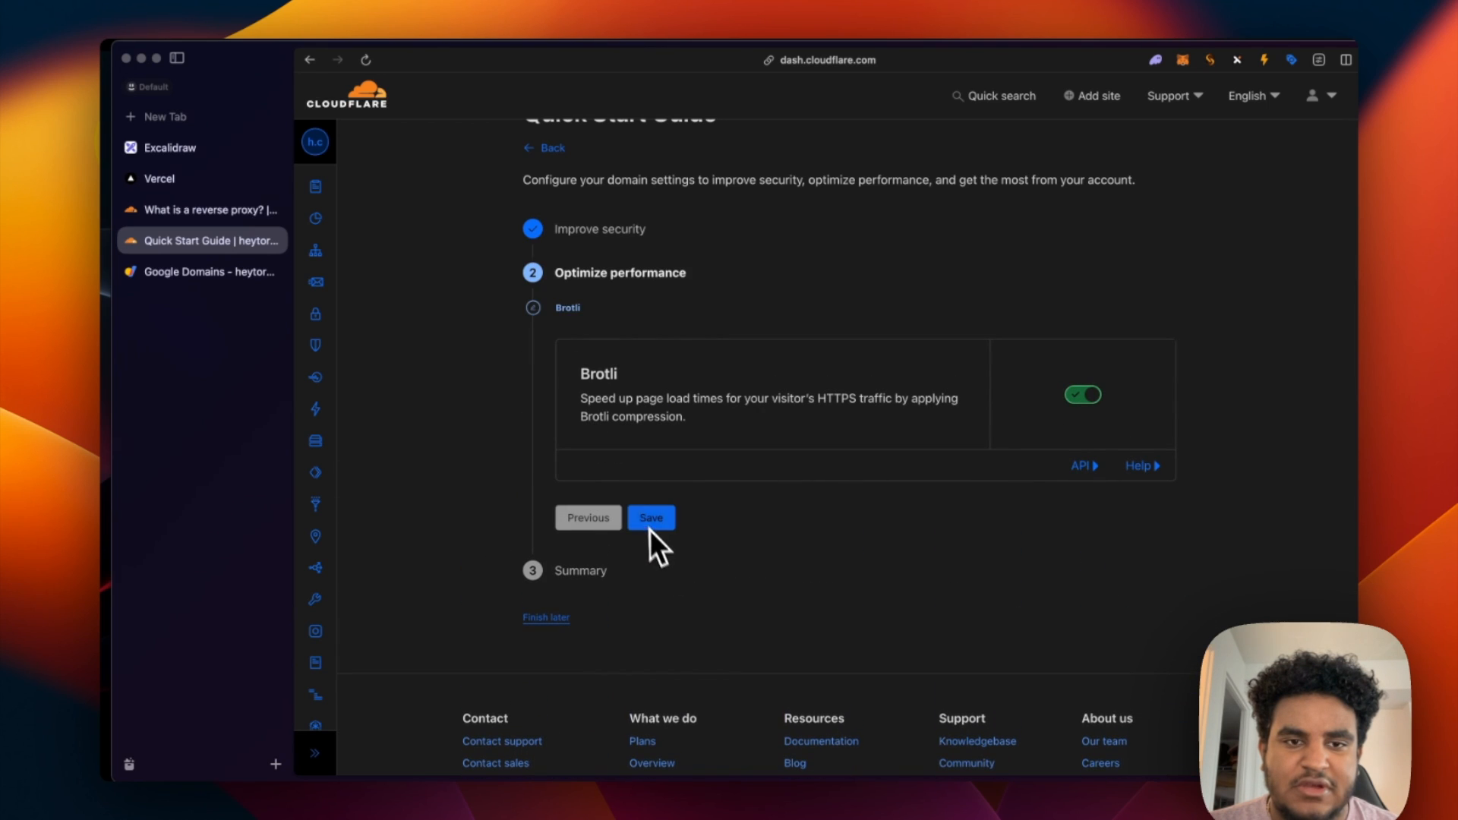
pyautogui.moveTo(884, 413)
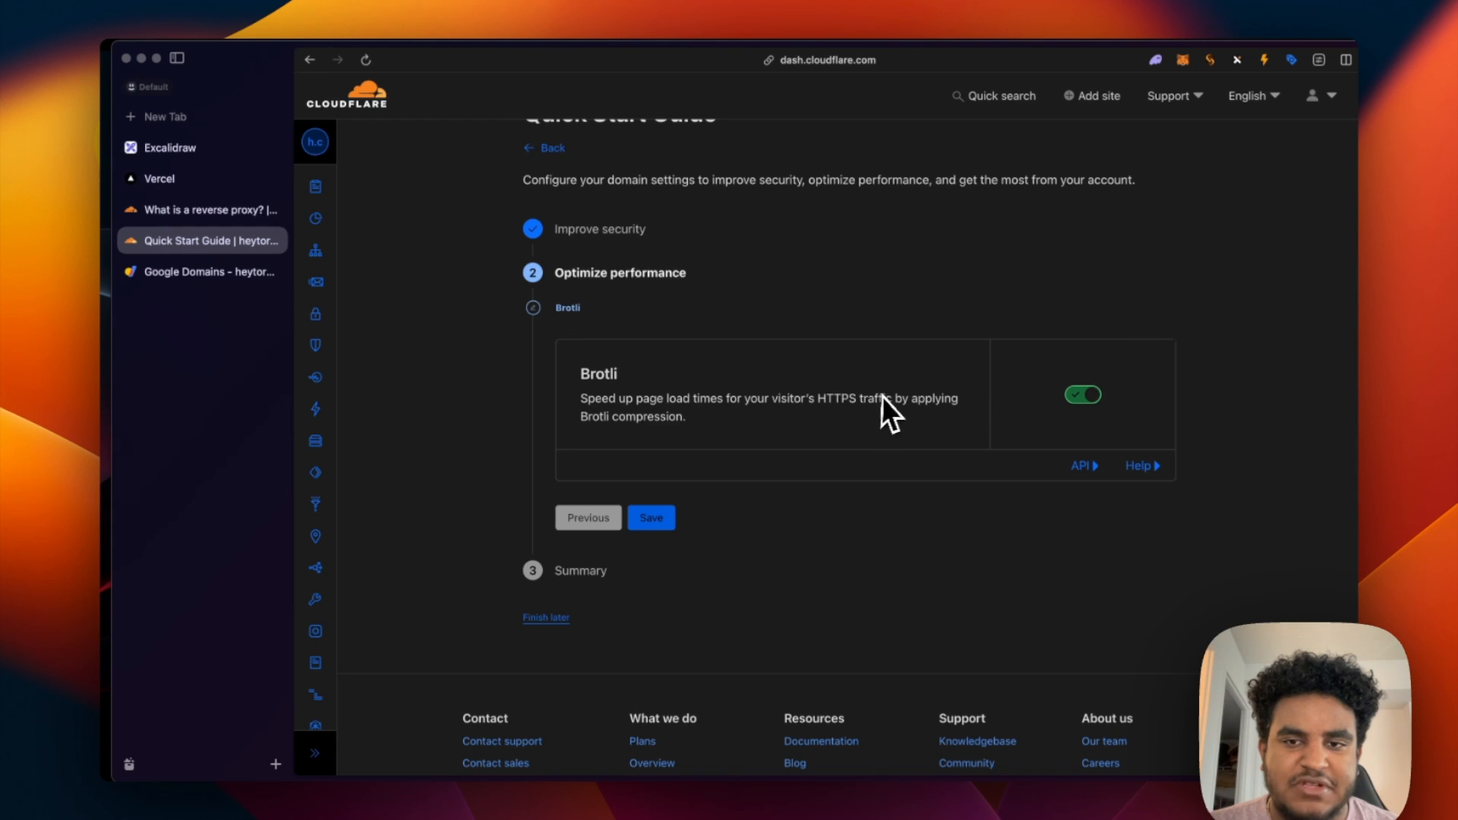
pyautogui.click(651, 518)
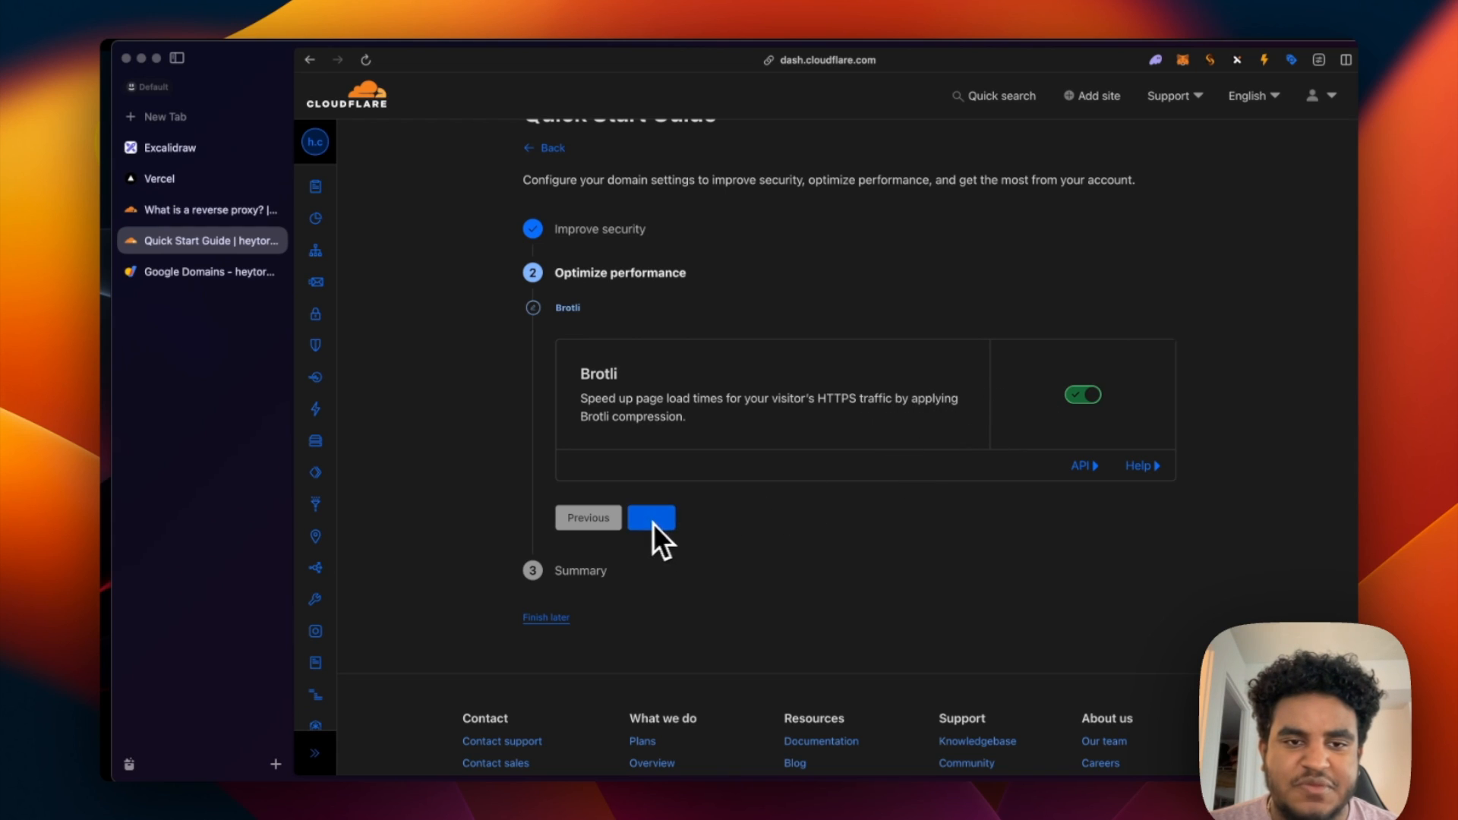
pyautogui.click(651, 518)
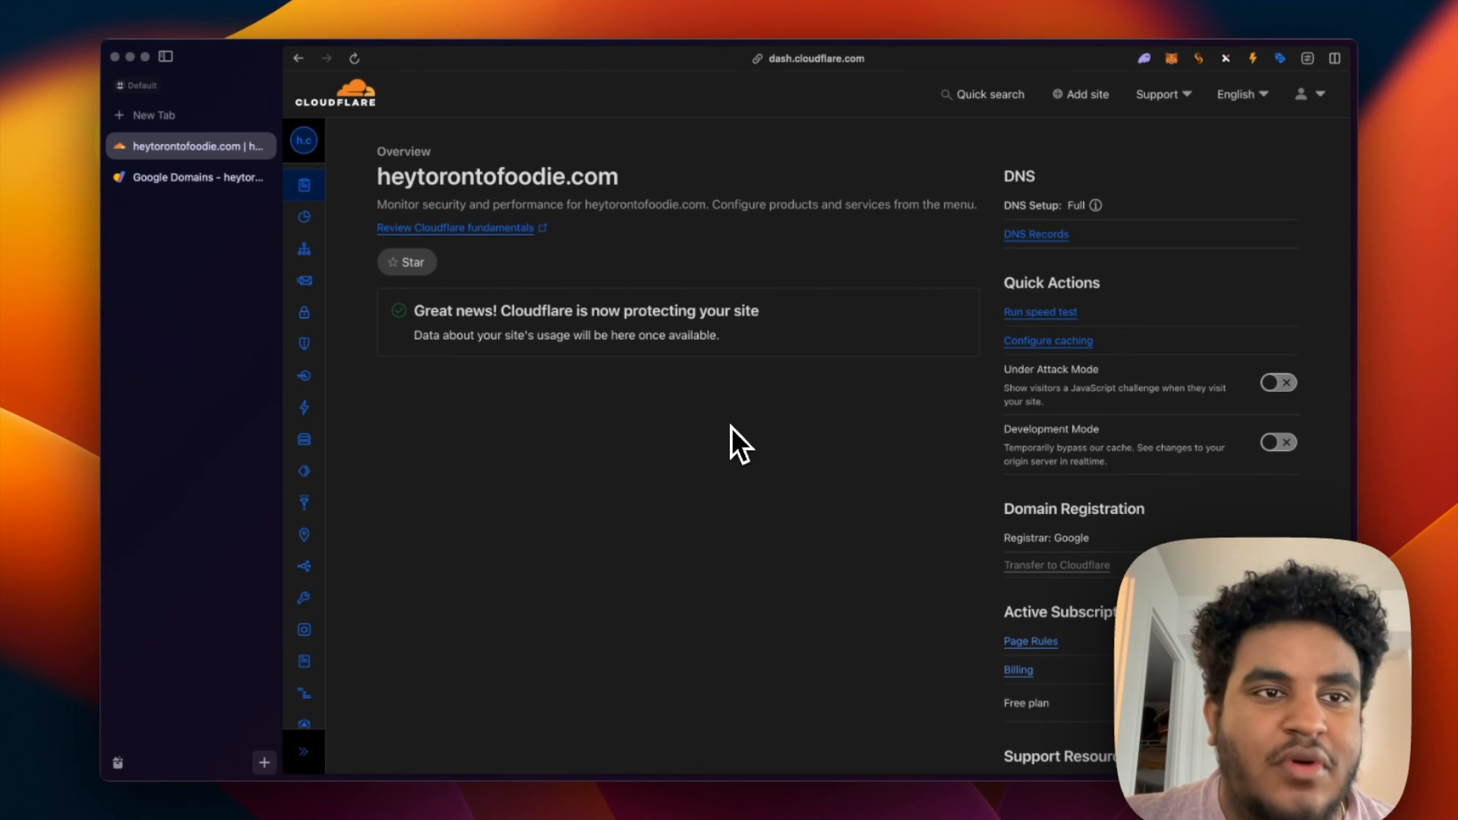
# Load the live heytorontofoodie.com site in a new tab and set SSL/TLS encryption mode to Full.
pyautogui.click(304, 750)
pyautogui.write('heytor')
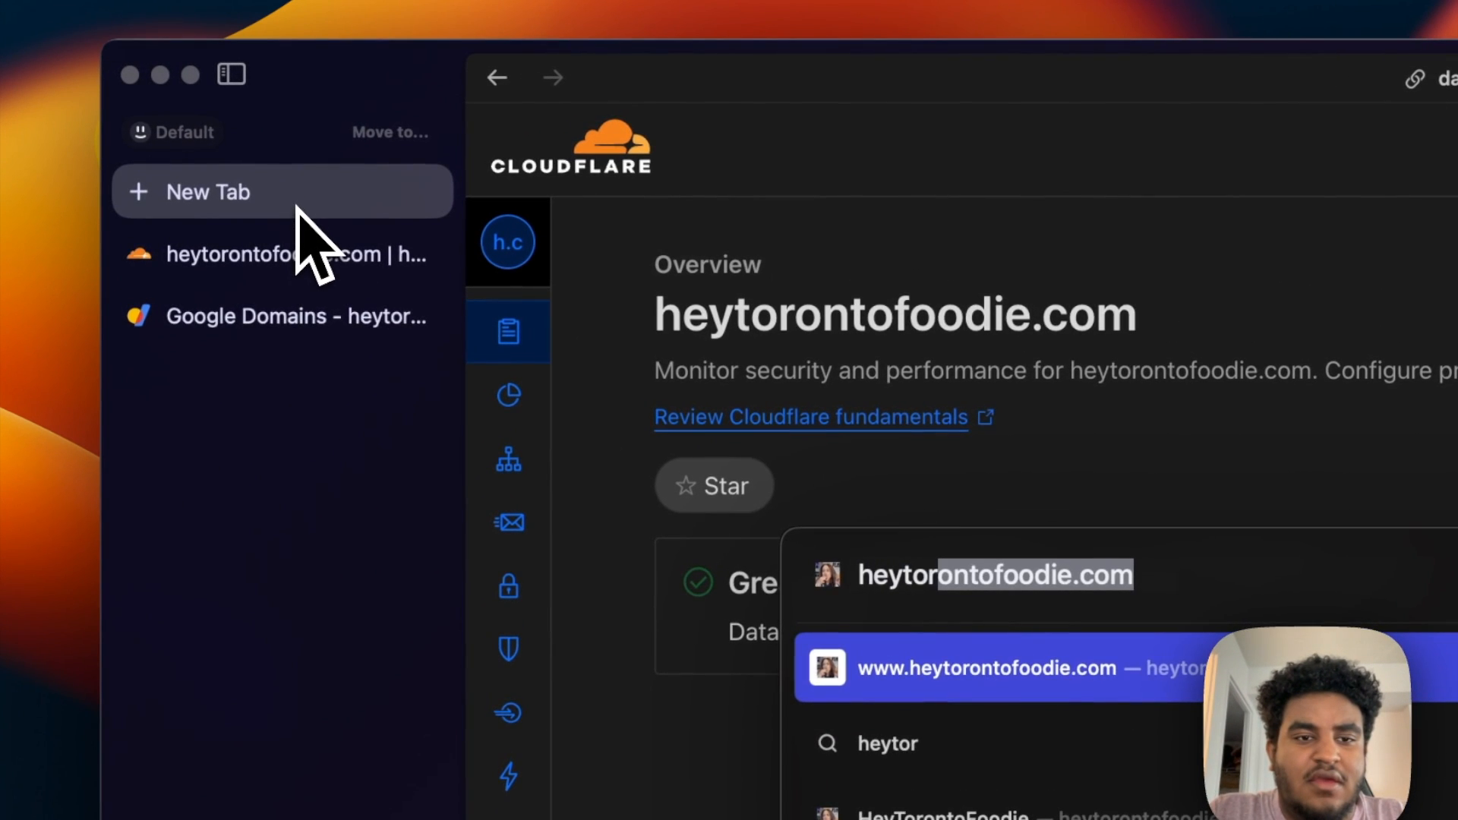
pyautogui.click(986, 668)
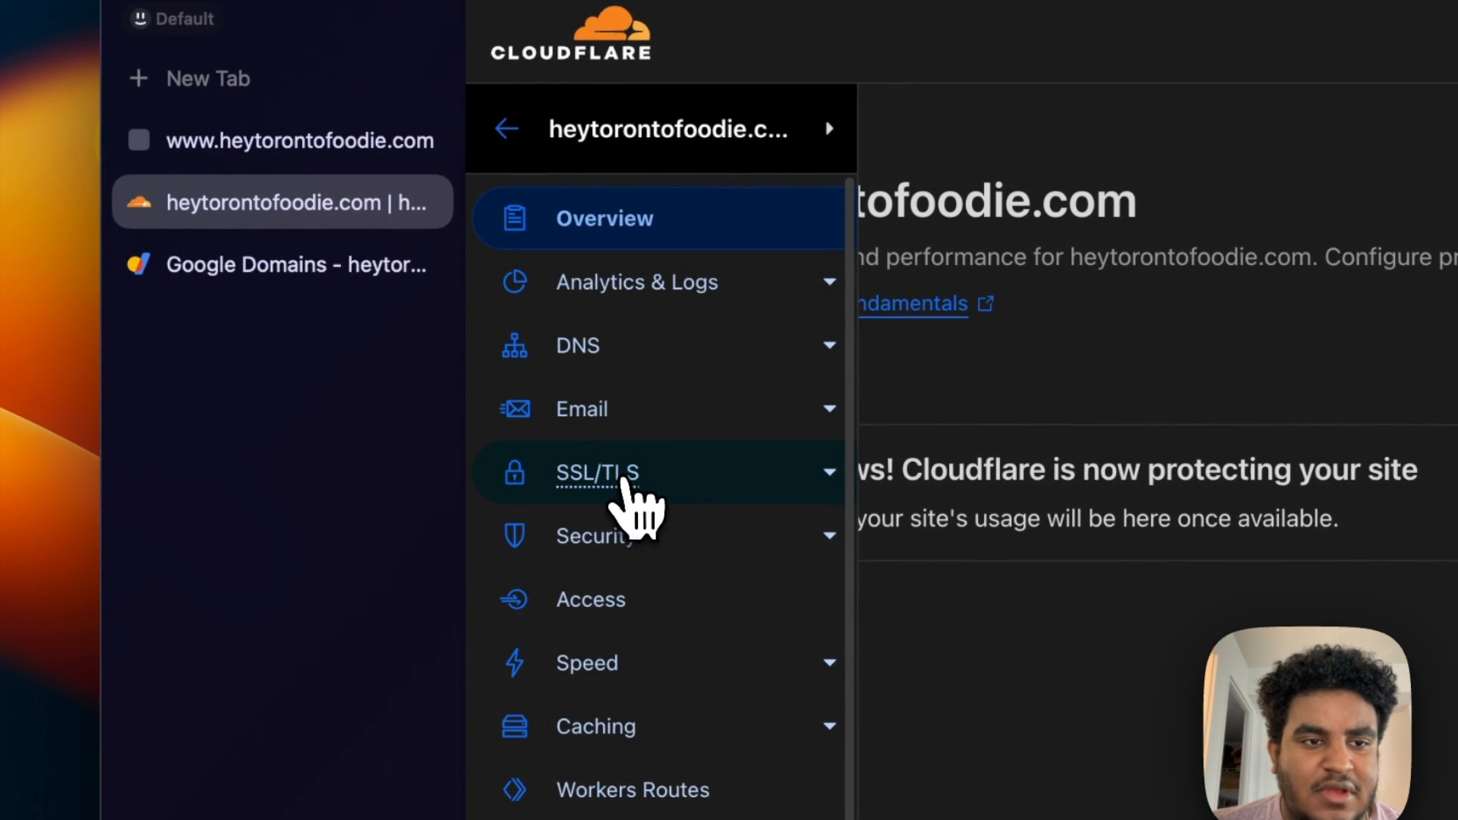
pyautogui.click(598, 473)
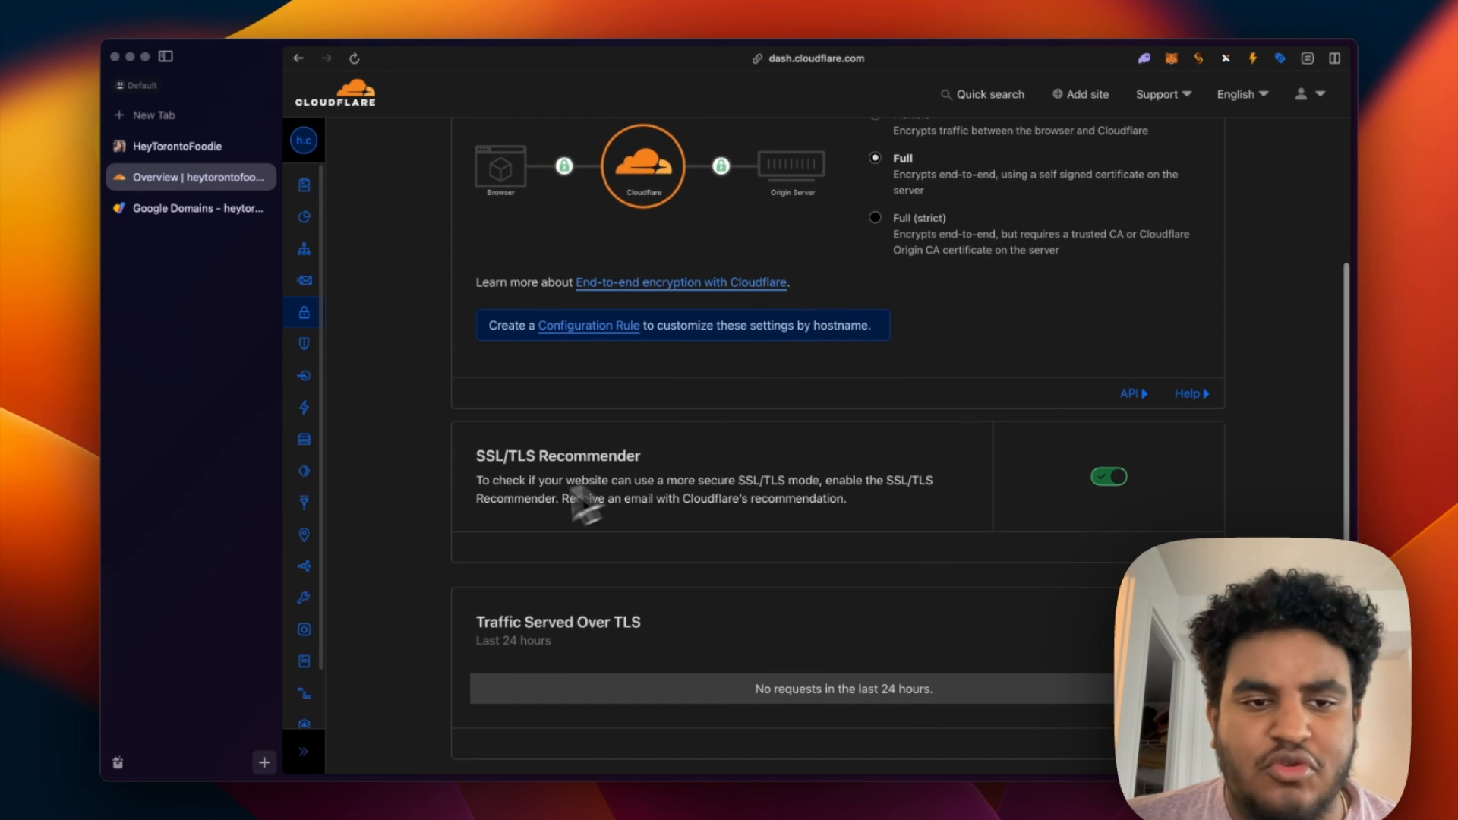
pyautogui.moveTo(490, 478)
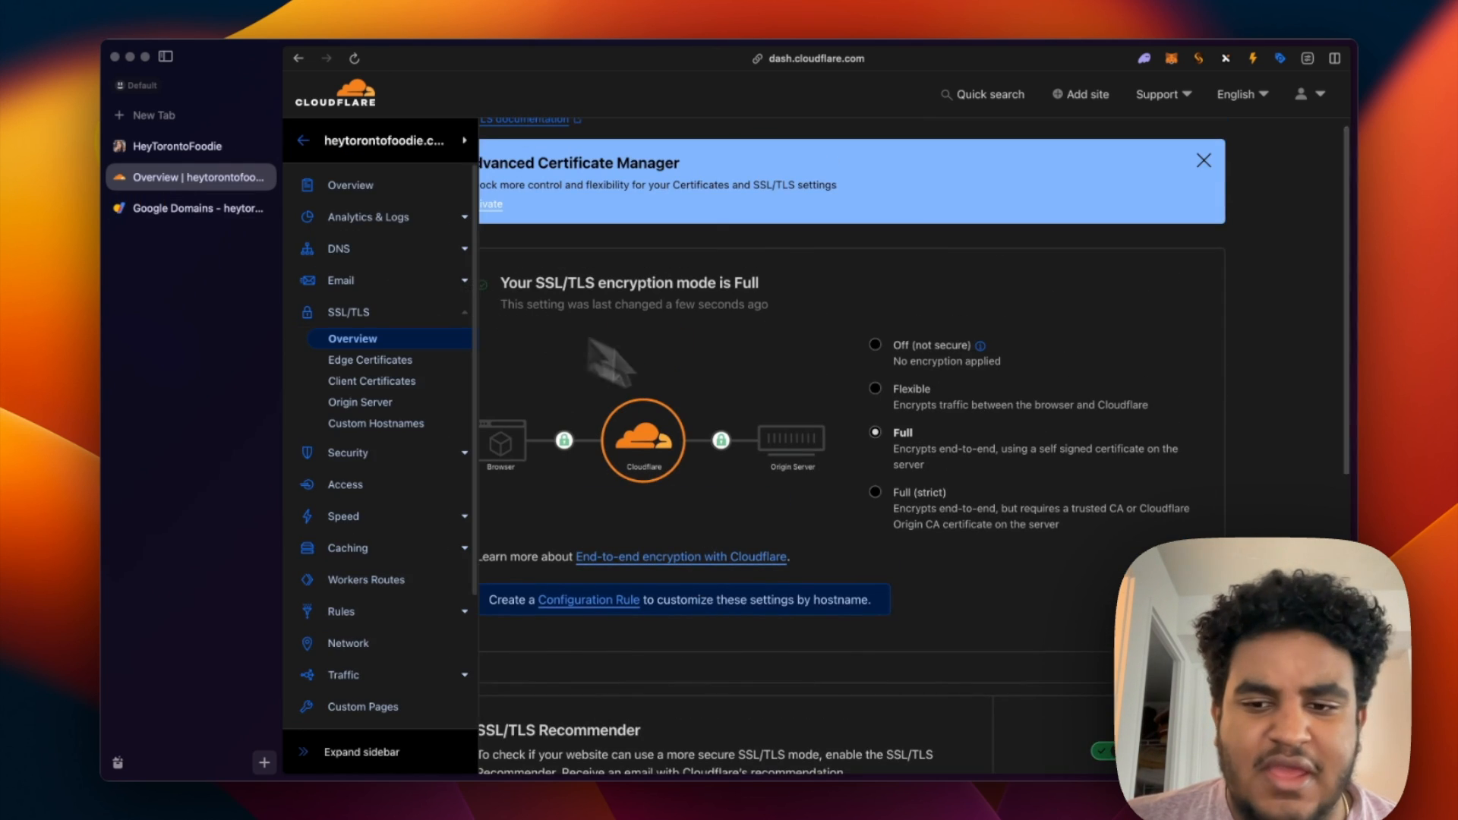
# Reload the live site to confirm it still loads, then return to the domain overview.
pyautogui.click(176, 146)
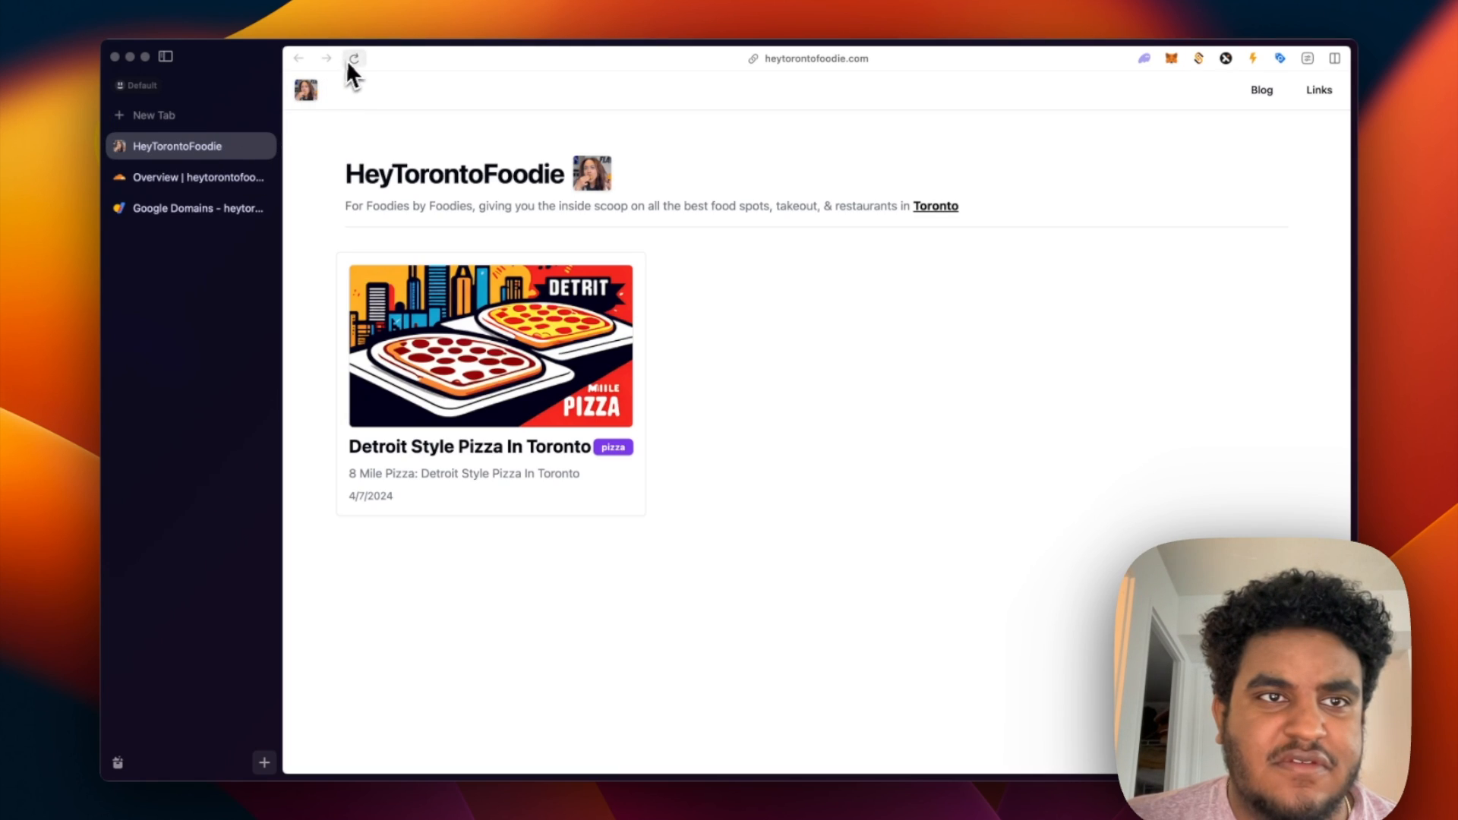
pyautogui.click(196, 177)
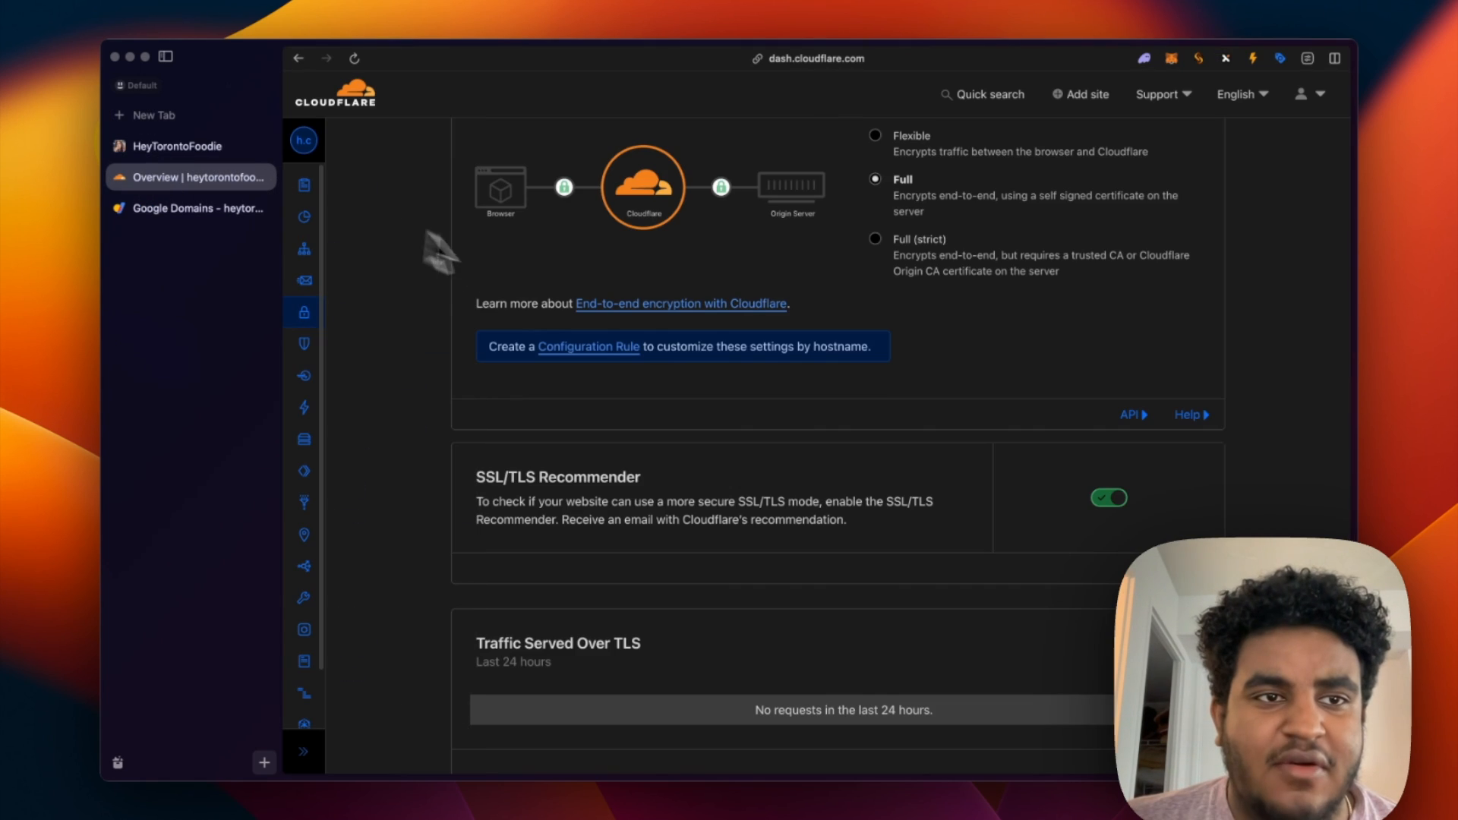
pyautogui.click(304, 184)
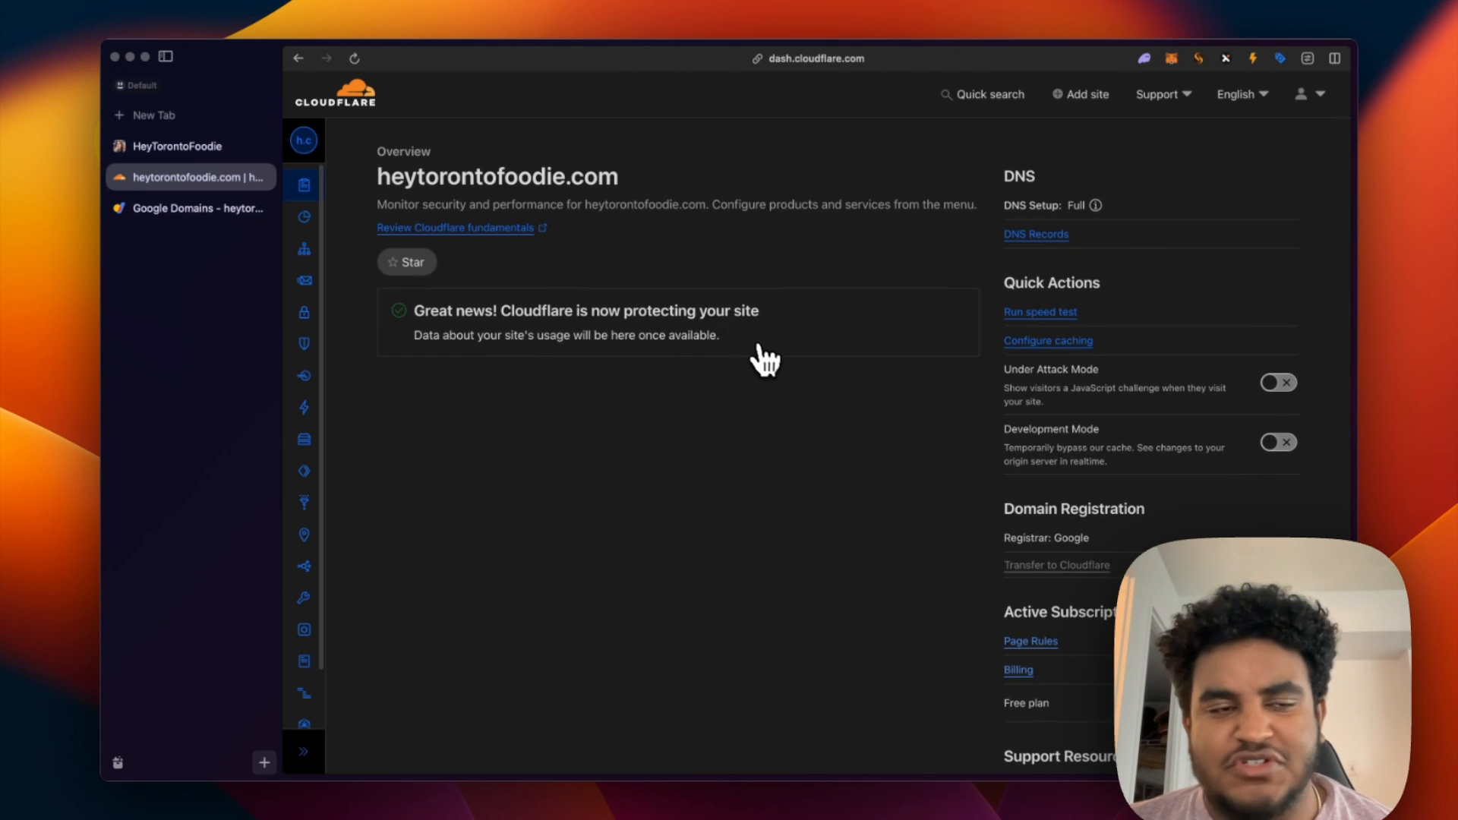
pyautogui.moveTo(699, 371)
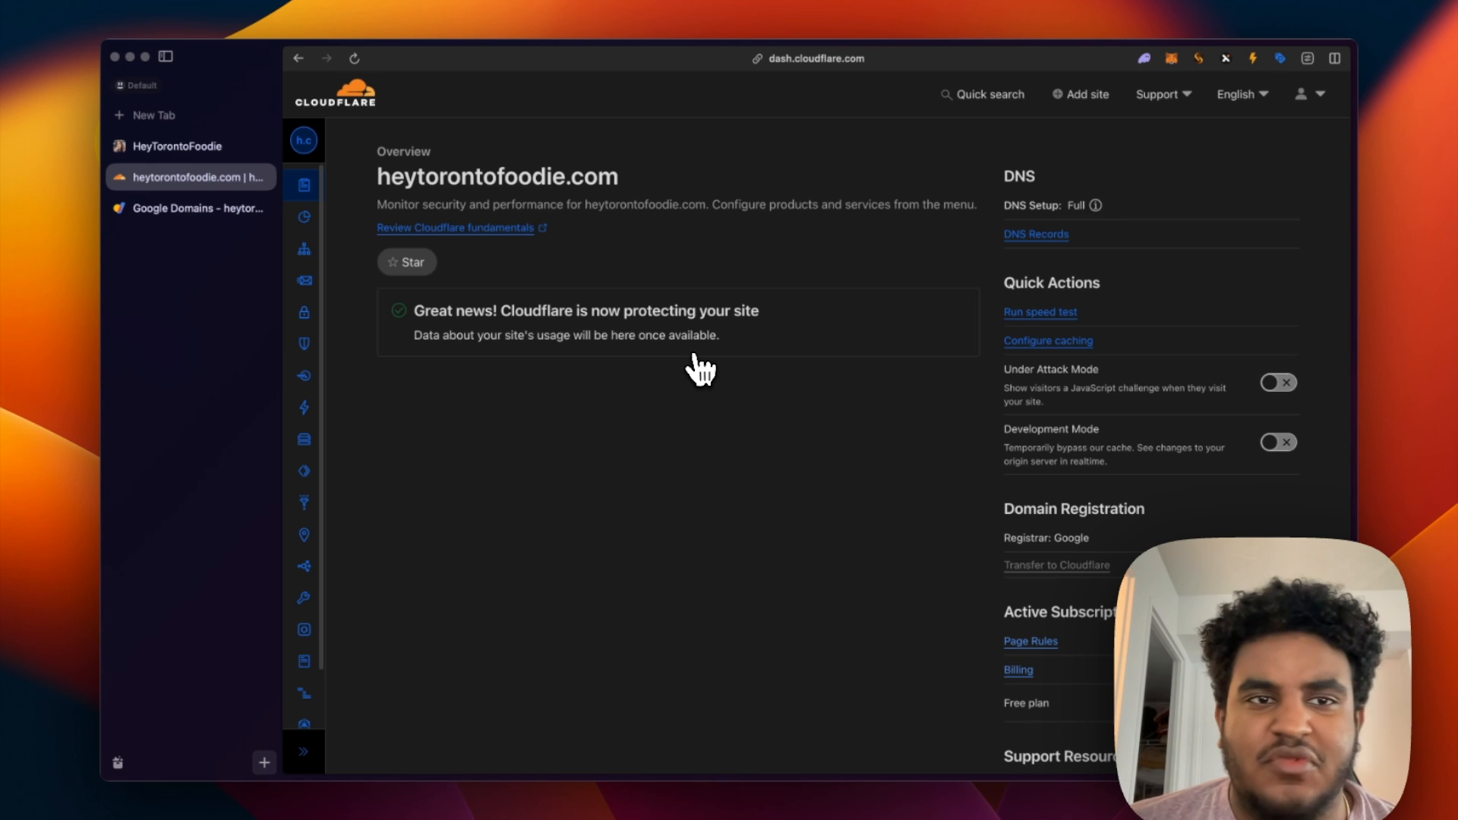
# Enable Under Attack Mode for heytorontofoodie.com and reload the live site to see Cloudflare's human-verification challenge.
pyautogui.click(304, 184)
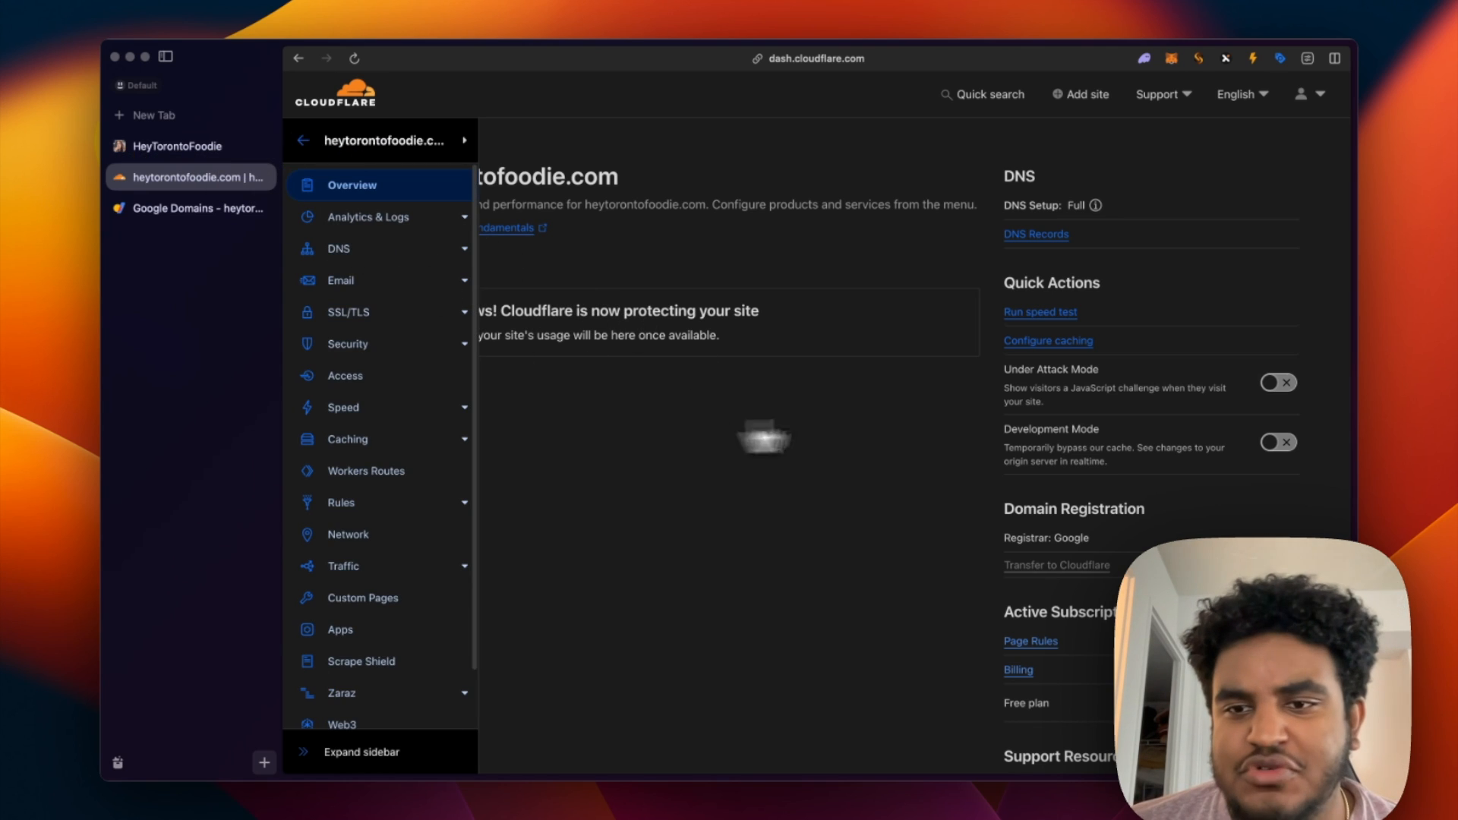
pyautogui.click(1278, 383)
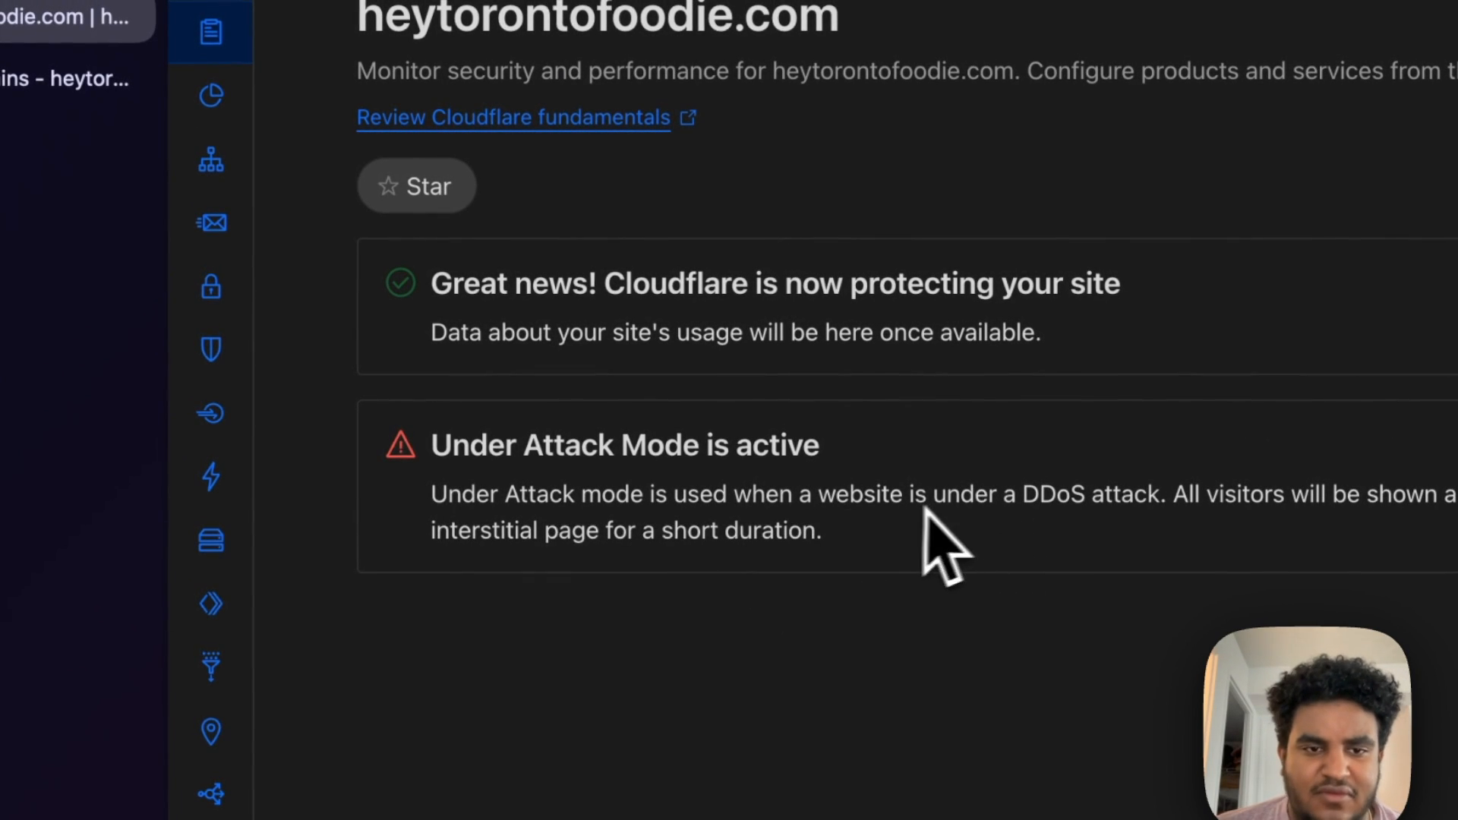
pyautogui.click(253, 254)
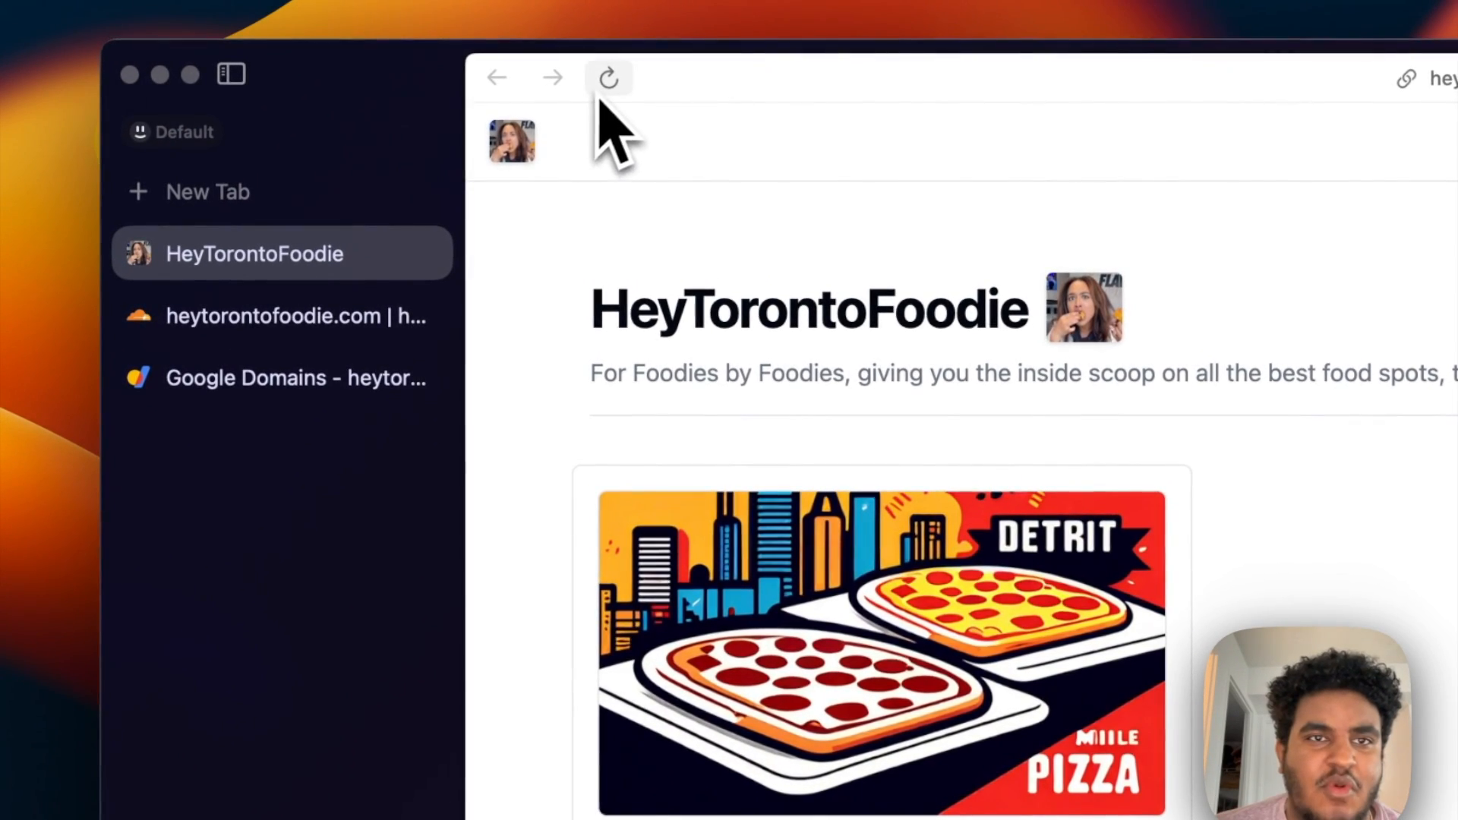
pyautogui.click(607, 78)
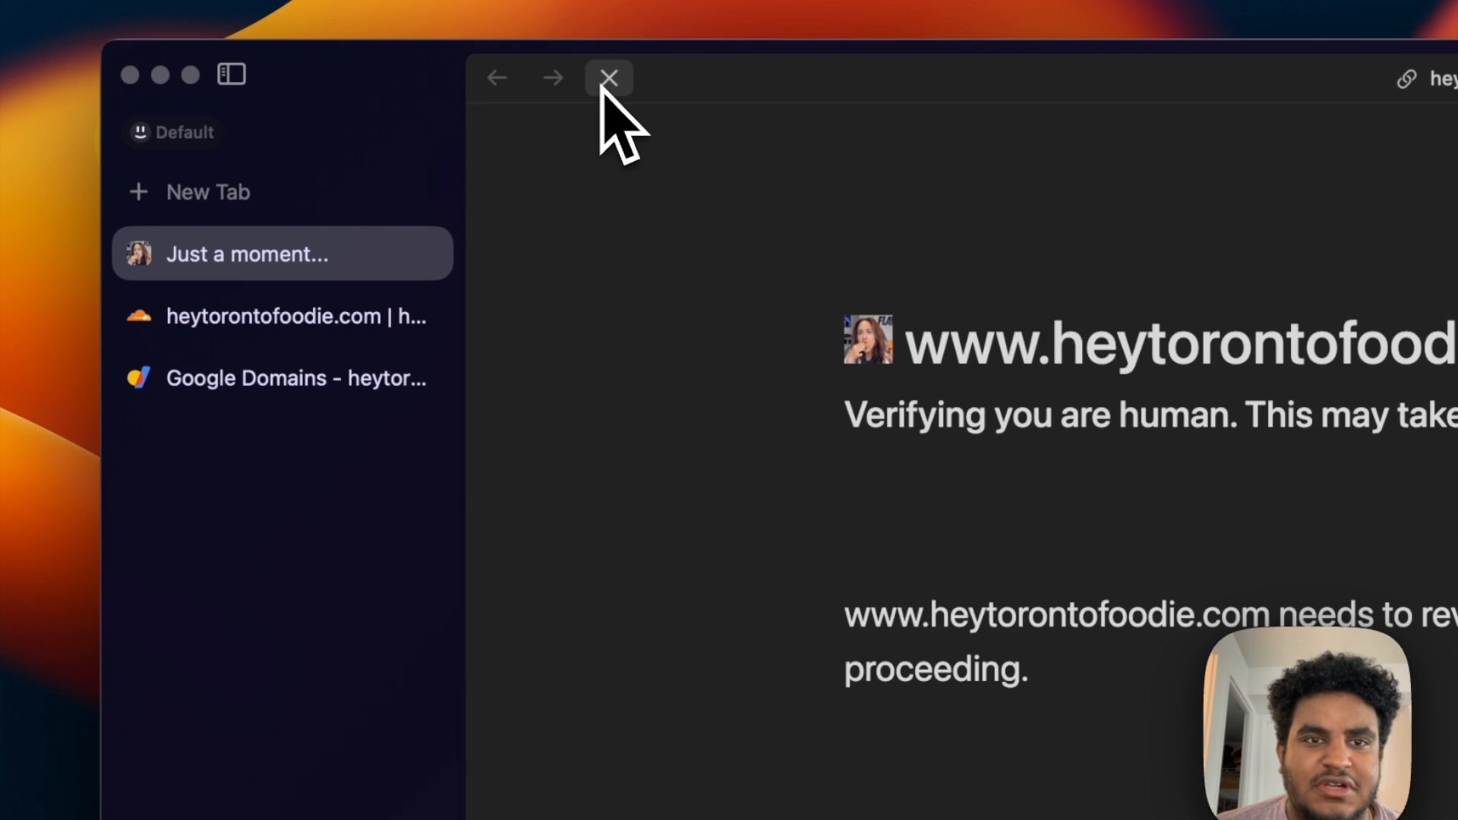